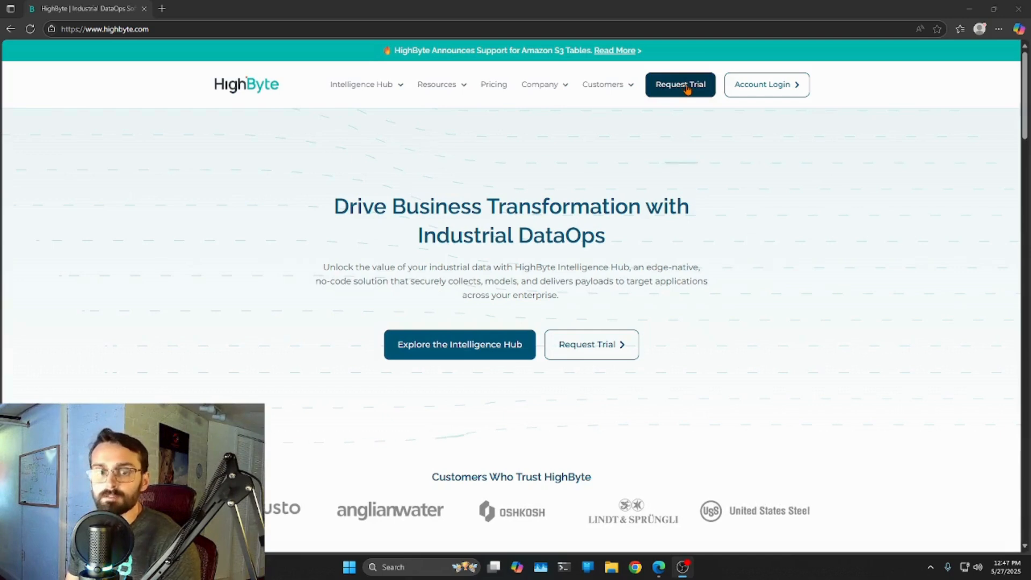
mouse_move(679, 85)
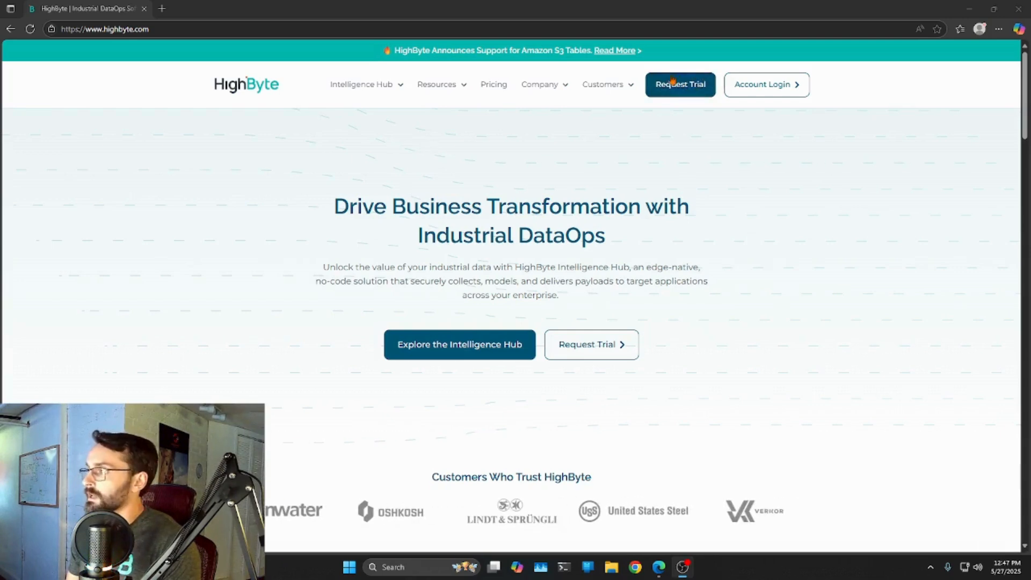
Browse the free trial request form, then return home and open the Account Login page.
left_click(679, 85)
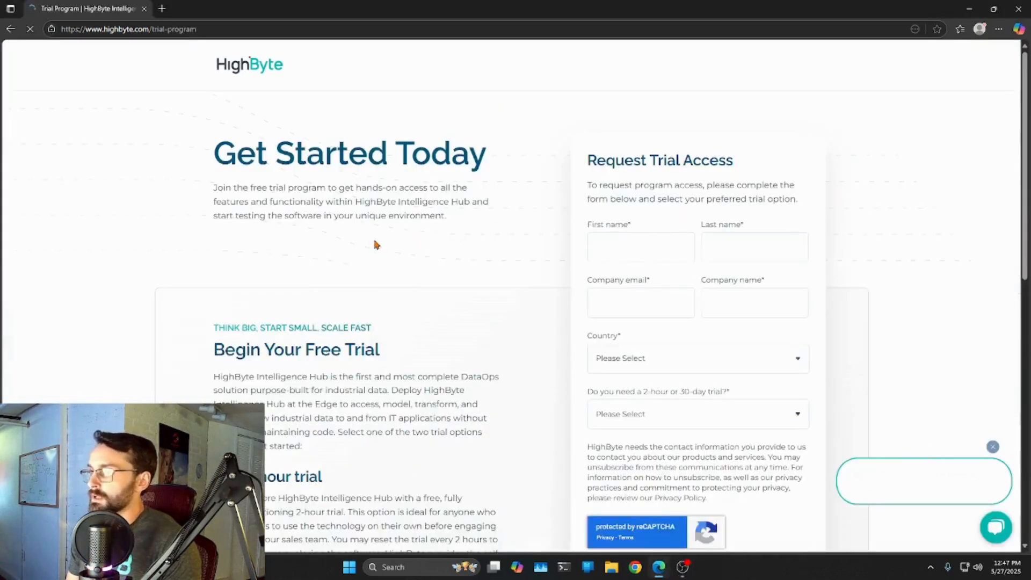
scroll("down", 3)
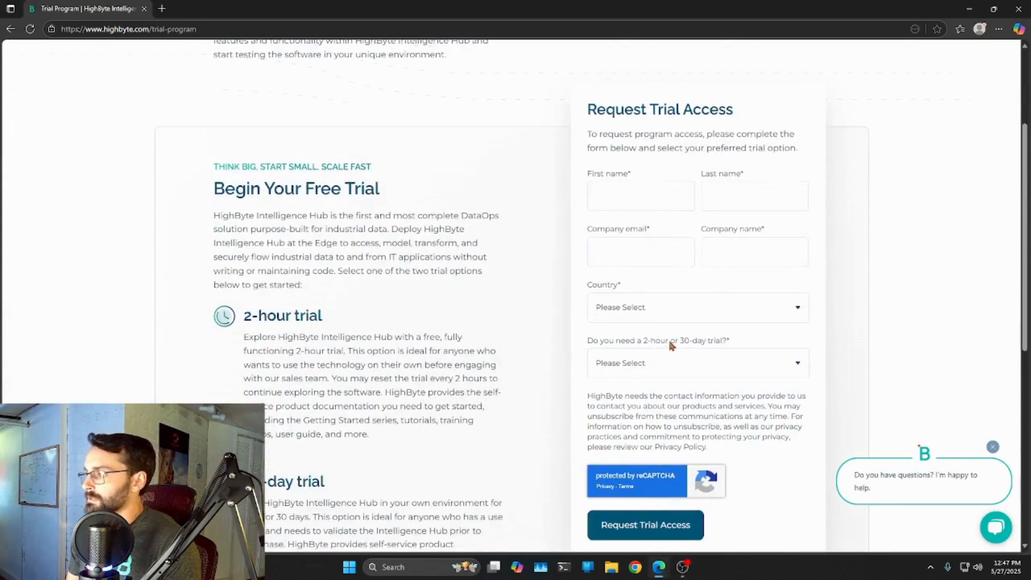
scroll("up", 3)
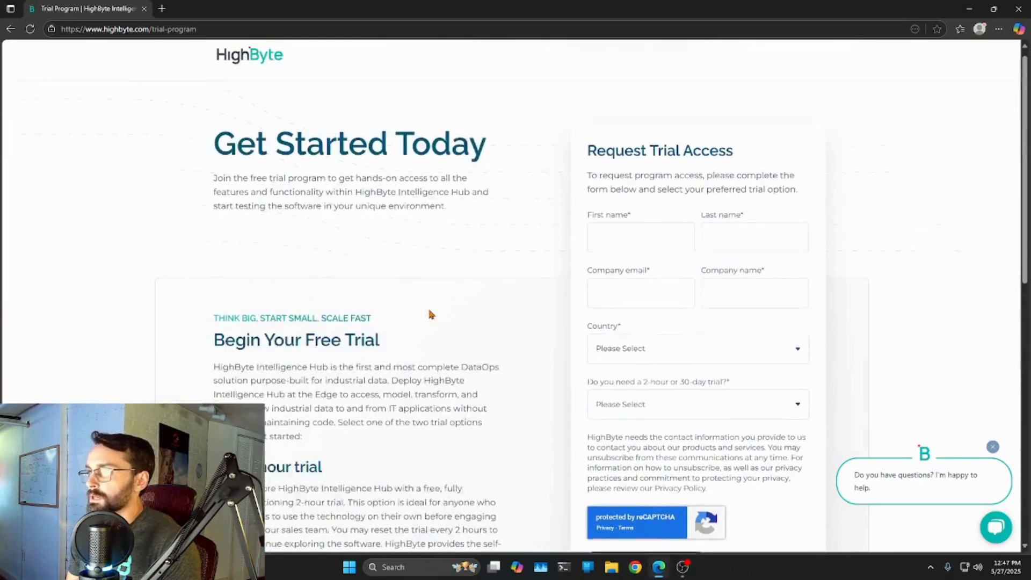
left_click(248, 53)
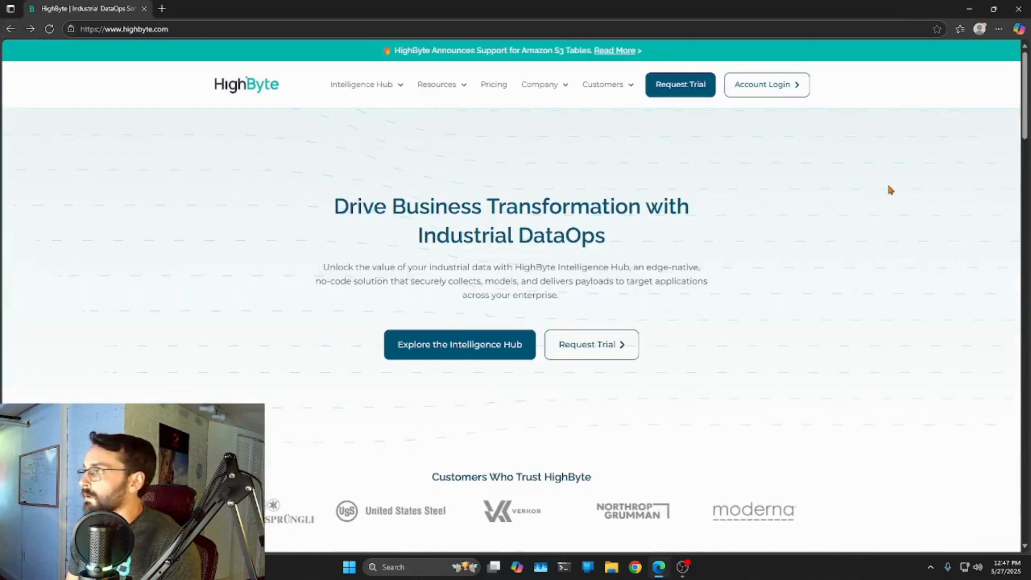
left_click(765, 84)
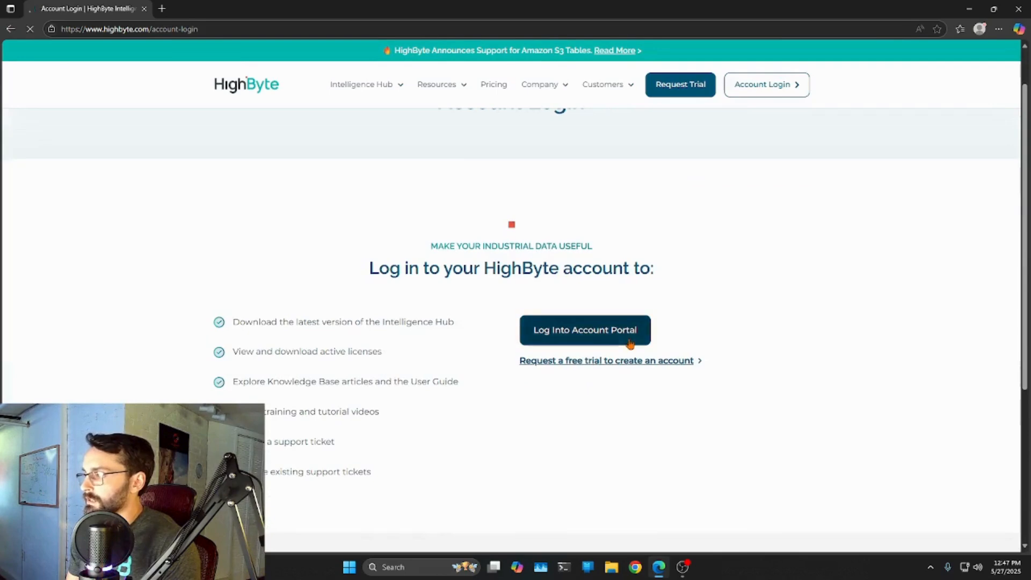
Log into the account portal with the autofilled saved e-mail and typed password.
left_click(583, 329)
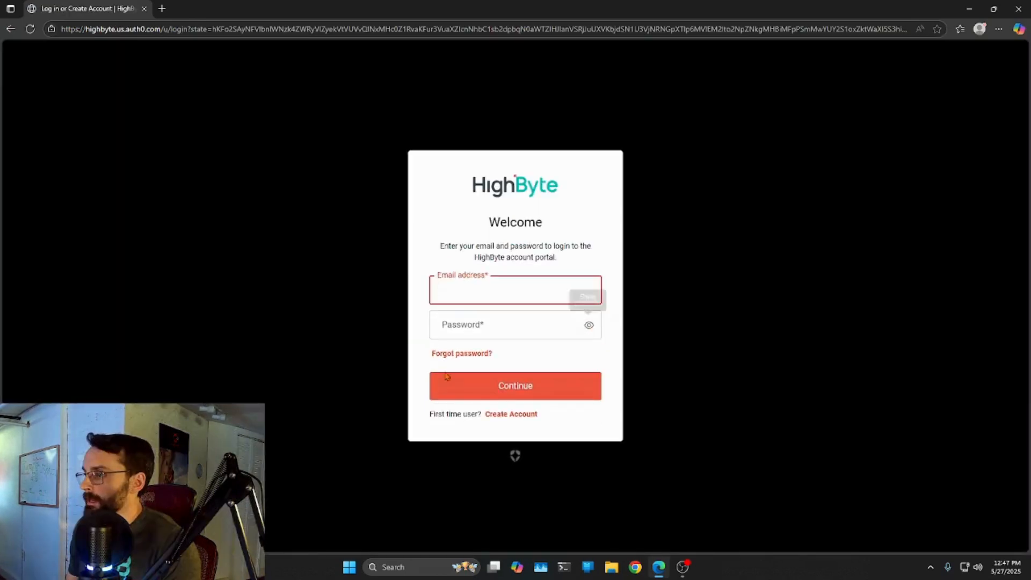
left_click(515, 290)
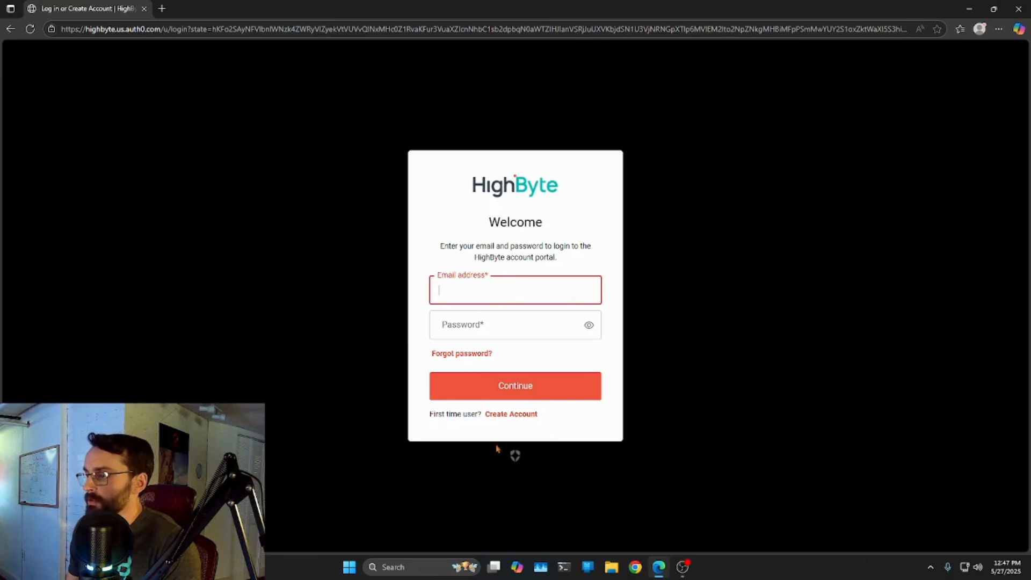
mouse_move(511, 414)
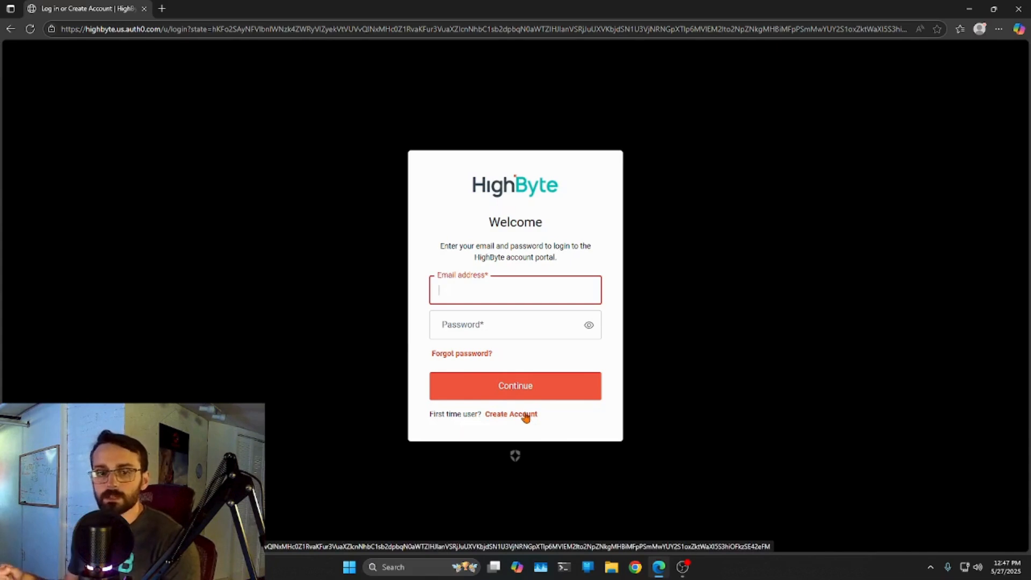
left_click(514, 290)
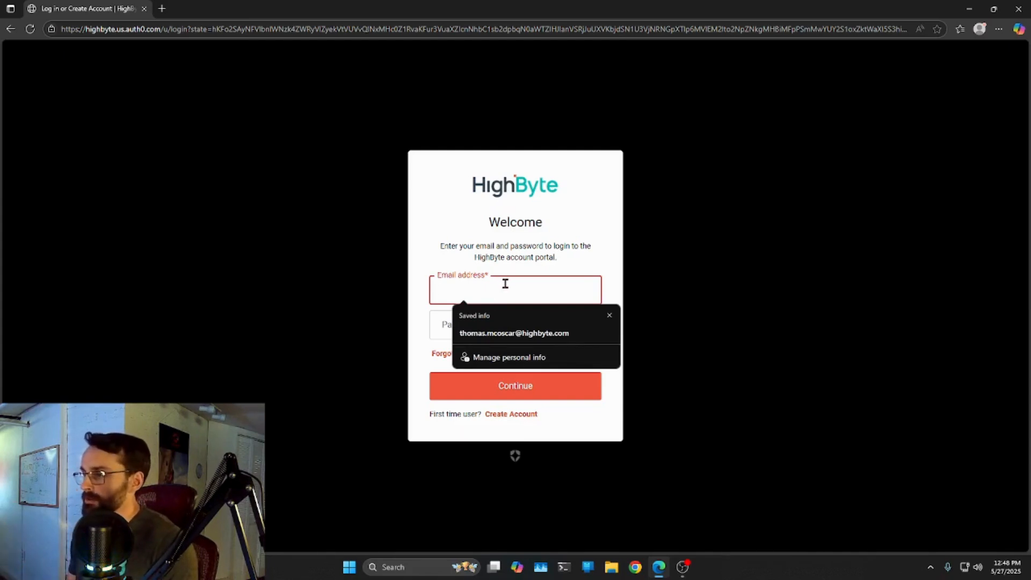
left_click(515, 333)
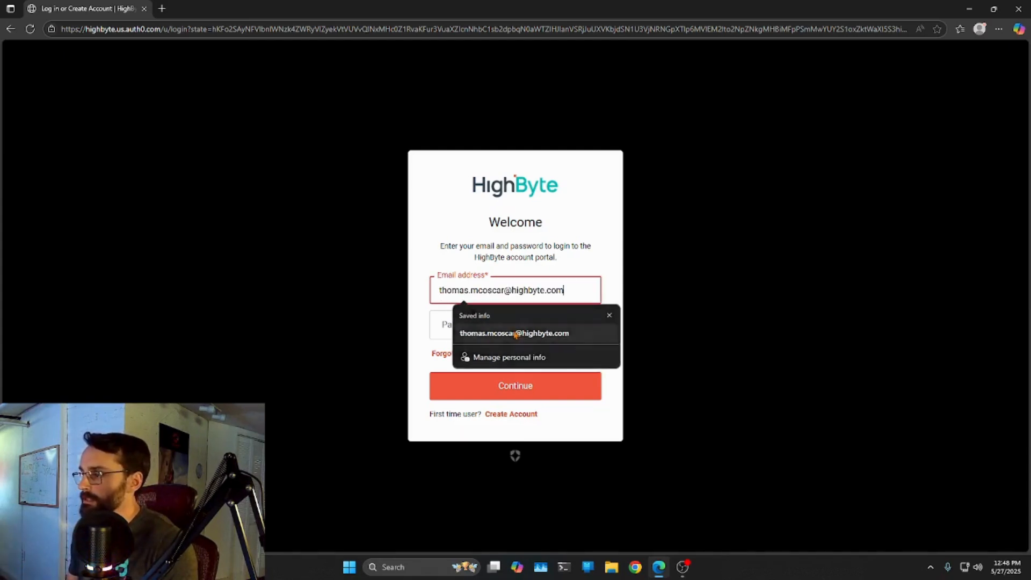
left_click(515, 324)
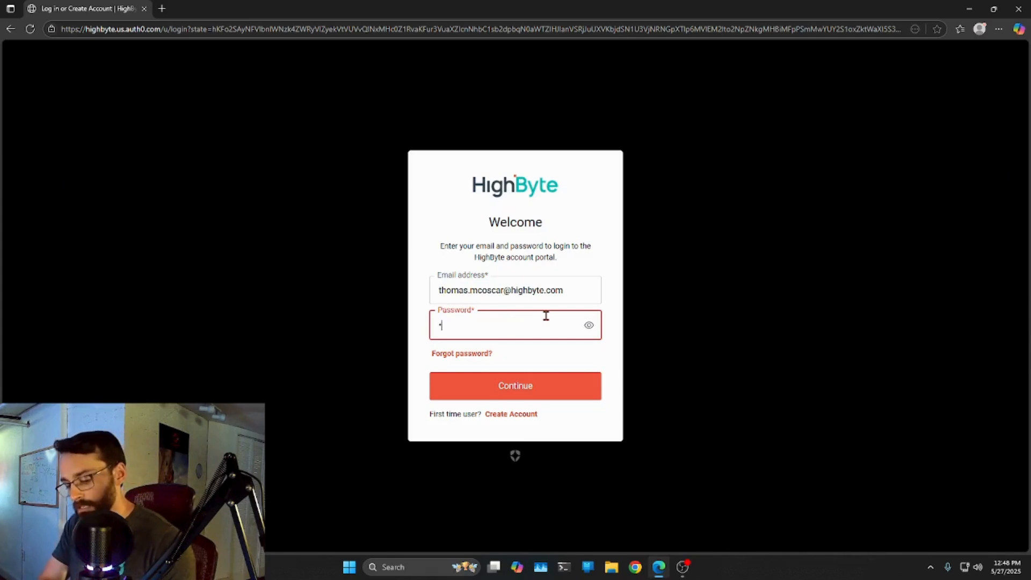
type("password")
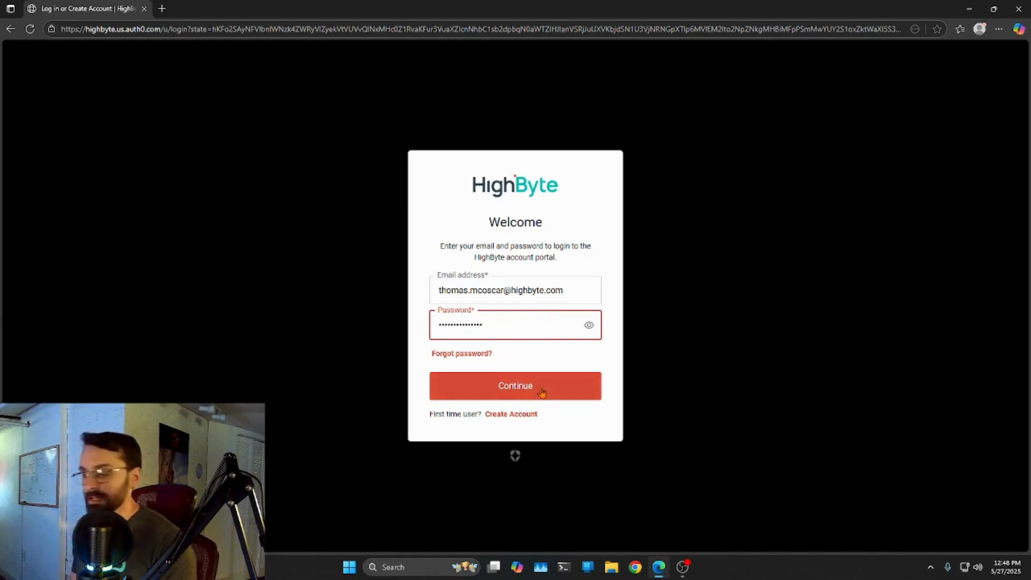
left_click(515, 386)
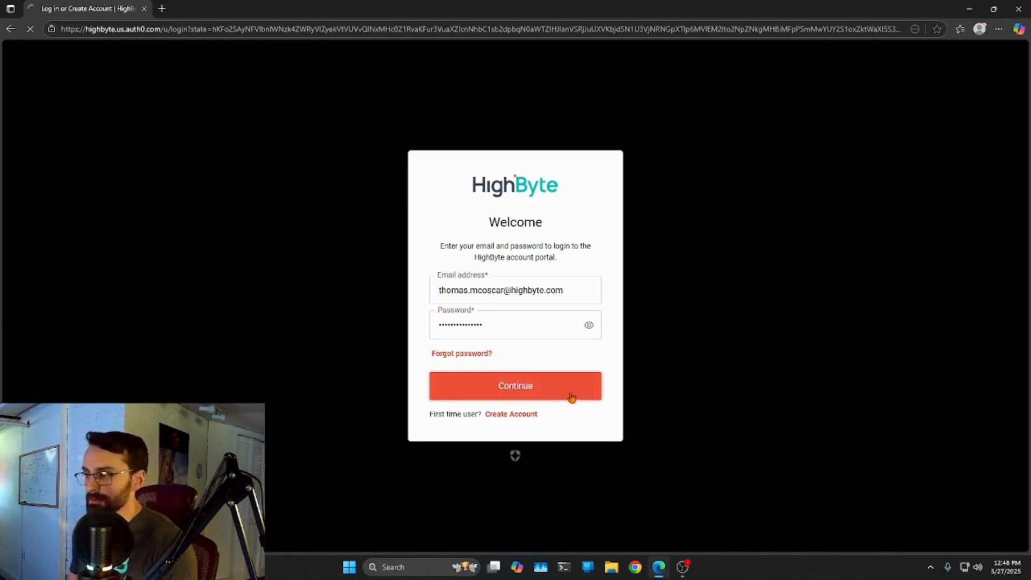
Decline Edge's save-password prompt and scroll down the Account Portal overview.
left_click(515, 386)
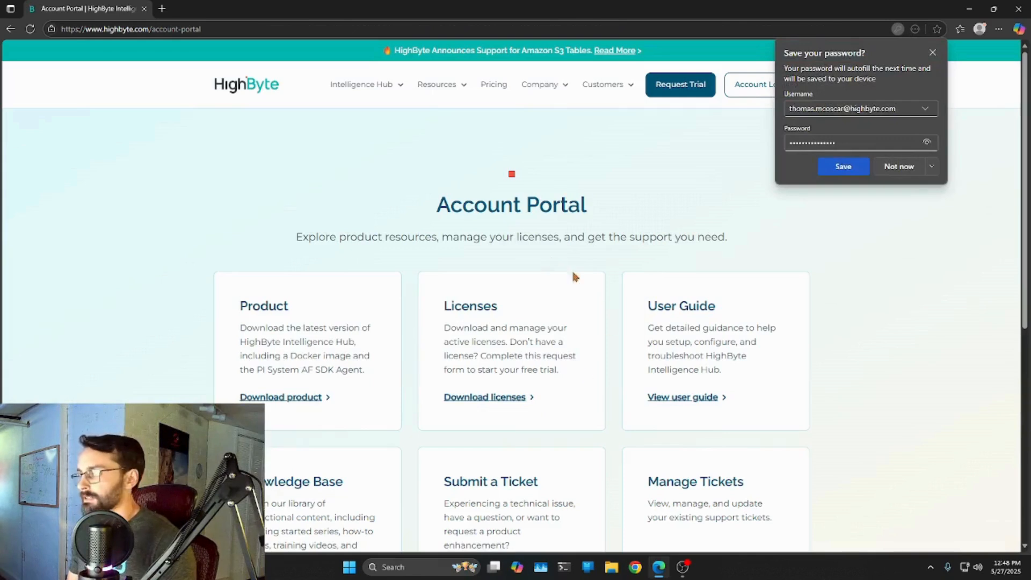
mouse_move(963, 127)
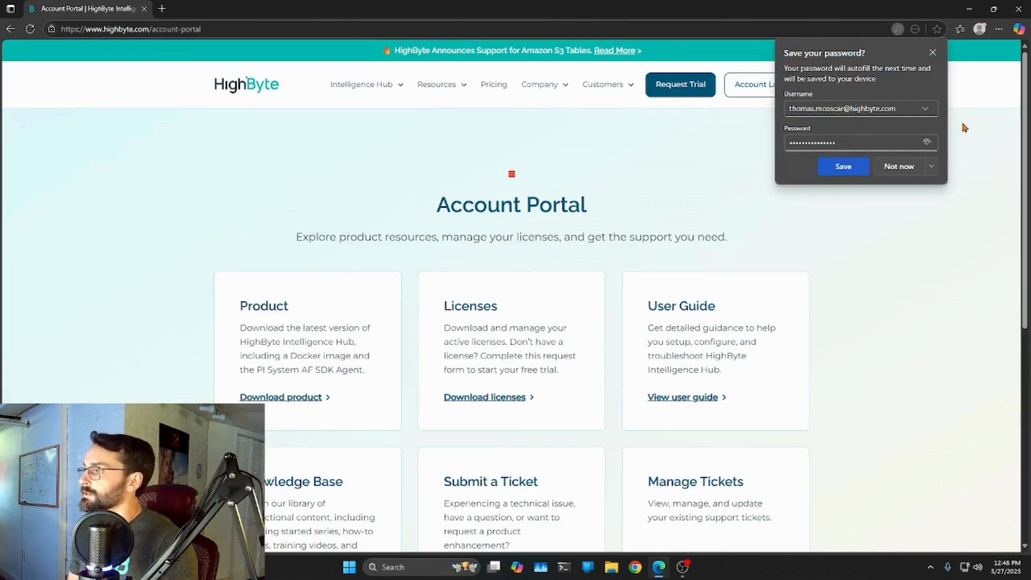
left_click(899, 166)
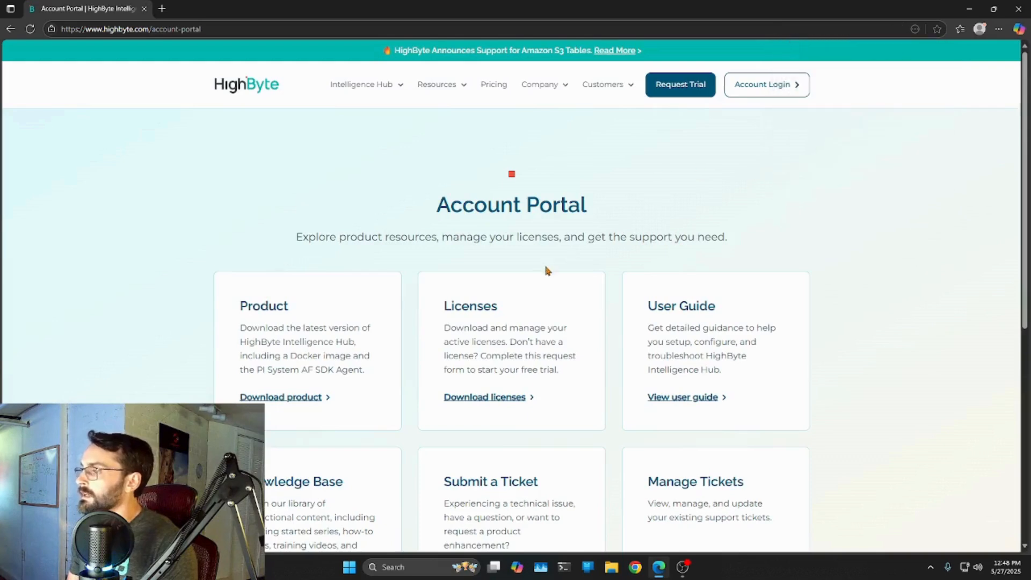
mouse_move(840, 447)
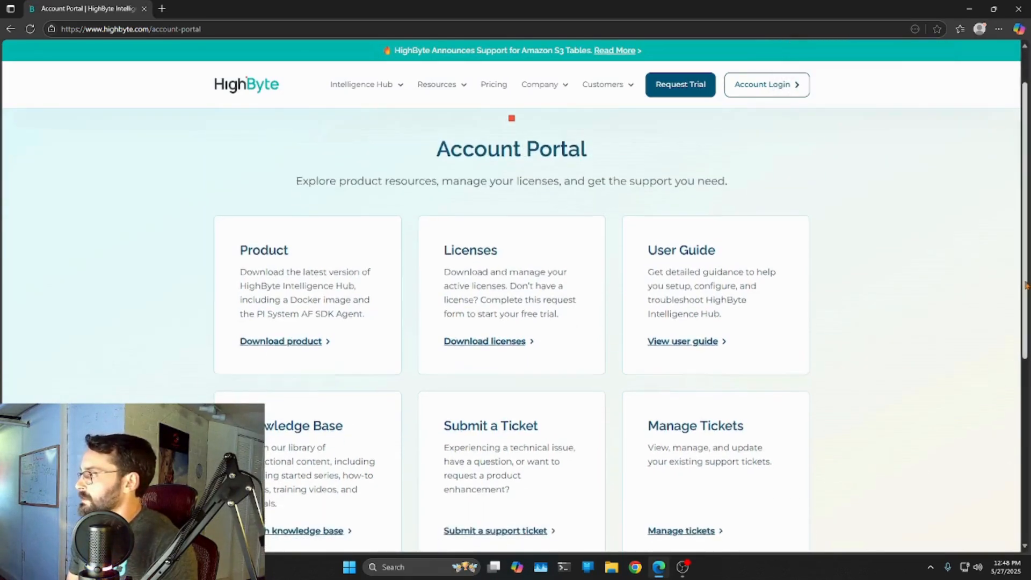
scroll("down", 3)
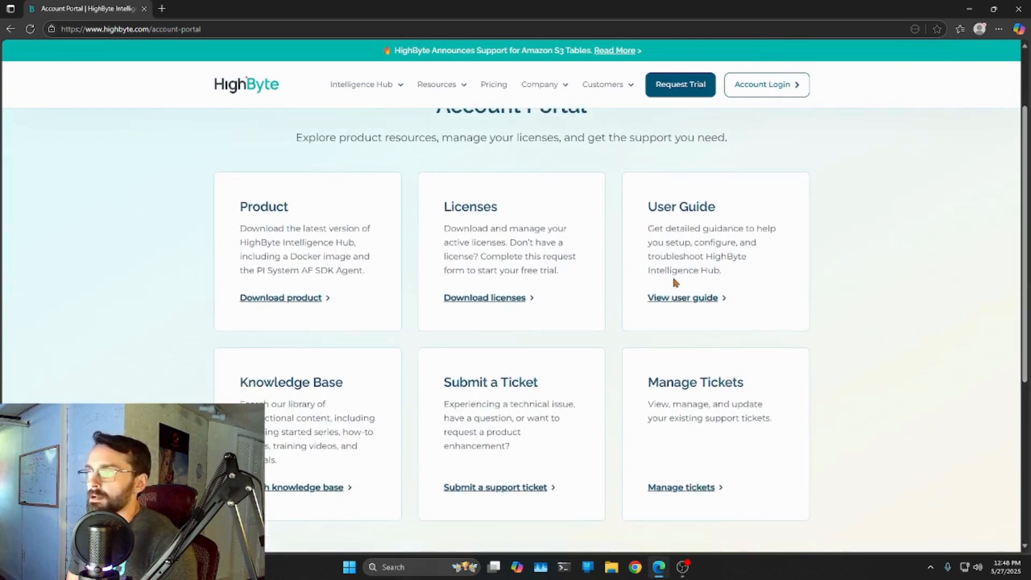
mouse_move(825, 298)
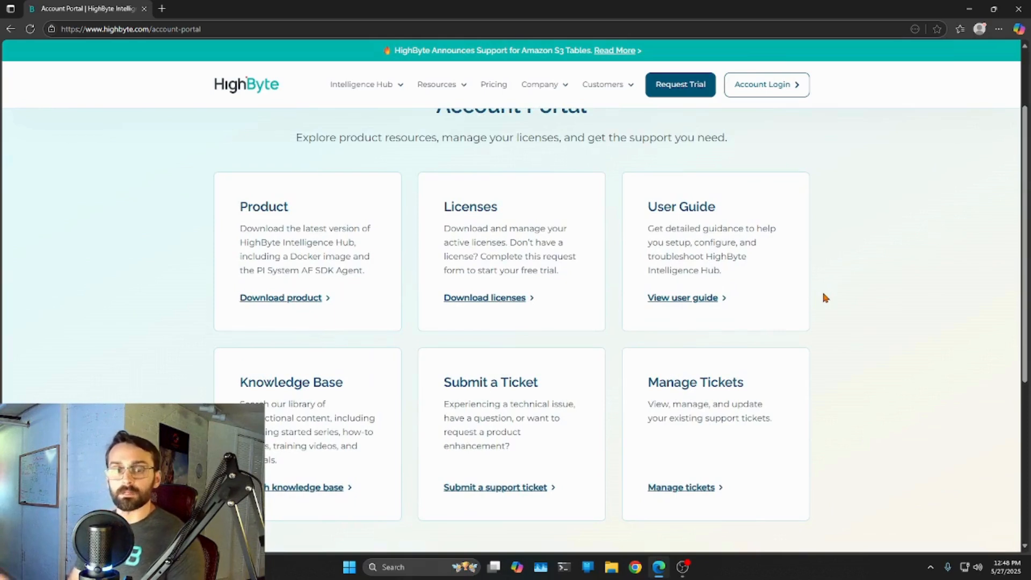
mouse_move(268, 190)
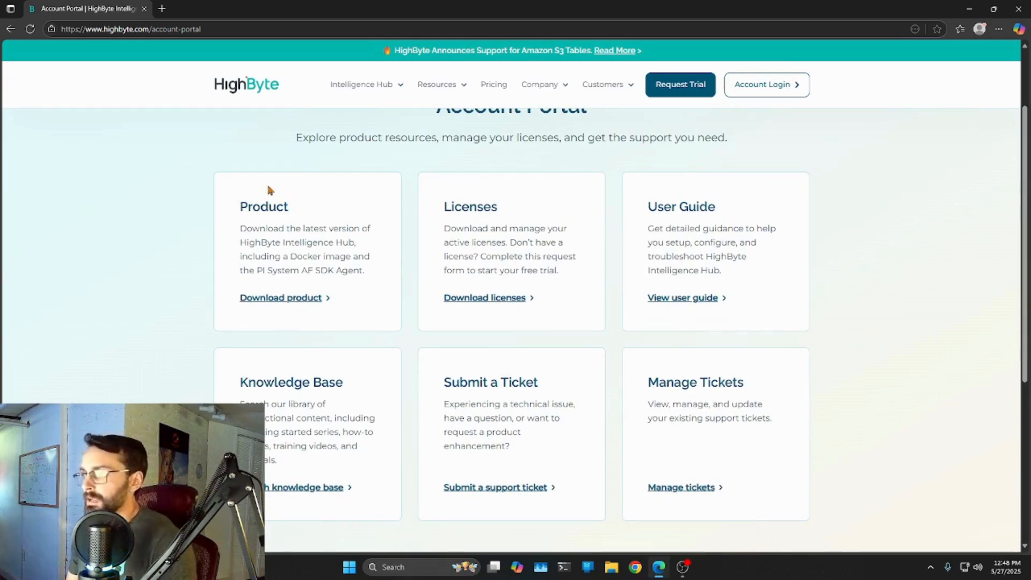
mouse_move(219, 195)
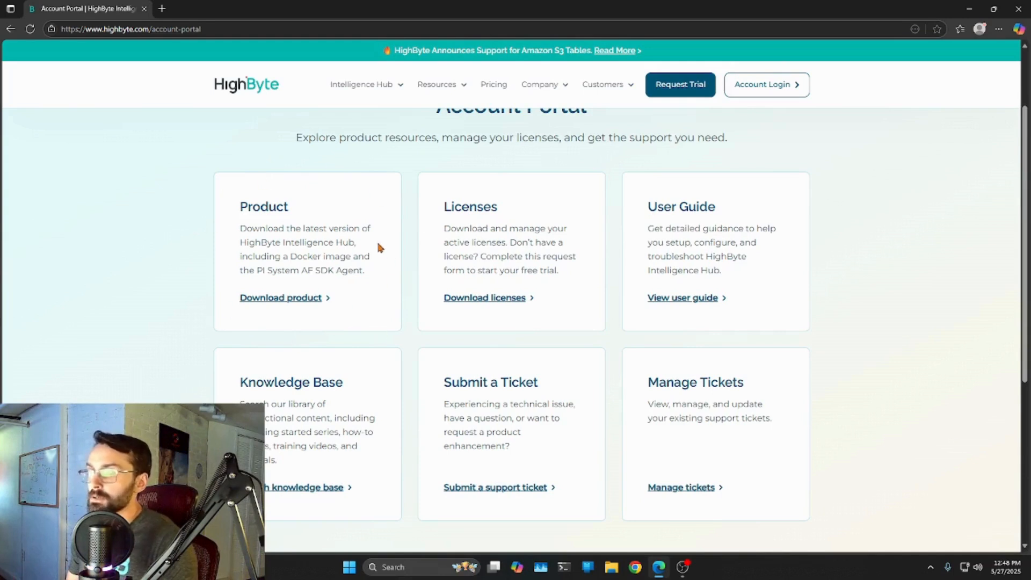
mouse_move(548, 230)
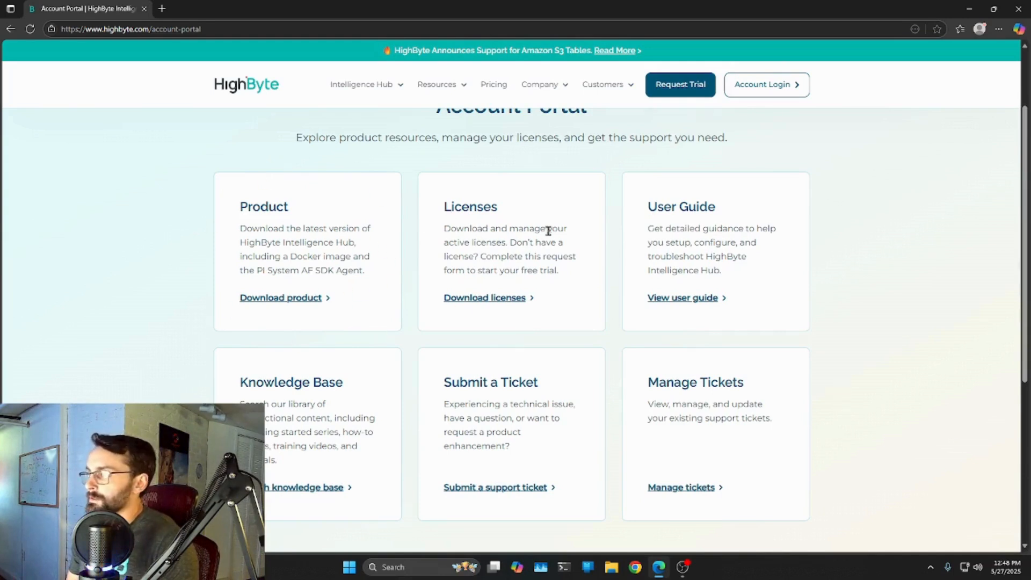
mouse_move(484, 297)
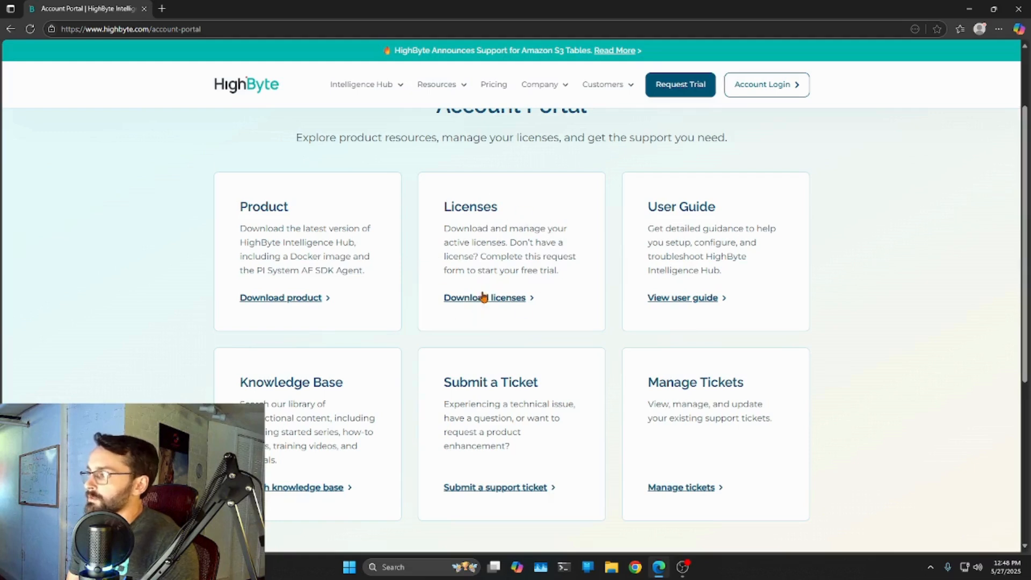
mouse_move(513, 241)
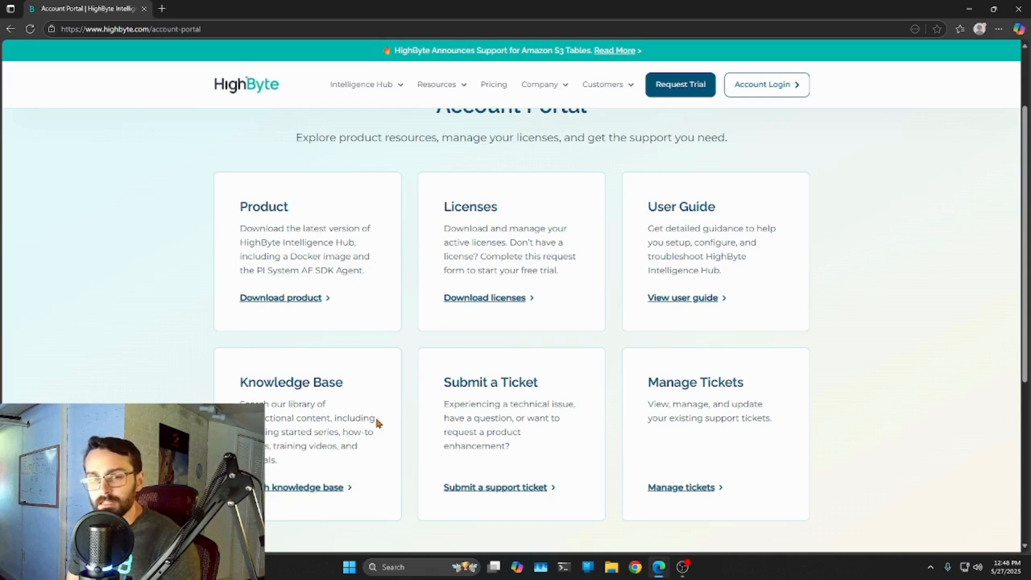
mouse_move(505, 415)
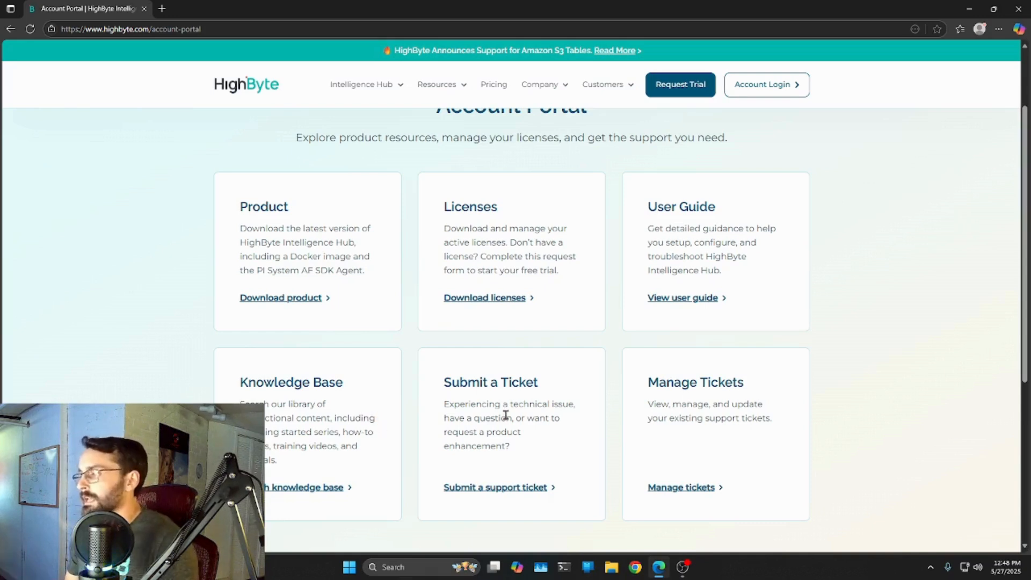
mouse_move(681, 462)
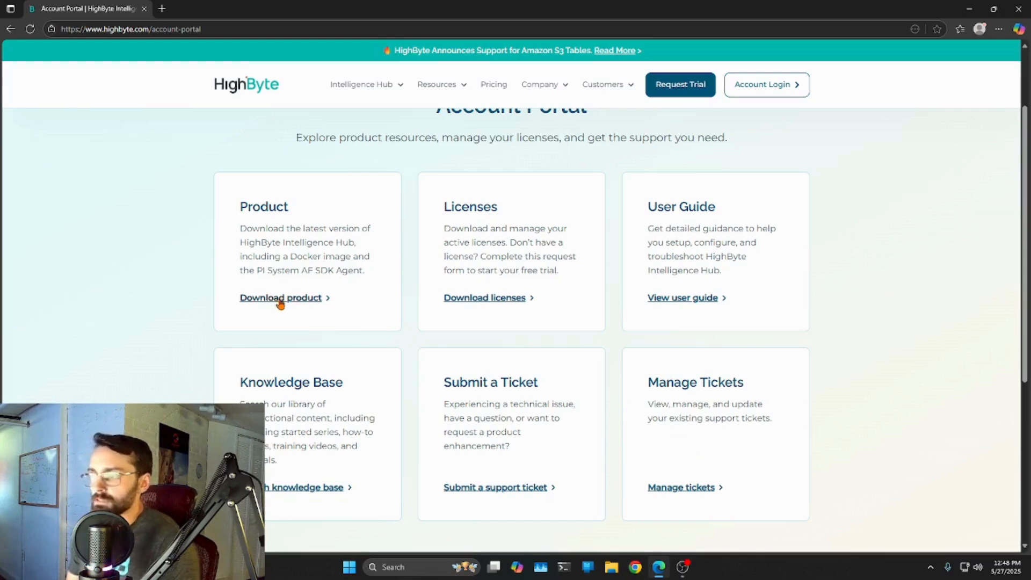
left_click(281, 297)
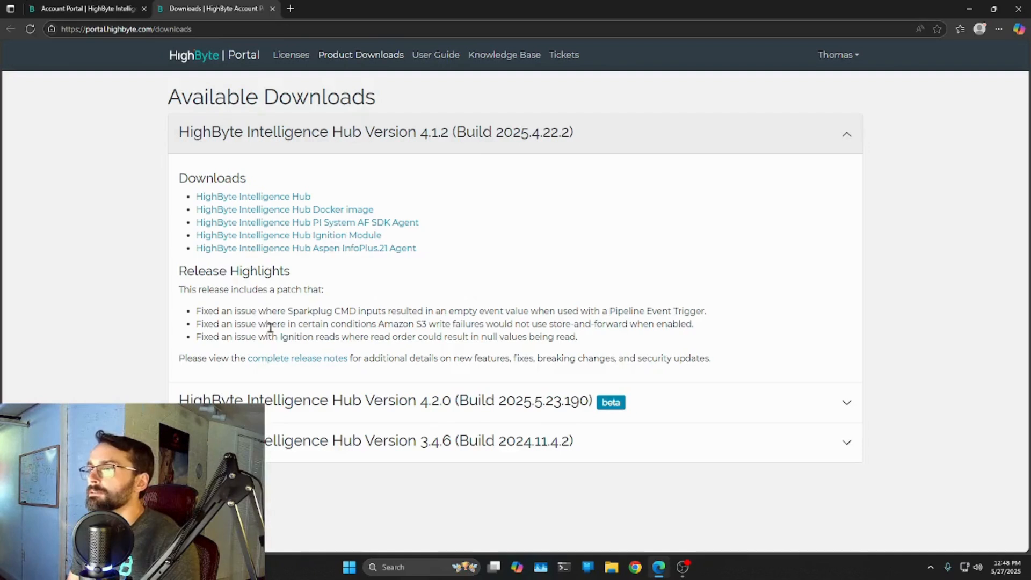
mouse_move(426, 226)
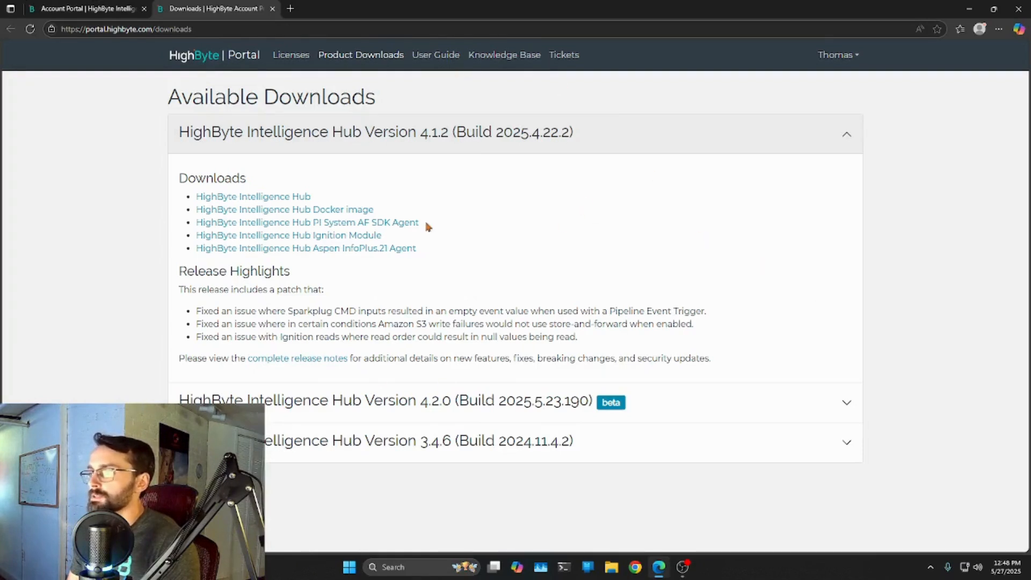
mouse_move(484, 253)
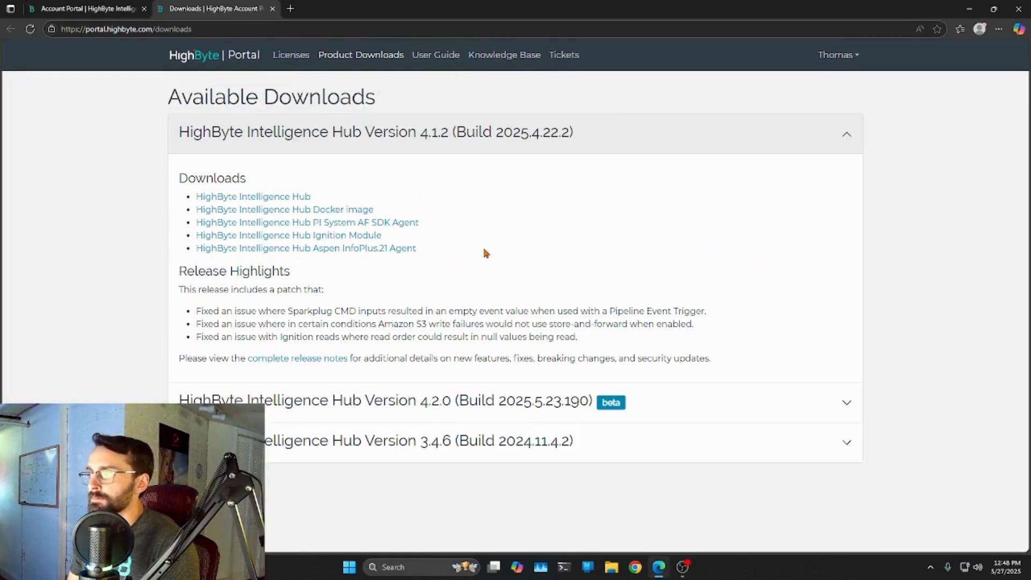
mouse_move(487, 221)
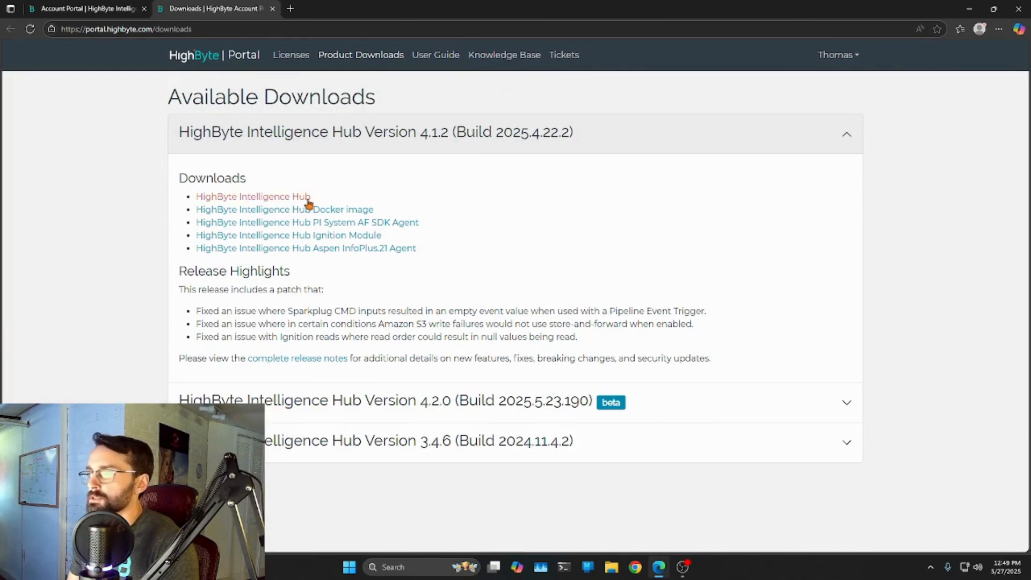
mouse_move(236, 211)
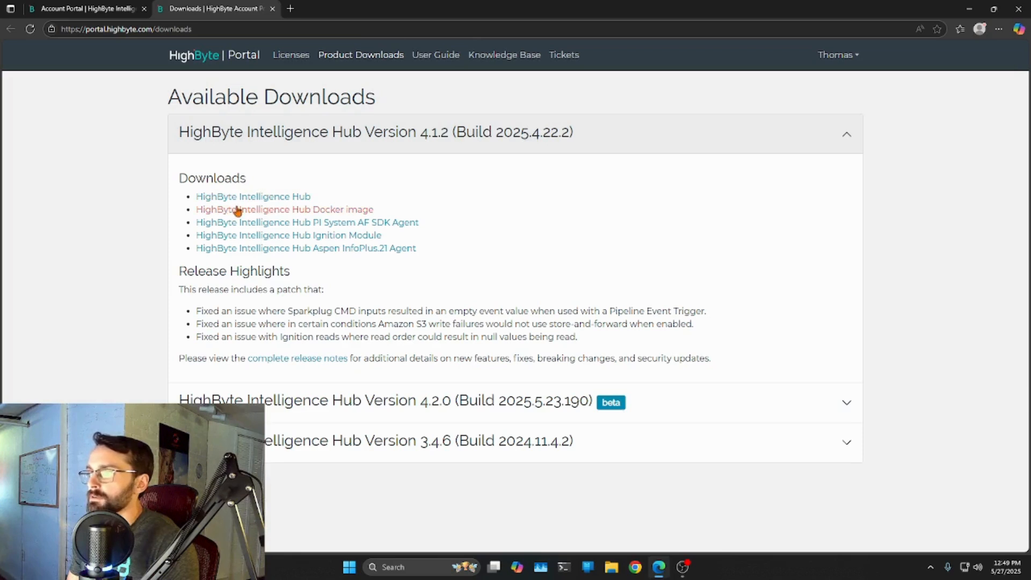
mouse_move(296, 219)
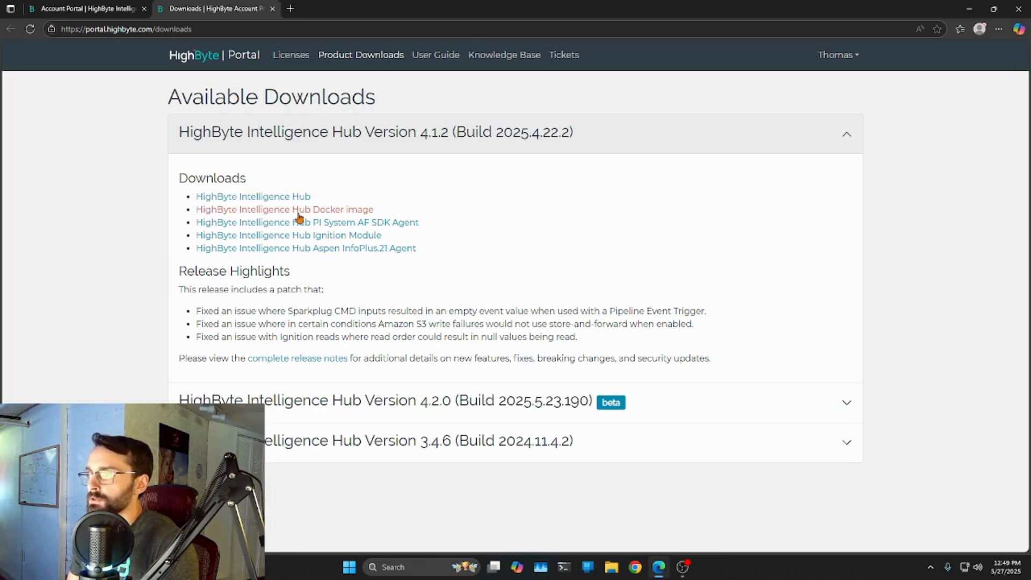
mouse_move(370, 215)
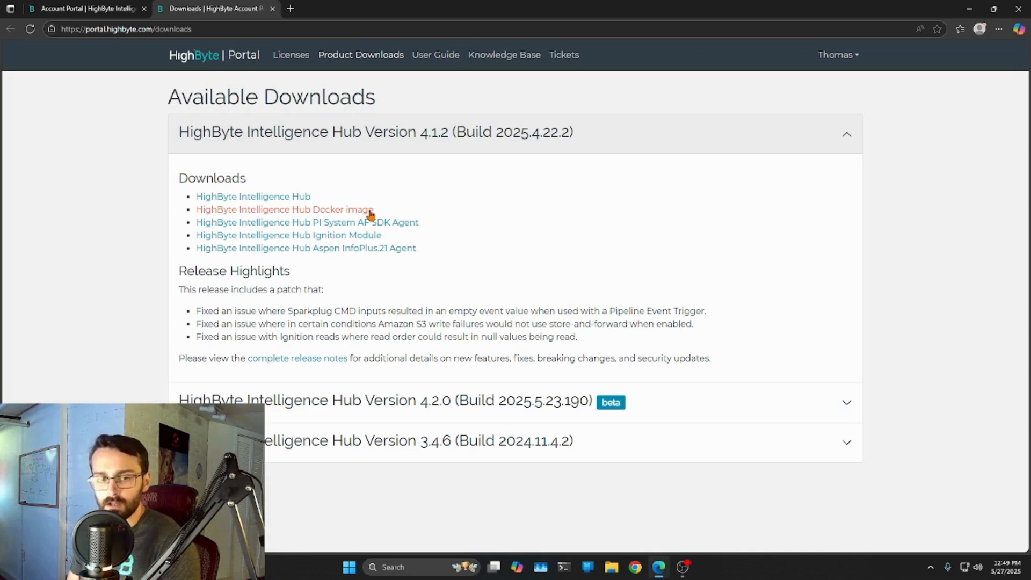
mouse_move(269, 209)
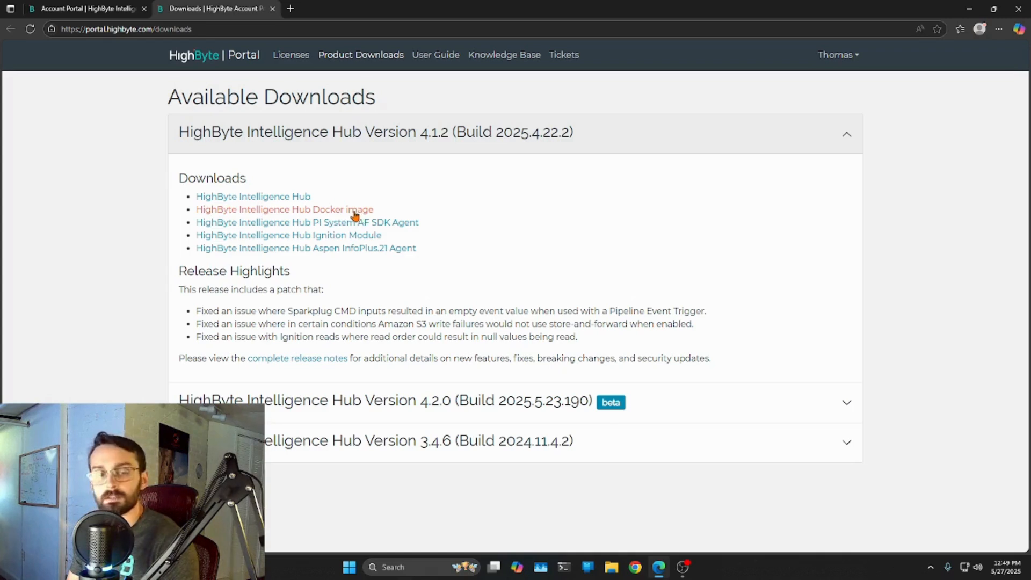
mouse_move(399, 220)
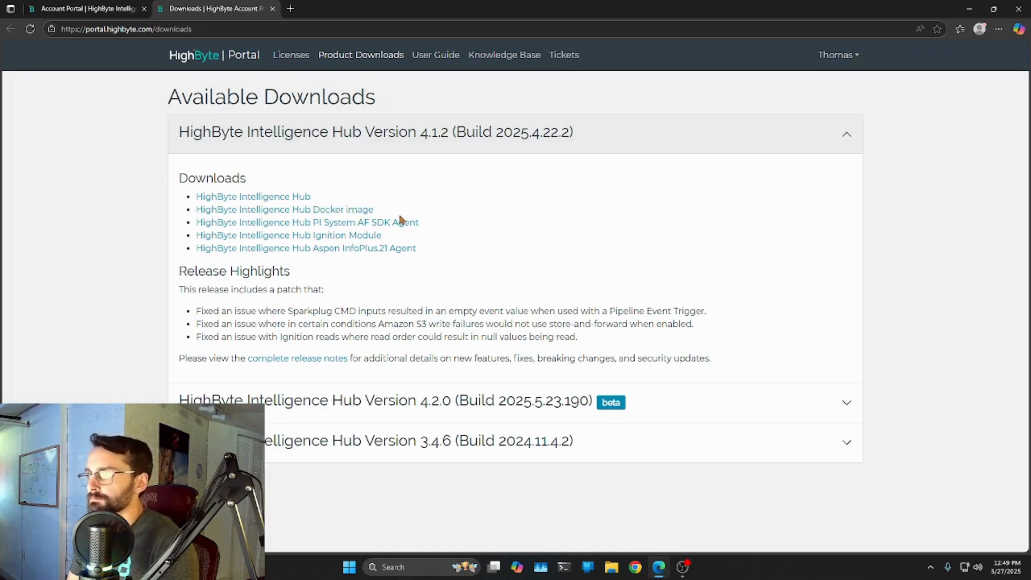
mouse_move(425, 252)
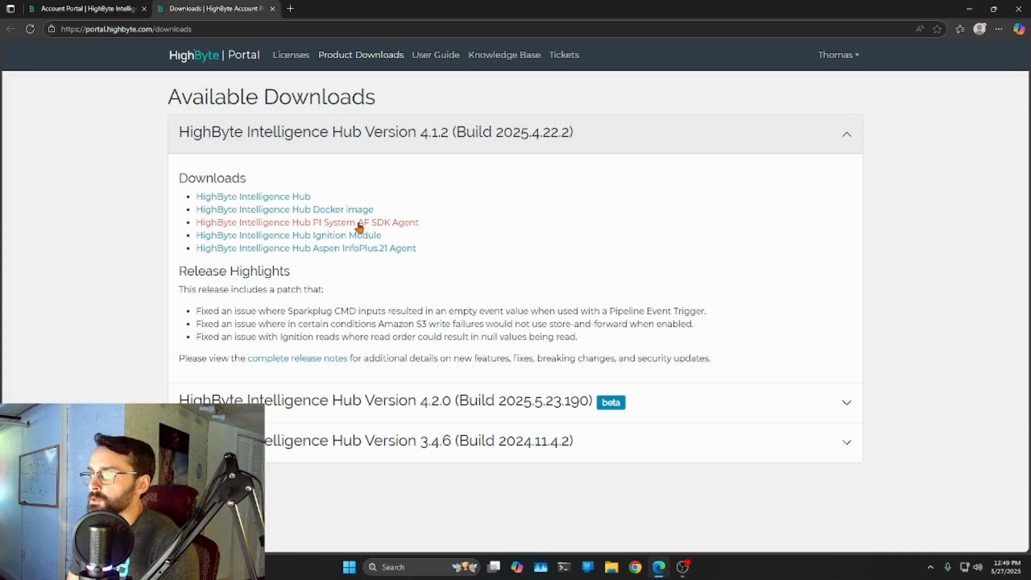
mouse_move(361, 252)
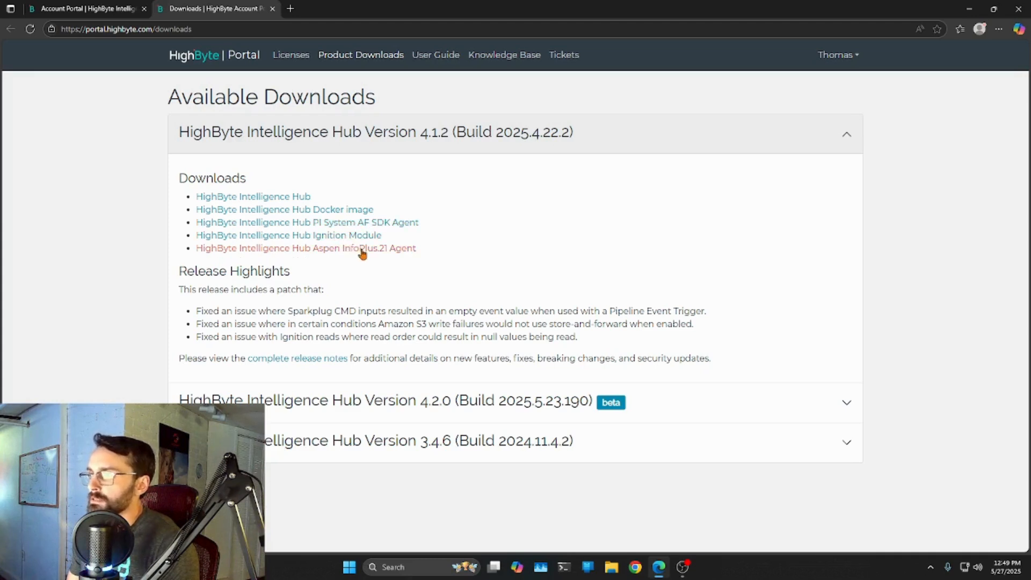
mouse_move(465, 266)
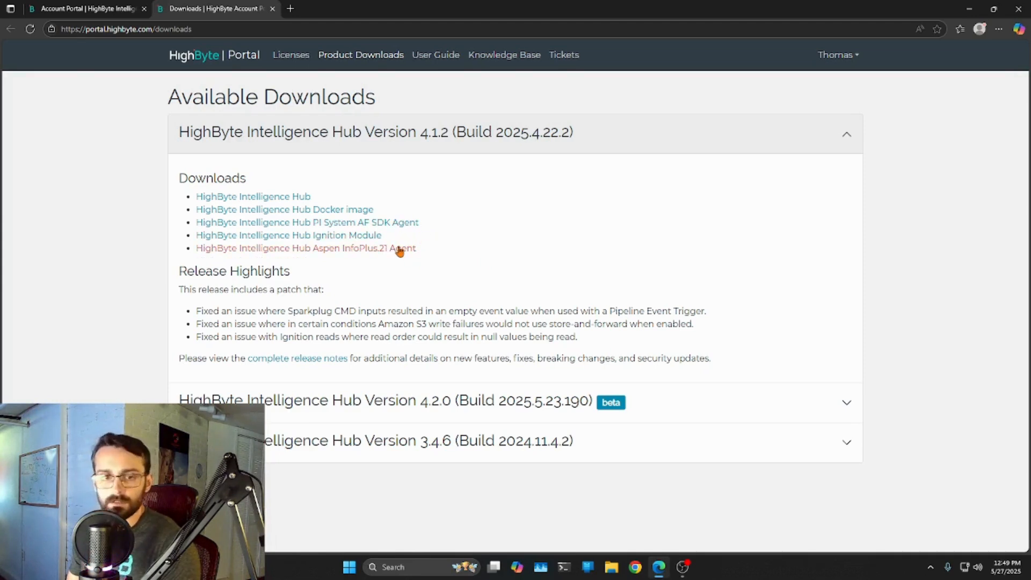
mouse_move(402, 237)
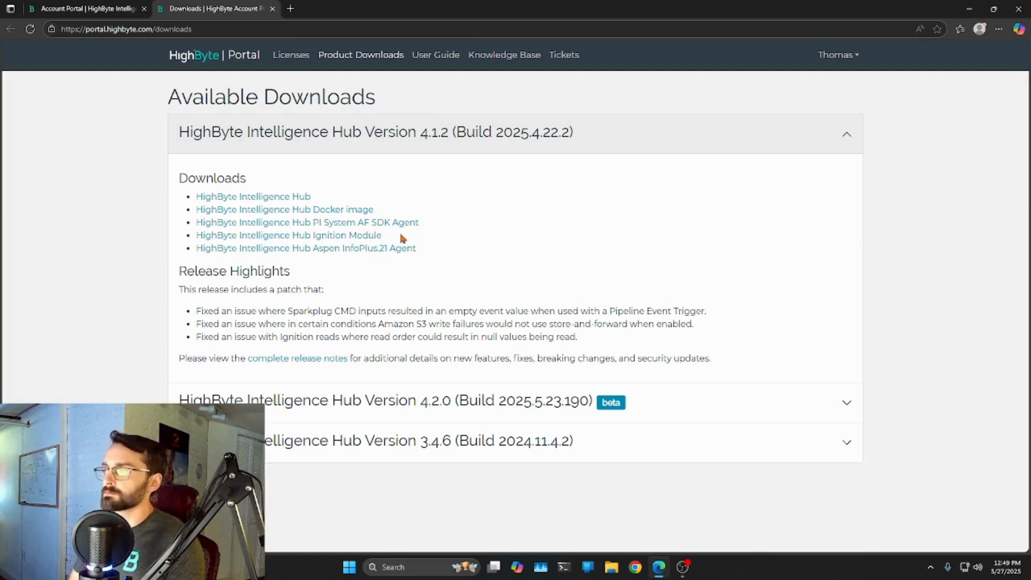
mouse_move(451, 251)
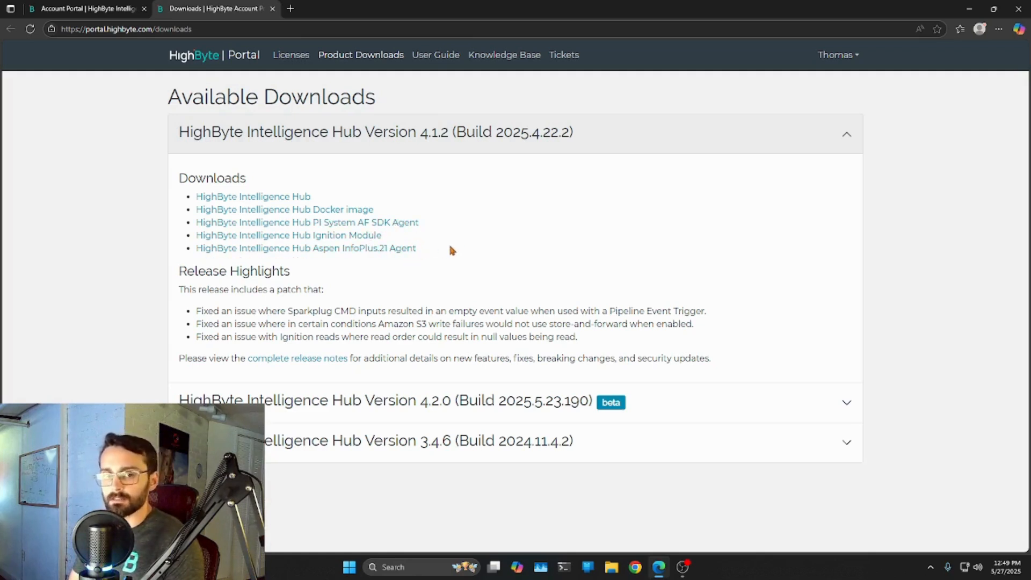
mouse_move(457, 232)
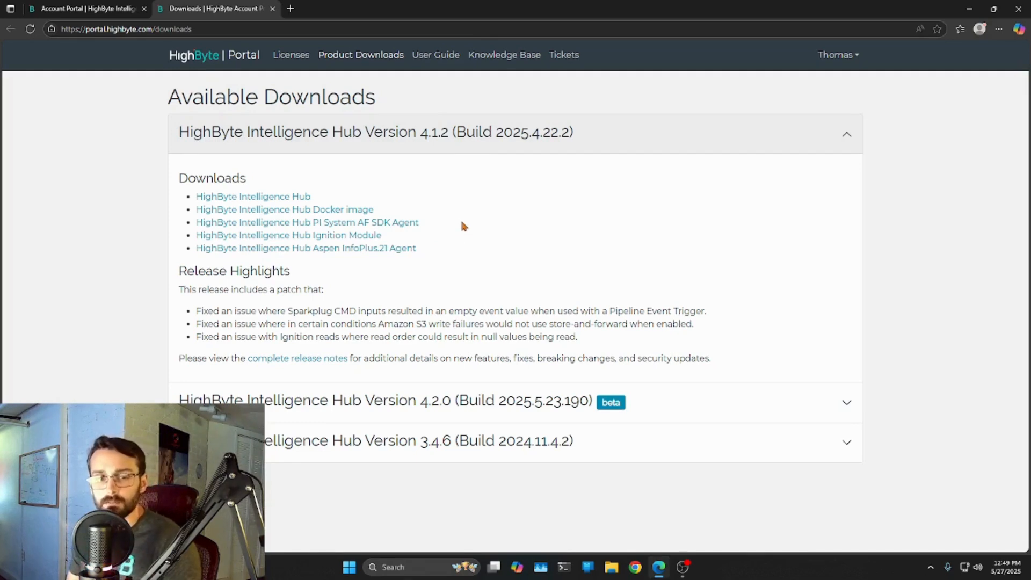
mouse_move(451, 251)
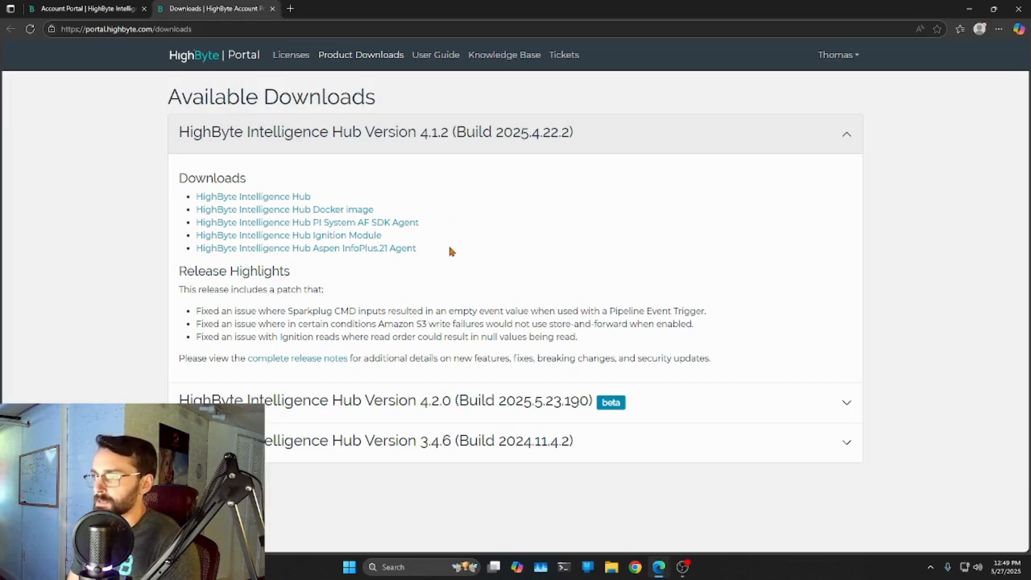
Accept the EULA, download the Intelligence Hub 4.1.2 zip, and show it in Downloads.
left_click(253, 196)
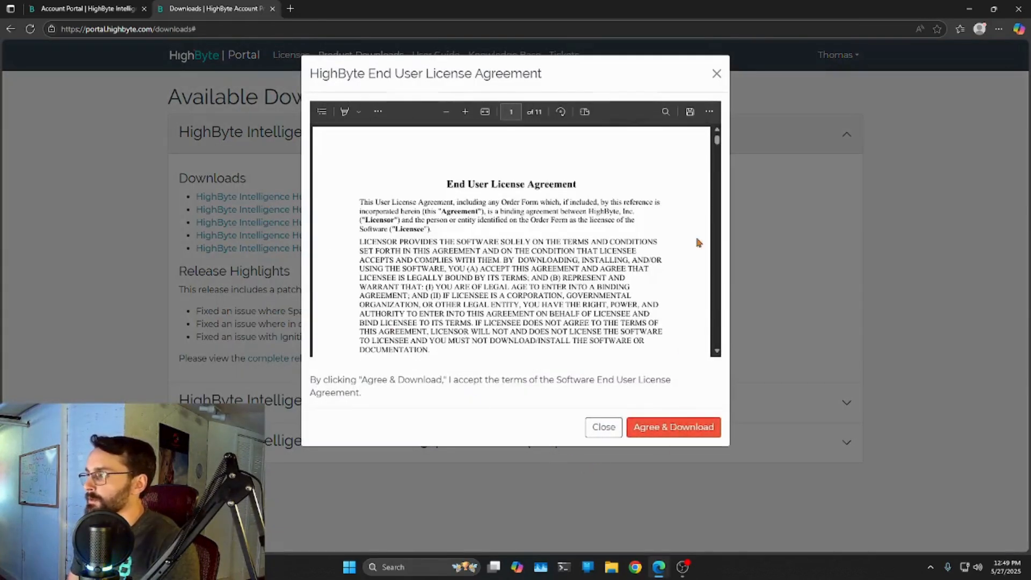
scroll("down", 3)
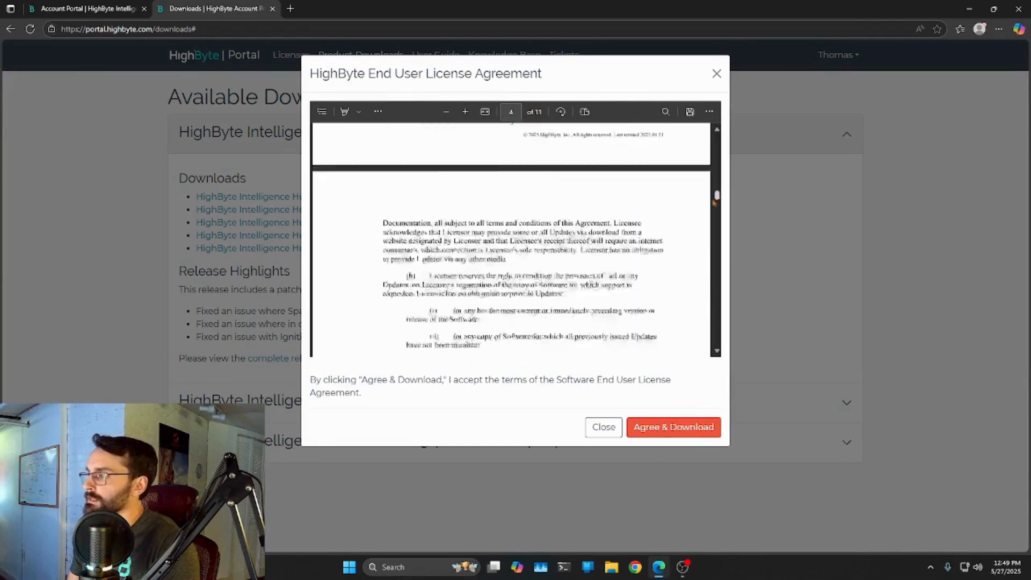
scroll("down", 3)
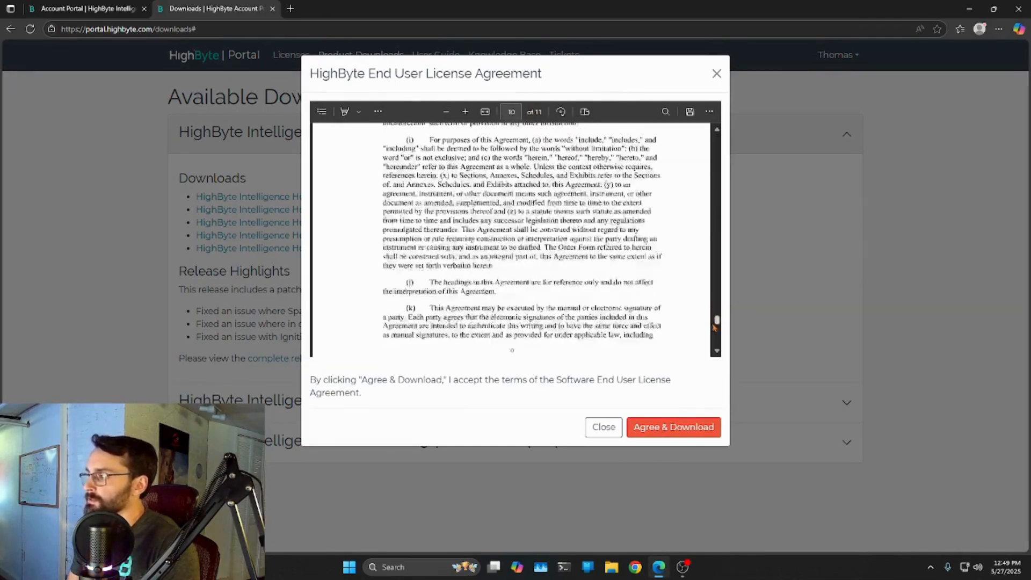
left_click(672, 427)
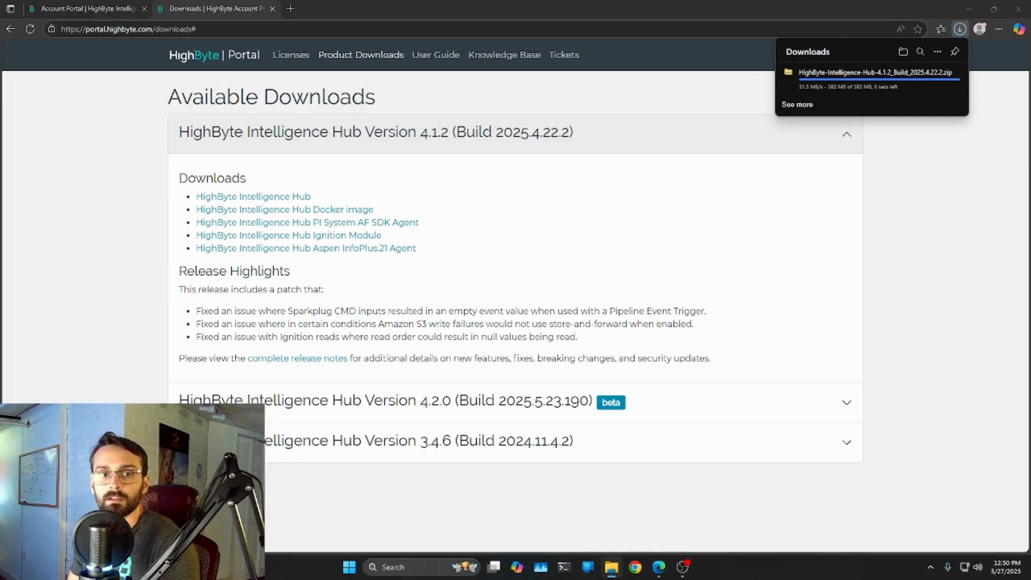
left_click(903, 51)
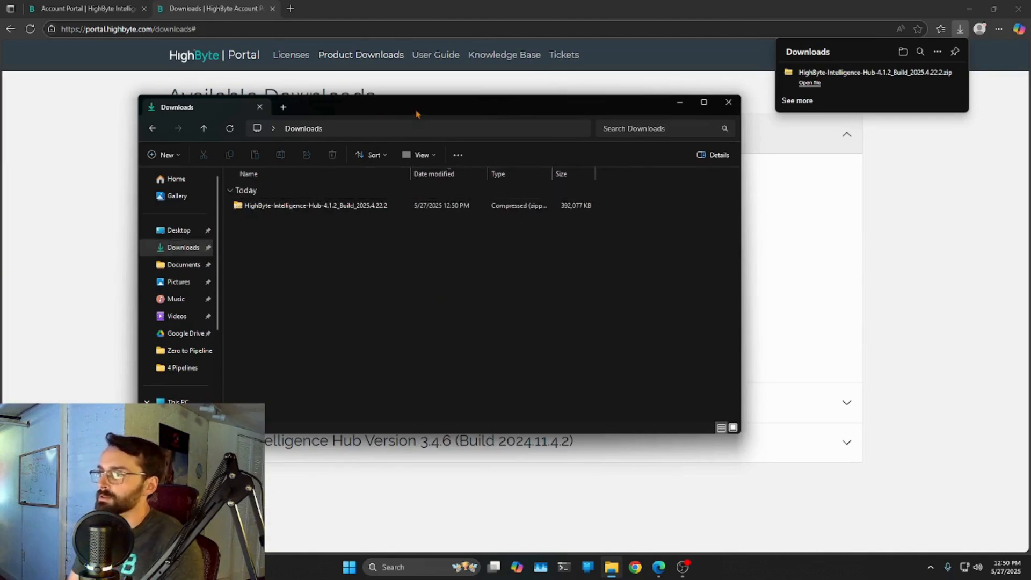
left_click_drag(414, 112, 434, 142)
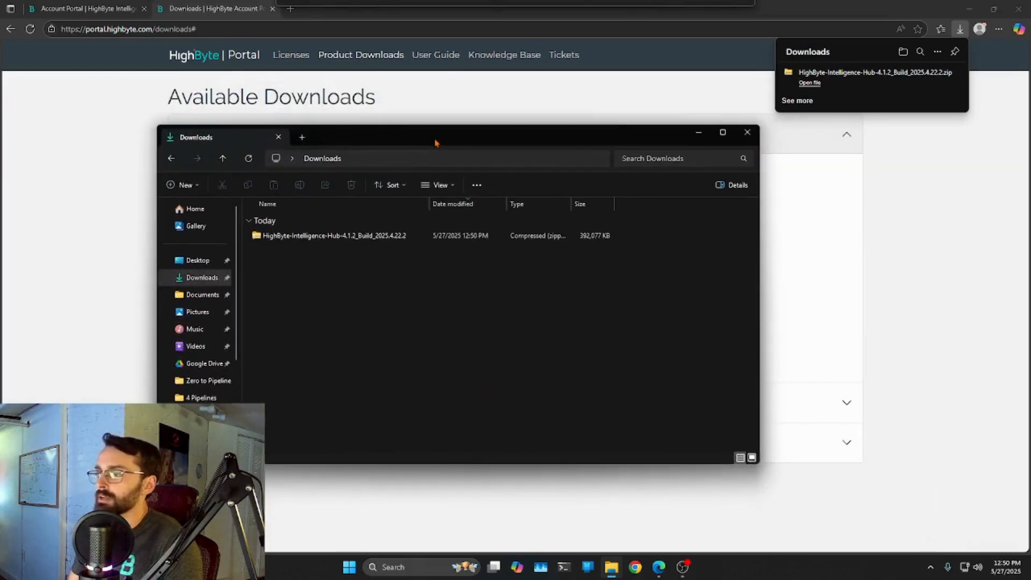
mouse_move(428, 161)
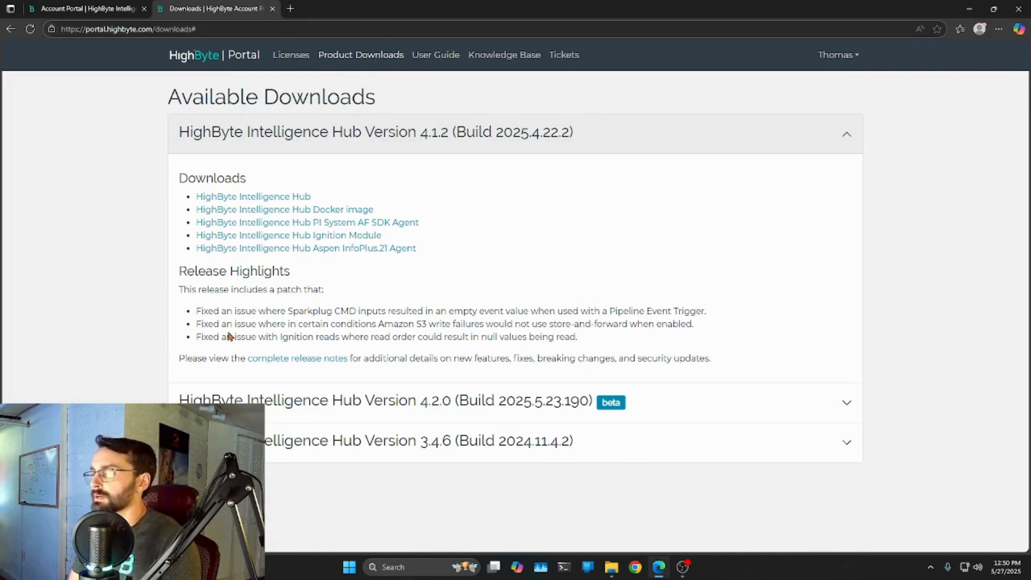
mouse_move(357, 89)
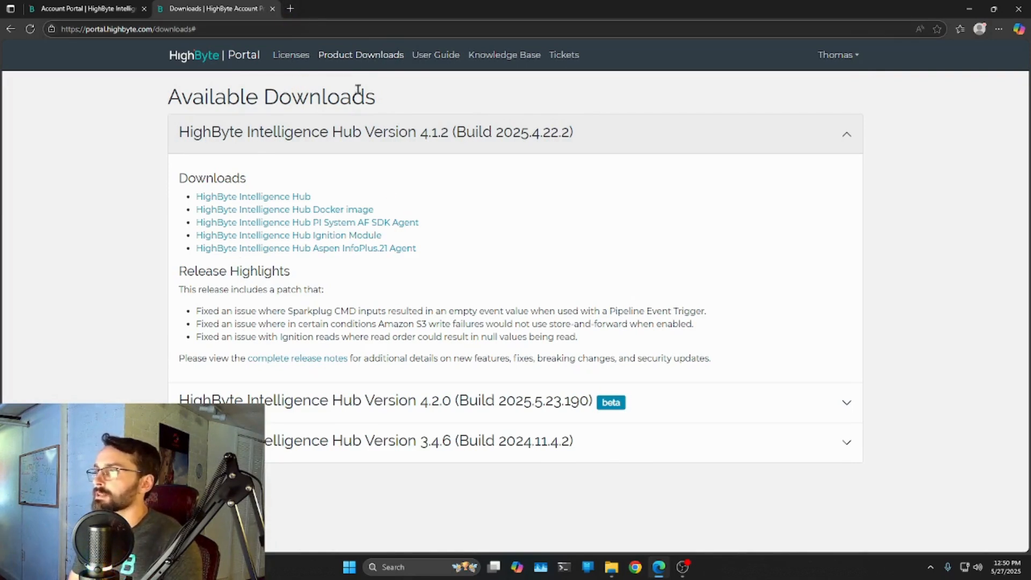
mouse_move(118, 15)
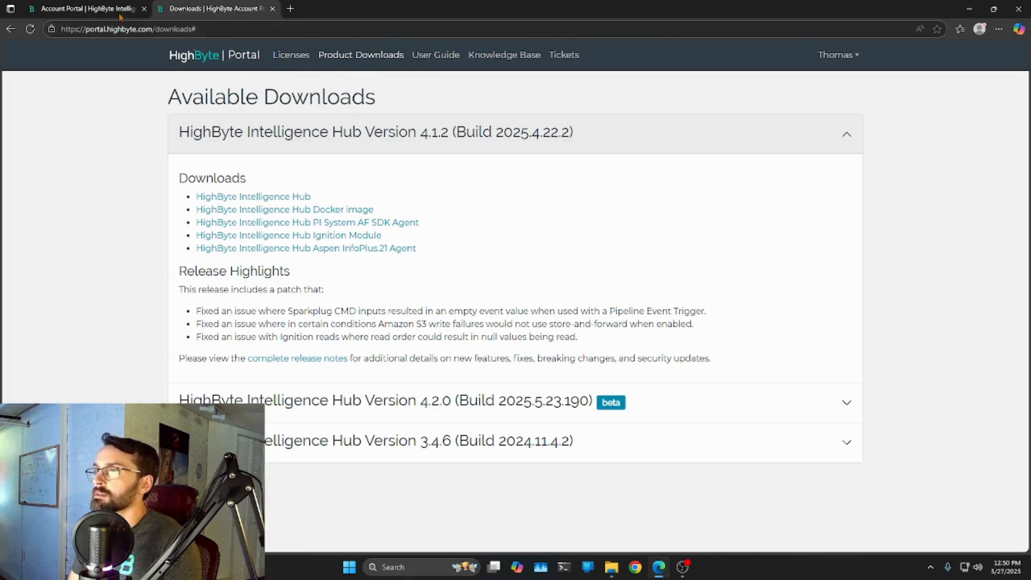
Open the user guide from the Account Portal and go to Installing Java.
left_click(79, 8)
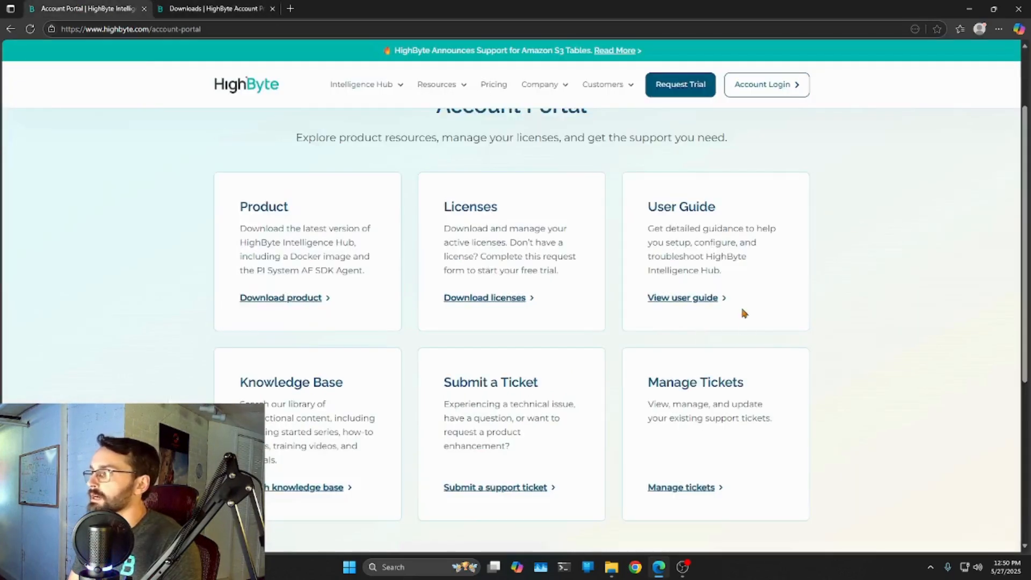
left_click(682, 297)
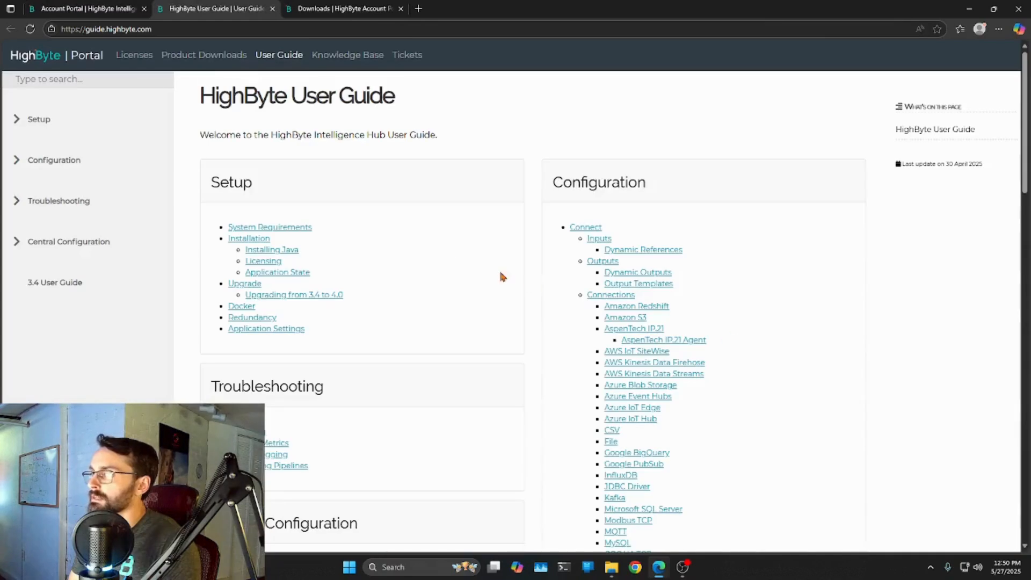
mouse_move(247, 245)
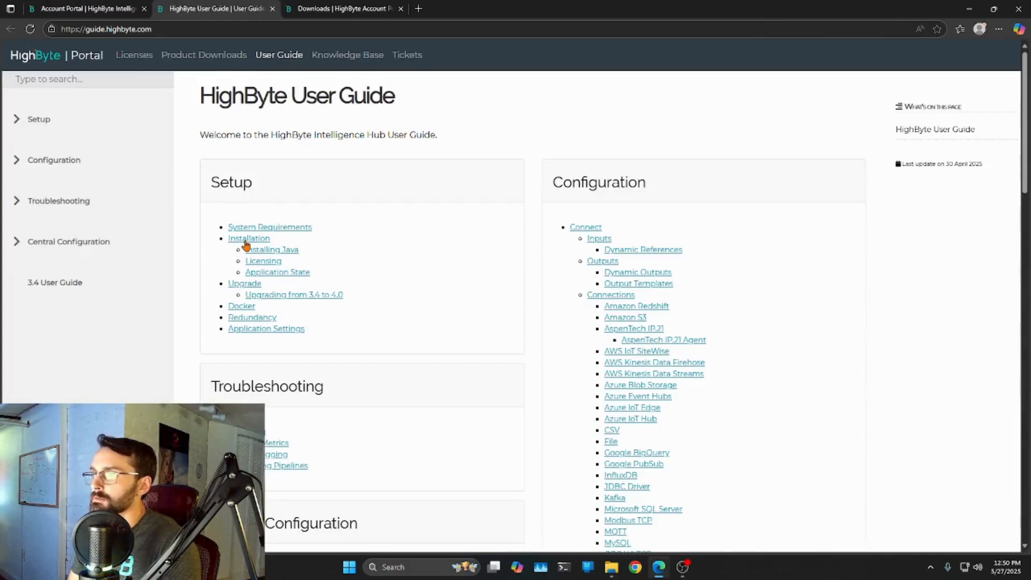
left_click(271, 249)
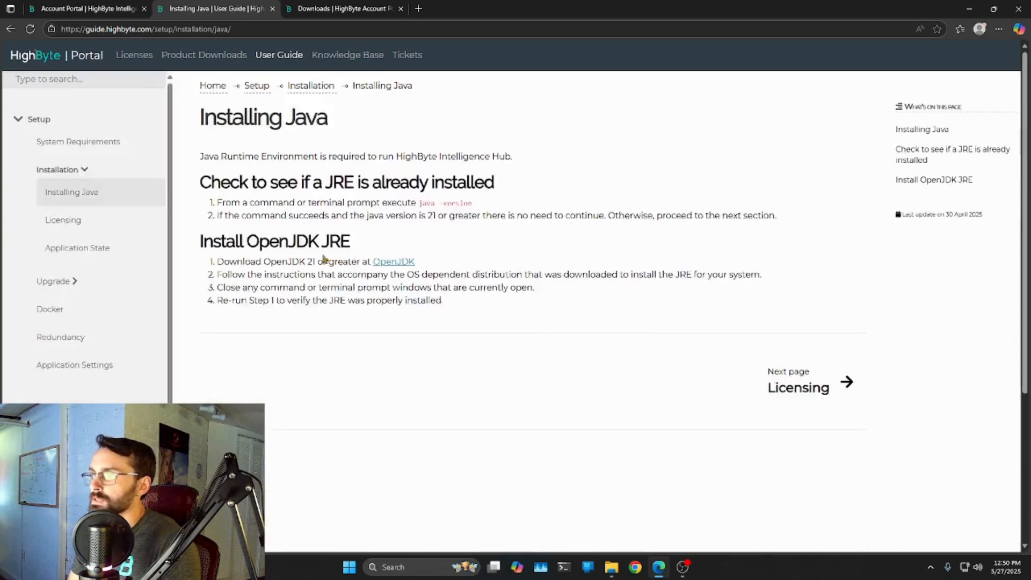
mouse_move(509, 272)
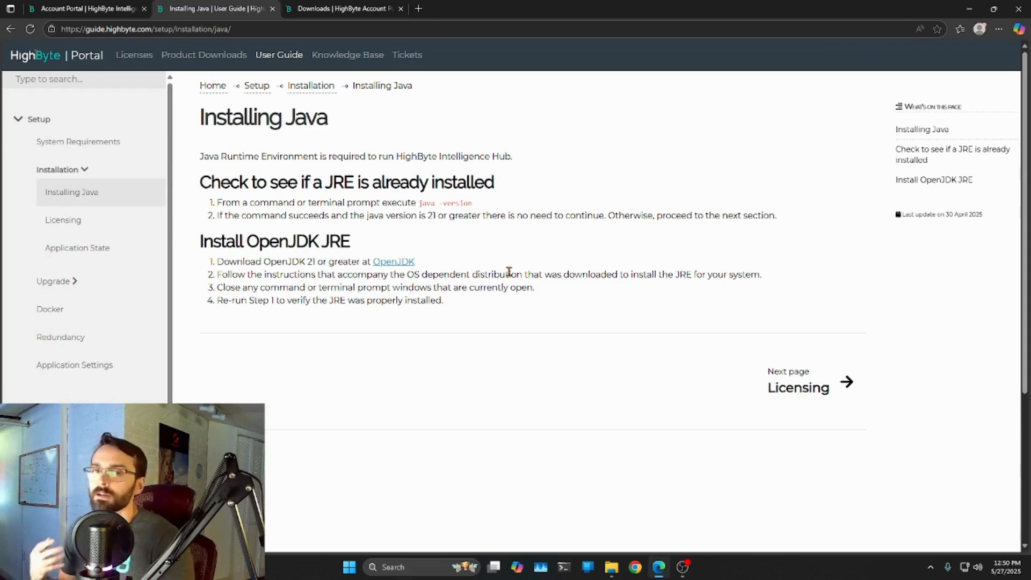
mouse_move(355, 248)
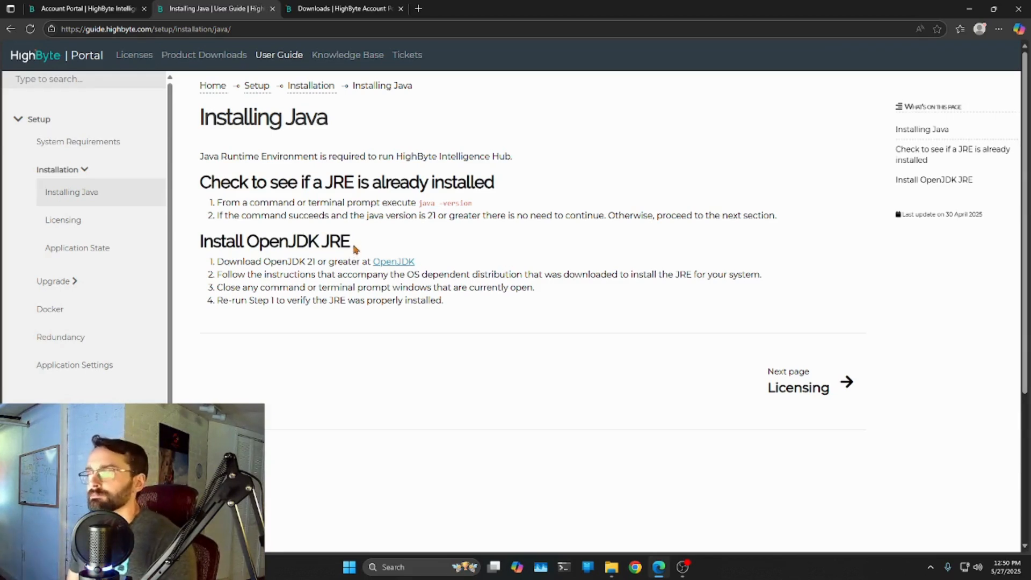
View the OpenJDK 24 builds page, then search 'how to install java on windows 11'.
left_click(392, 261)
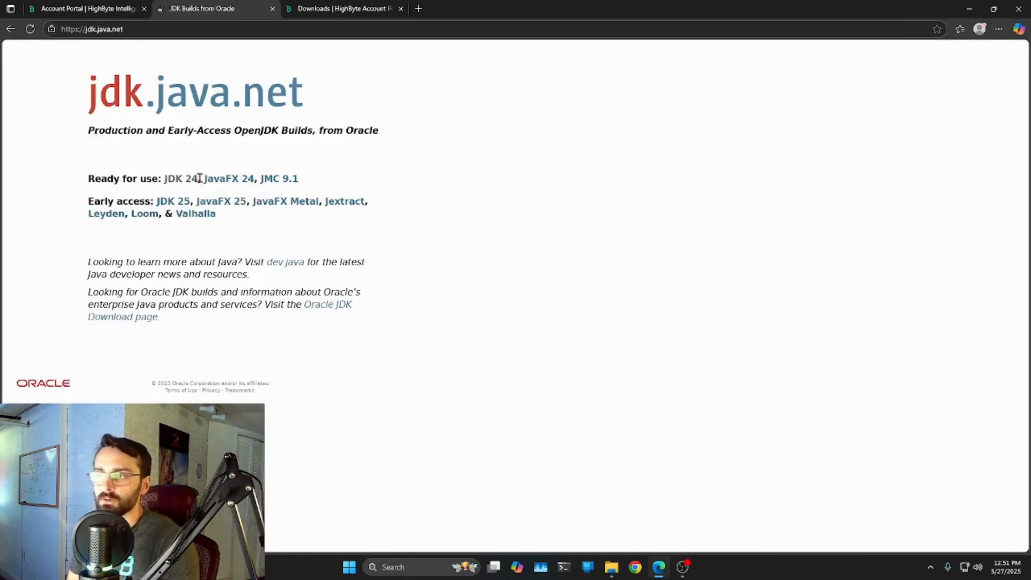
mouse_move(181, 178)
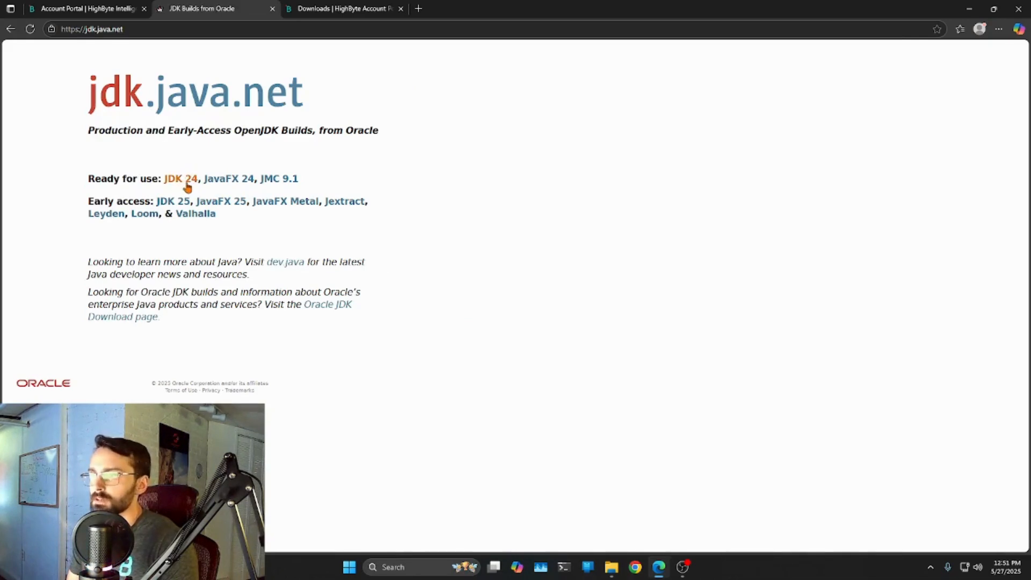
mouse_move(194, 184)
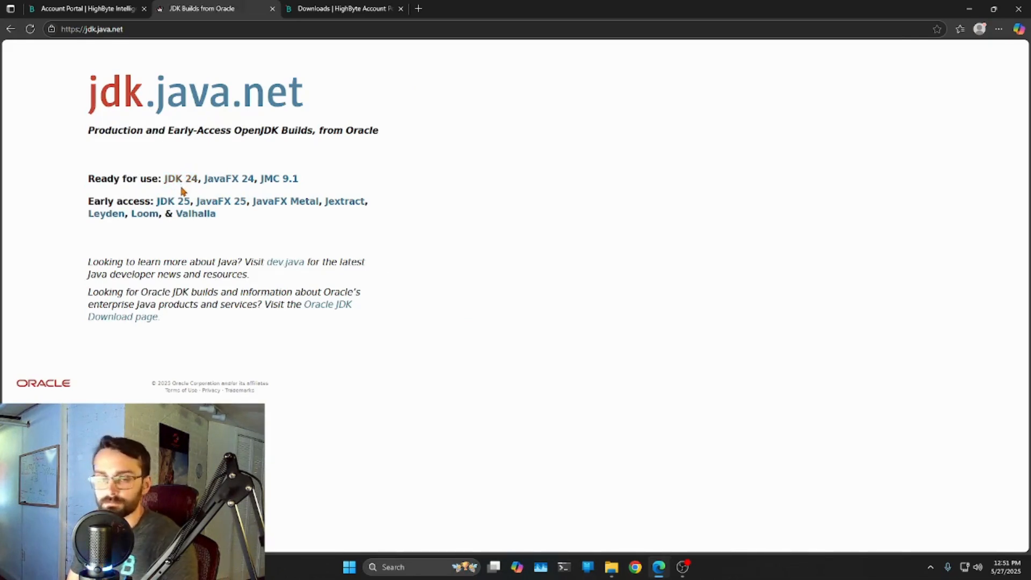
left_click(181, 178)
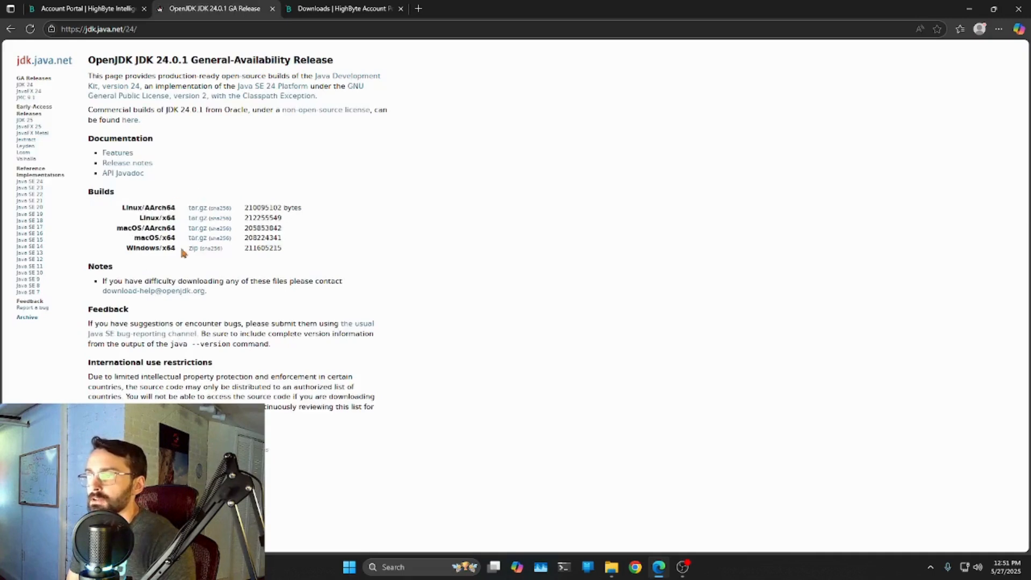
mouse_move(222, 188)
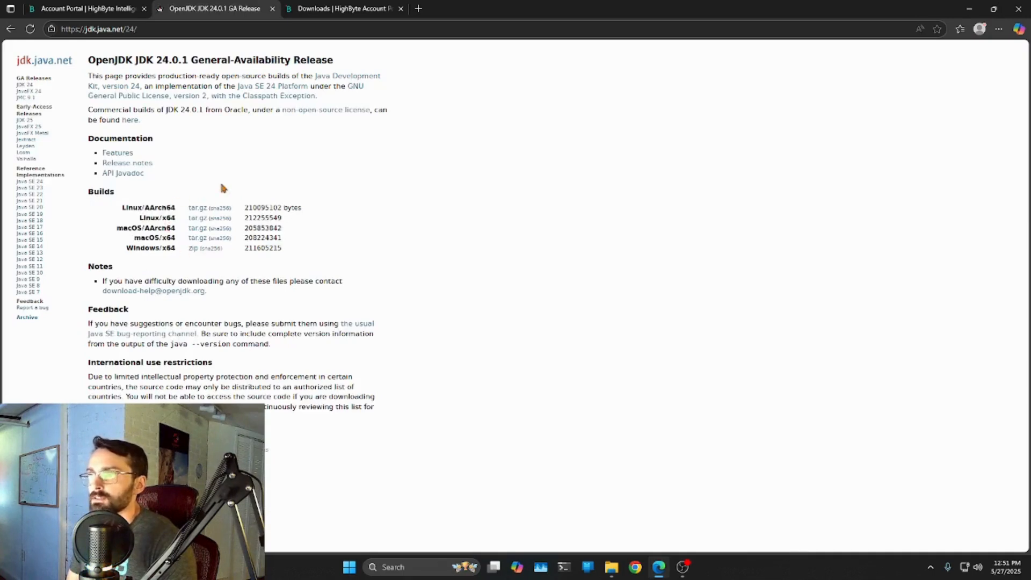
left_click(546, 9)
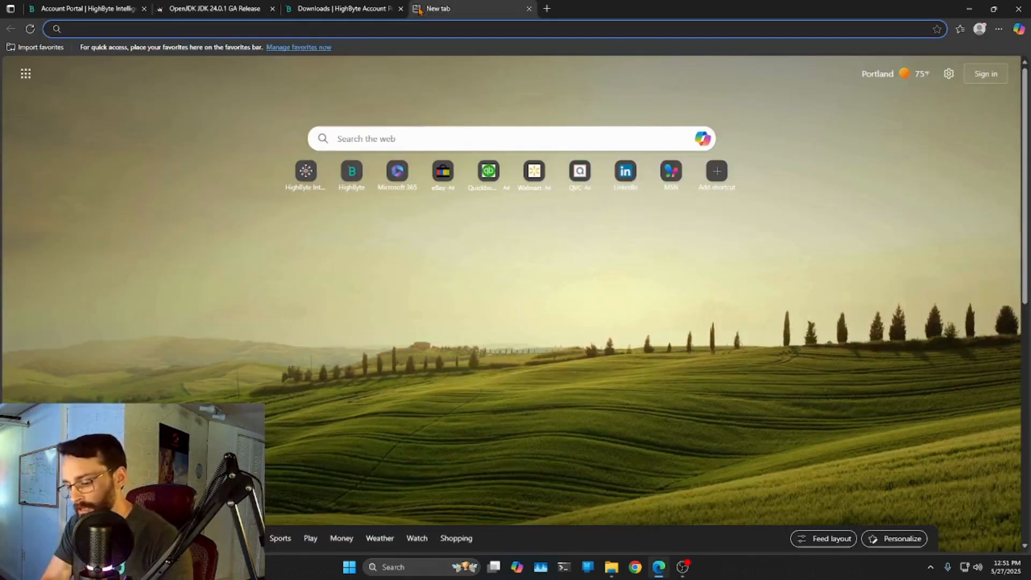
type("how to install java on")
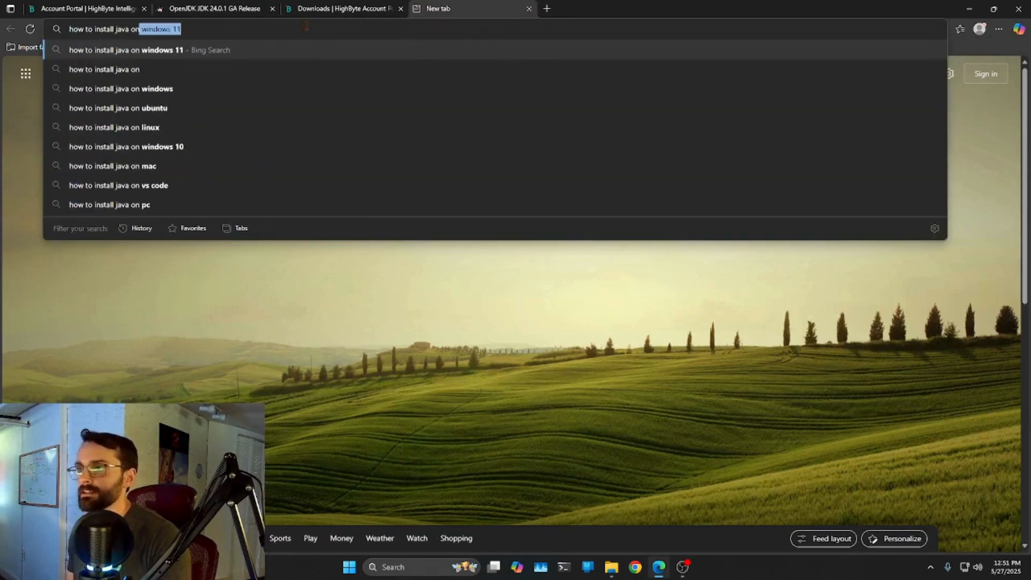
key("Return")
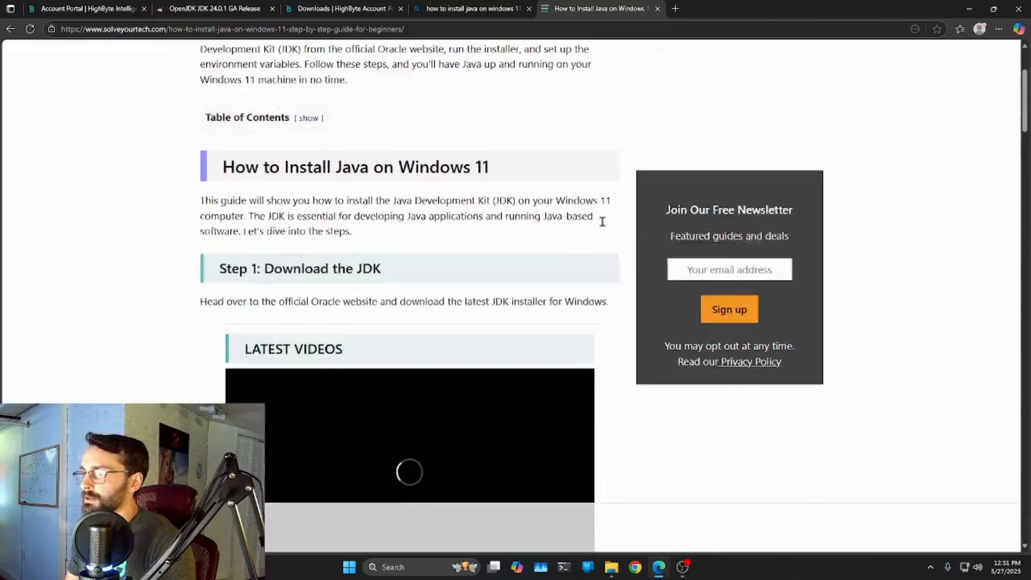
scroll("down", 3)
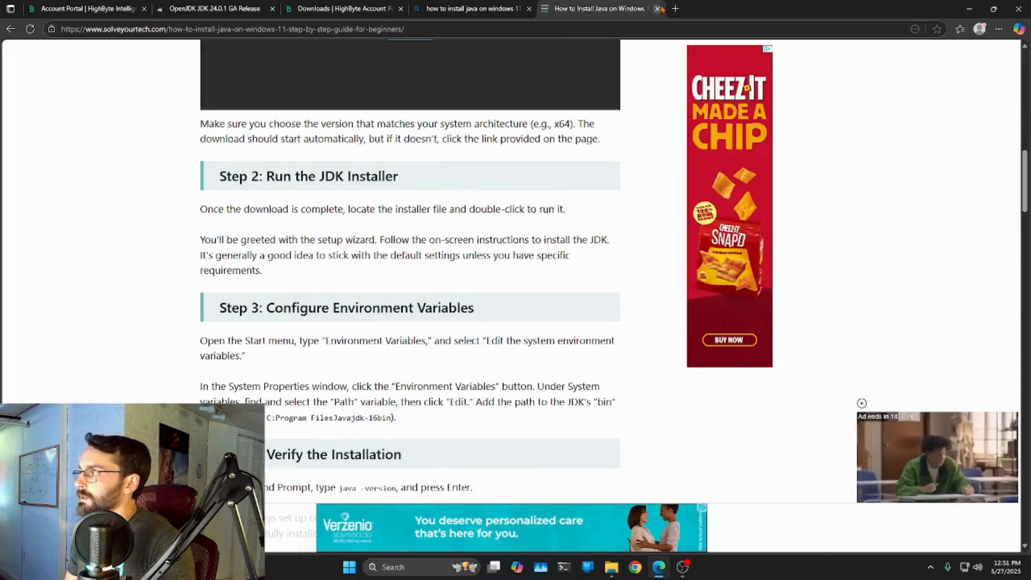
left_click(657, 8)
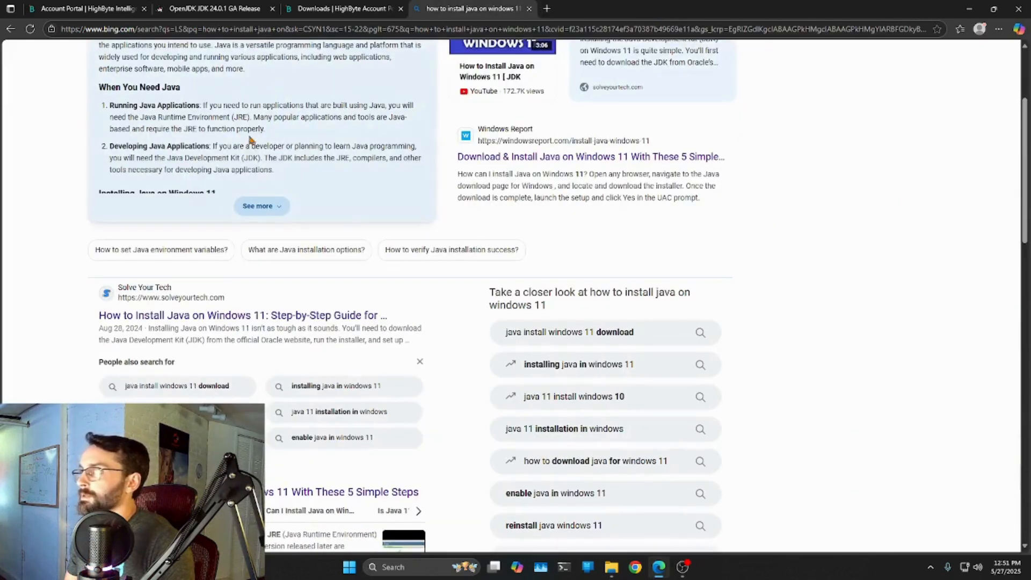
mouse_move(342, 8)
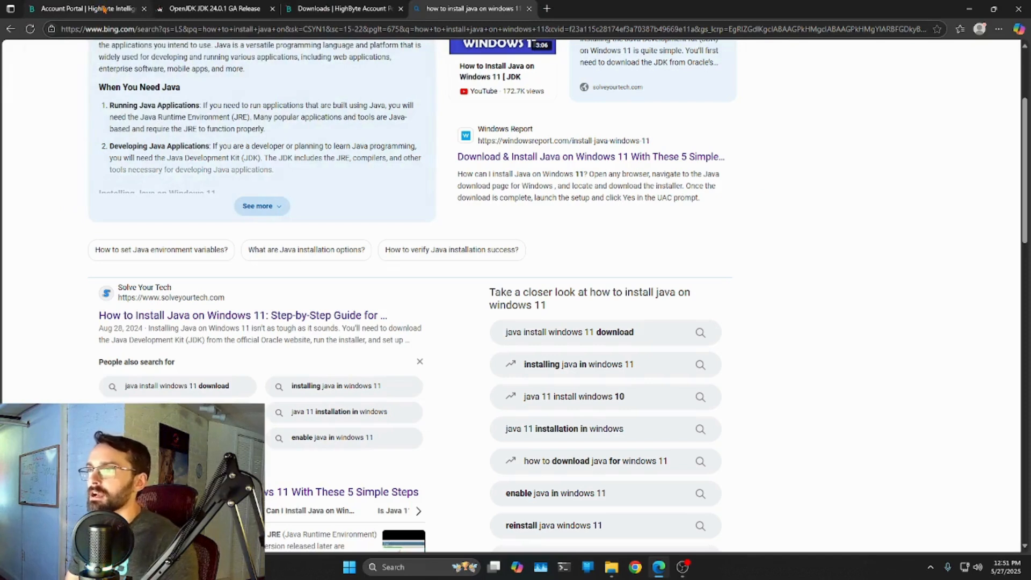
mouse_move(85, 9)
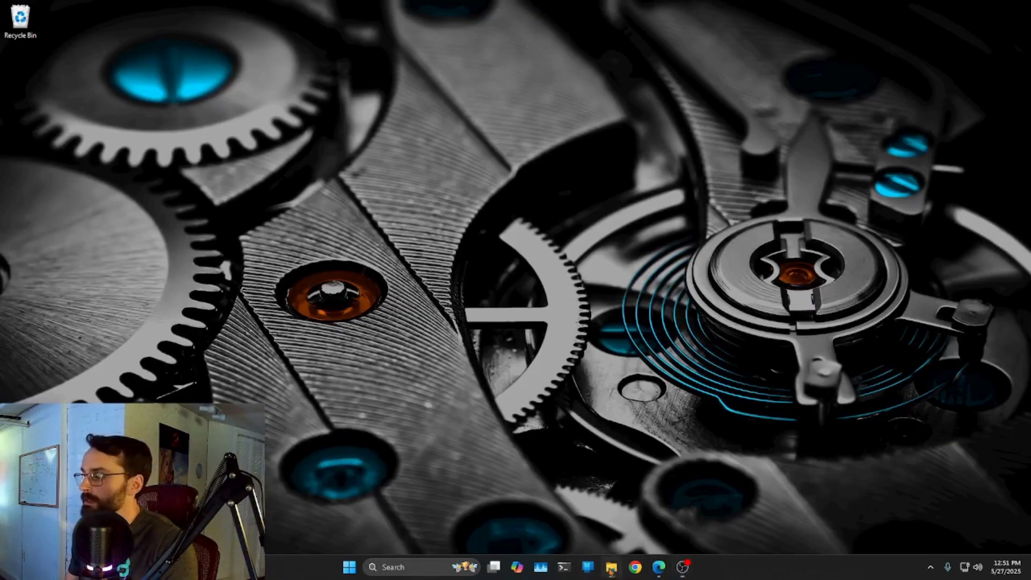
Extract the Intelligence Hub 4.1.2 zip in Downloads and drag the extracted folder to the desktop.
left_click(610, 567)
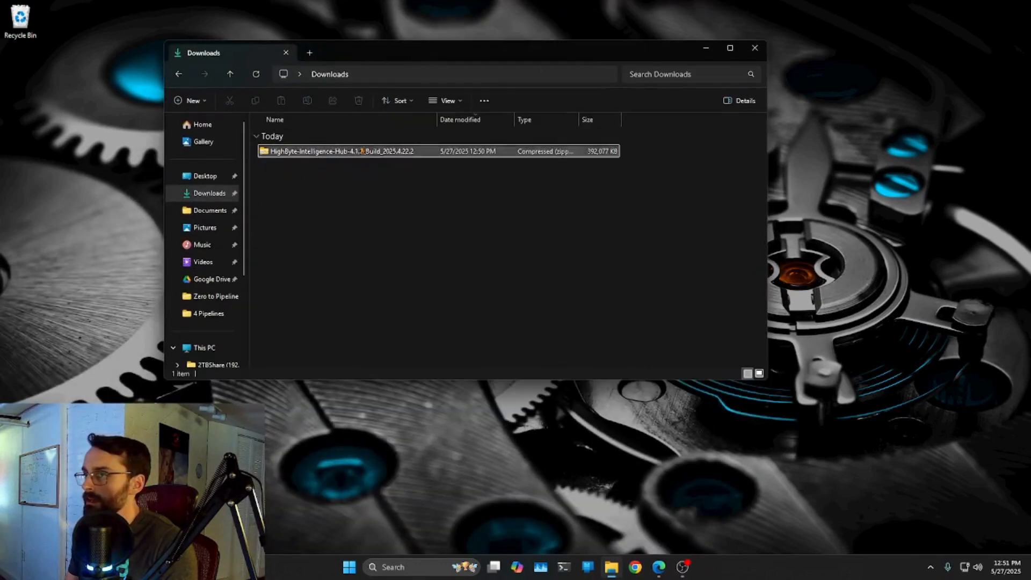
right_click(340, 151)
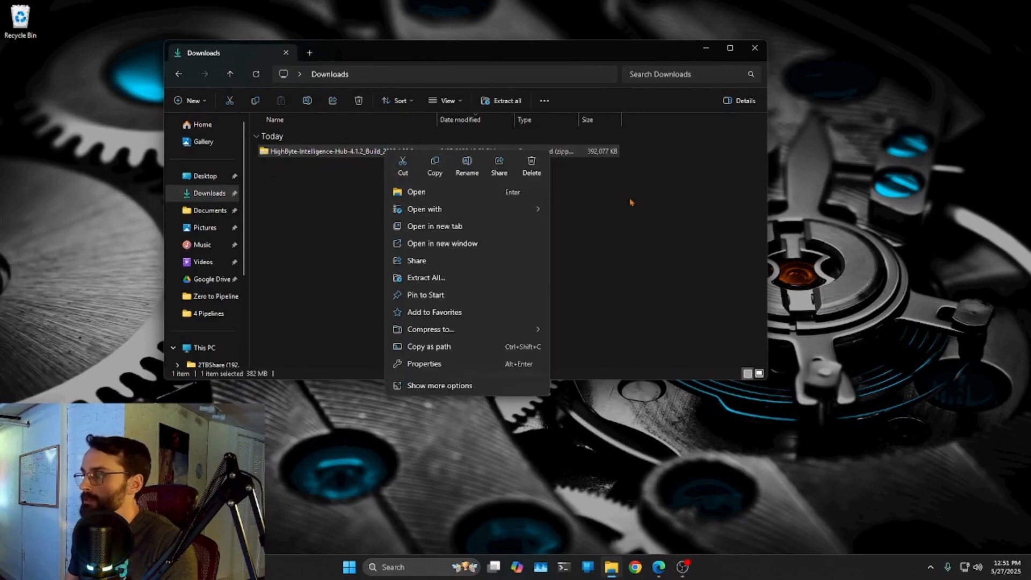
left_click(425, 277)
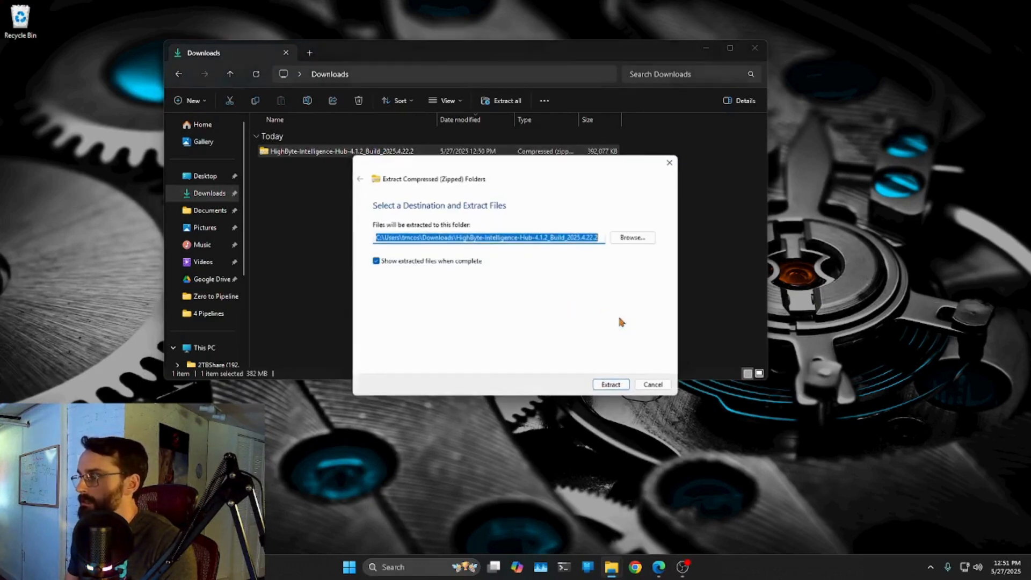
left_click(609, 384)
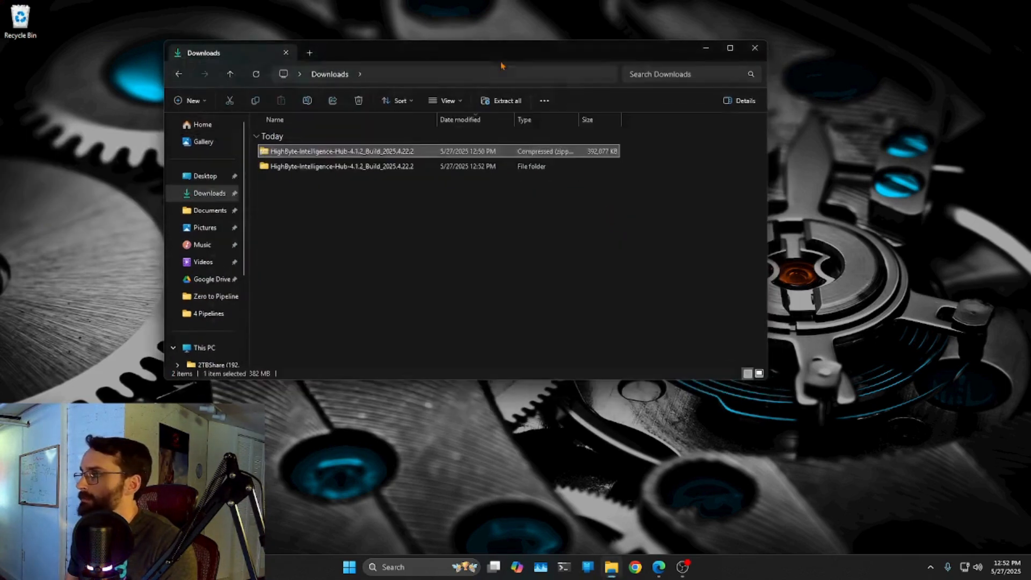
left_click_drag(341, 166, 76, 158)
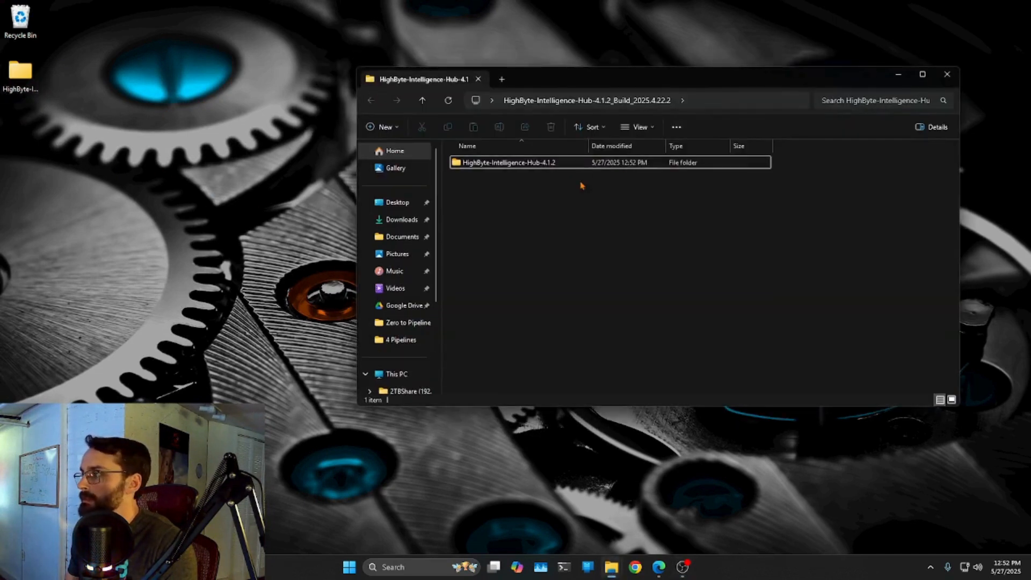
Open HighByte-Intelligence-Hub-4.1.2, view the three JSON templates in appData, then go back up.
double_click(509, 162)
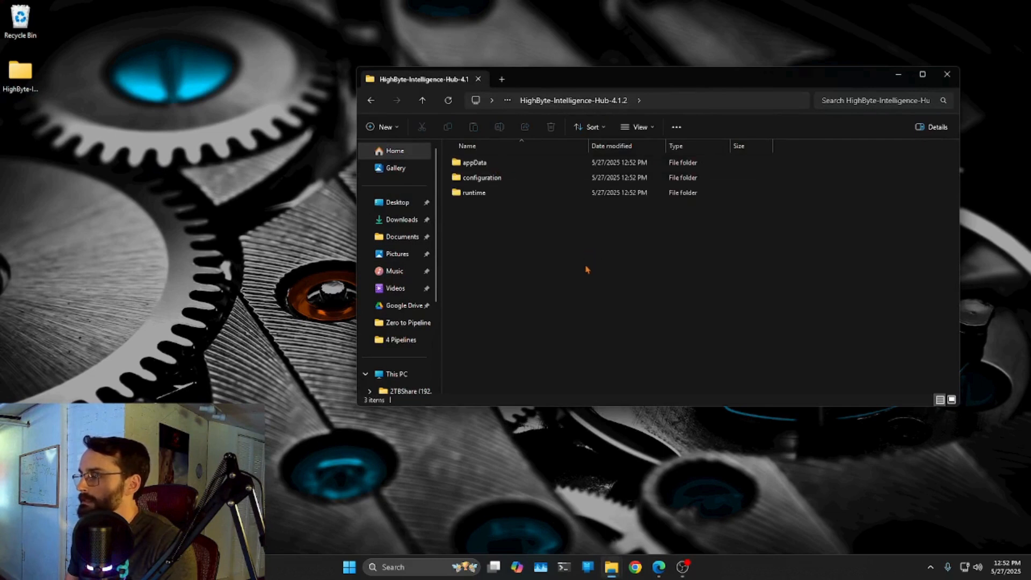
left_click(473, 192)
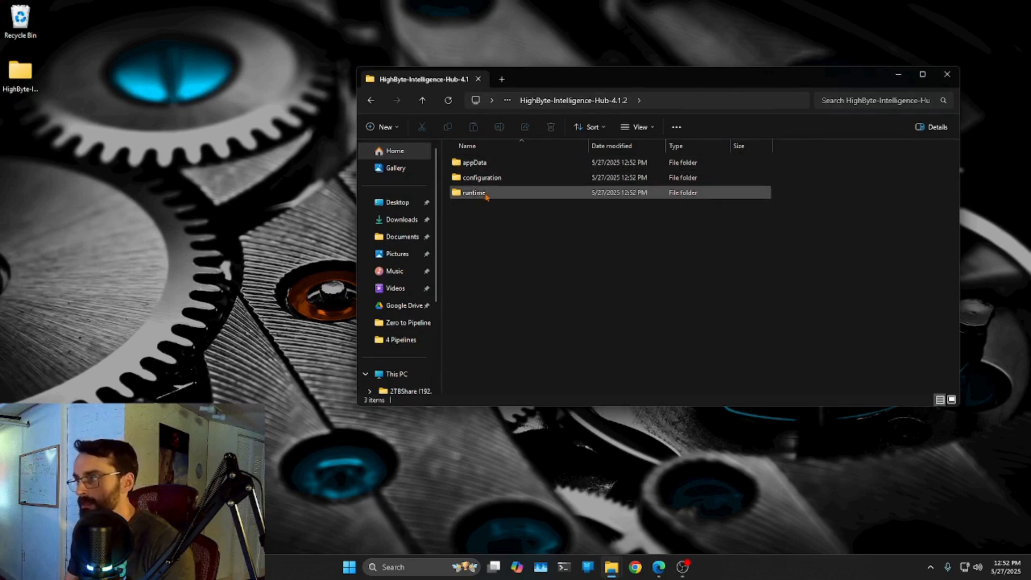
left_click(474, 162)
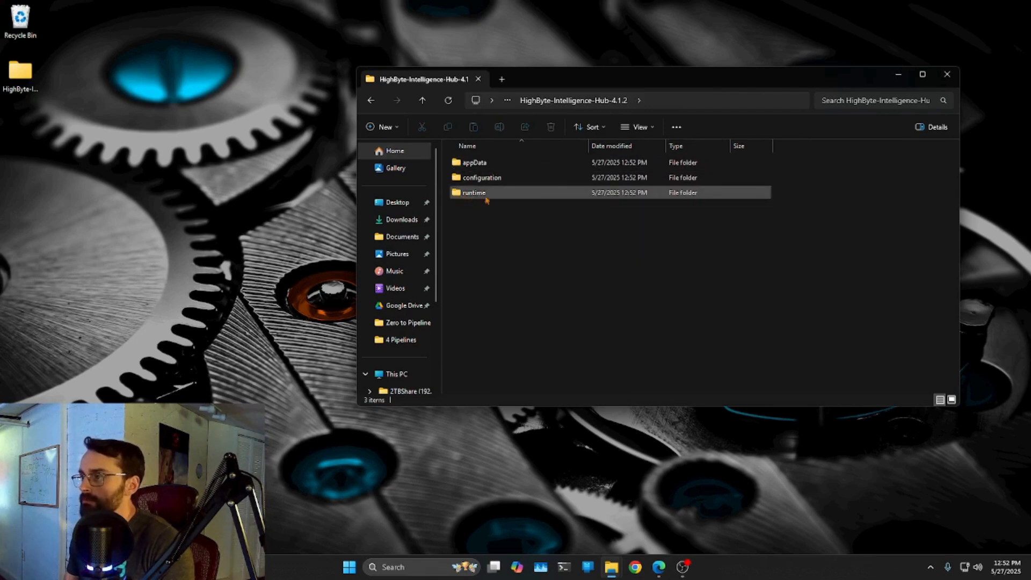
mouse_move(474, 192)
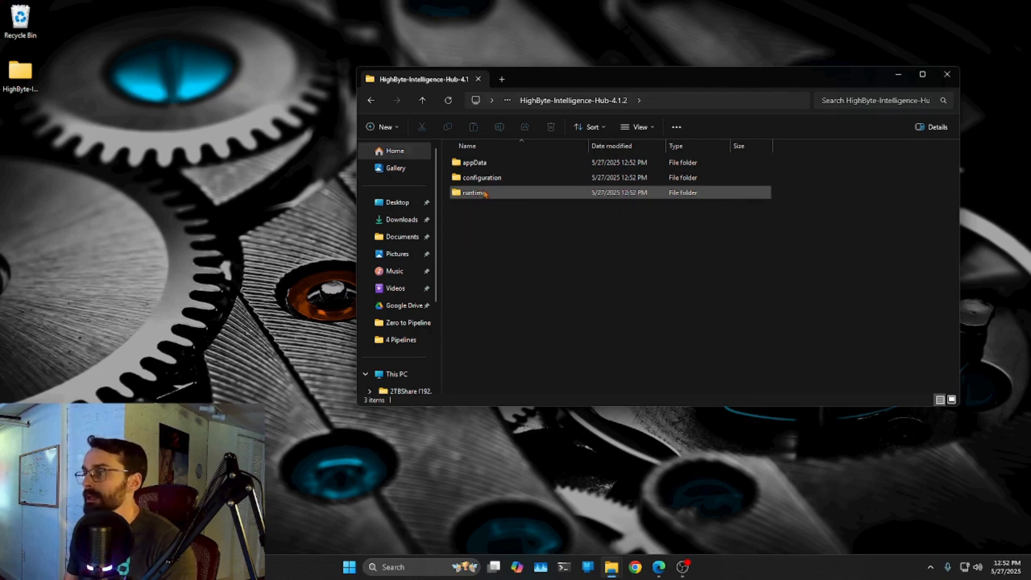
mouse_move(475, 193)
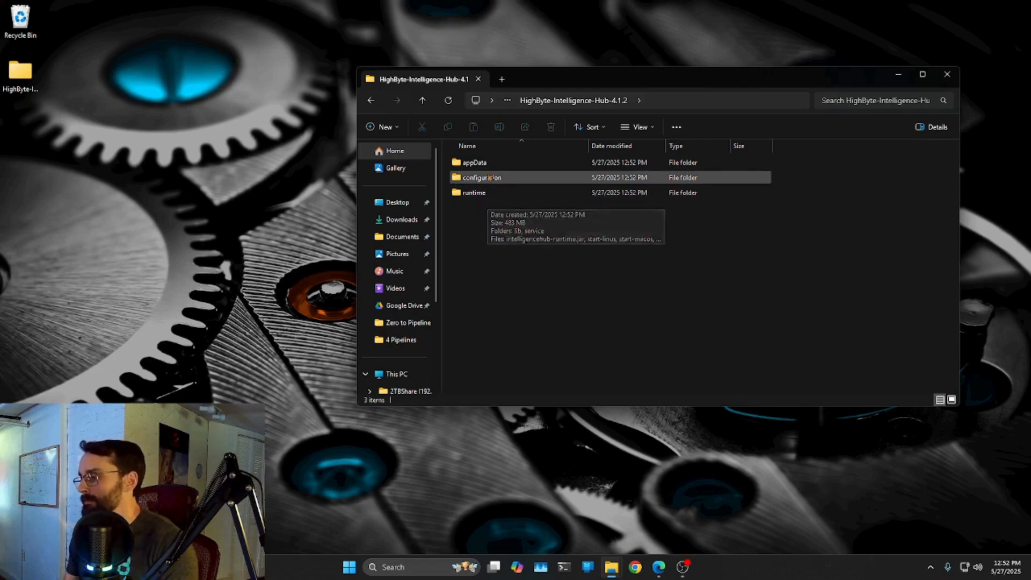
mouse_move(474, 192)
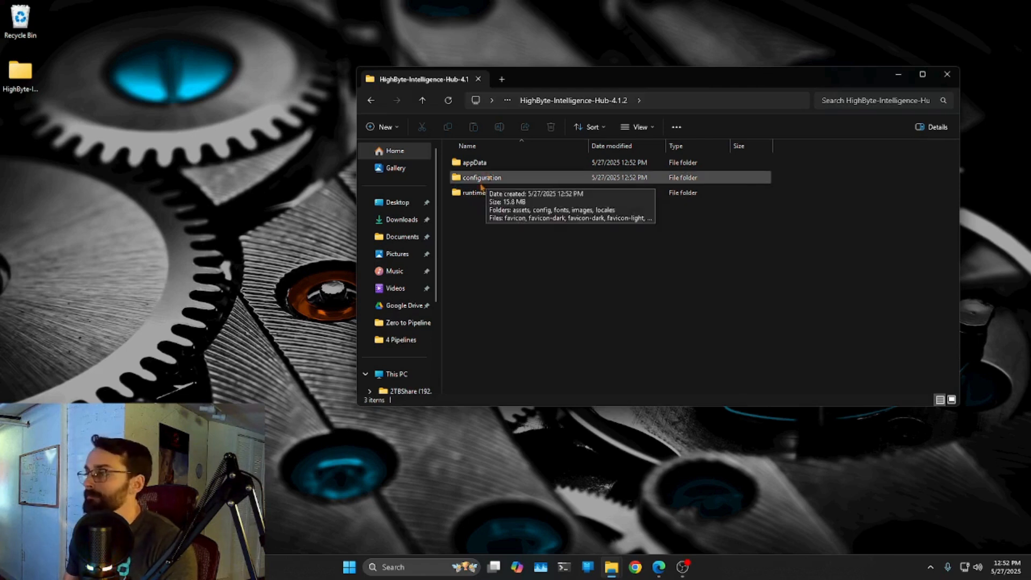
left_click(481, 177)
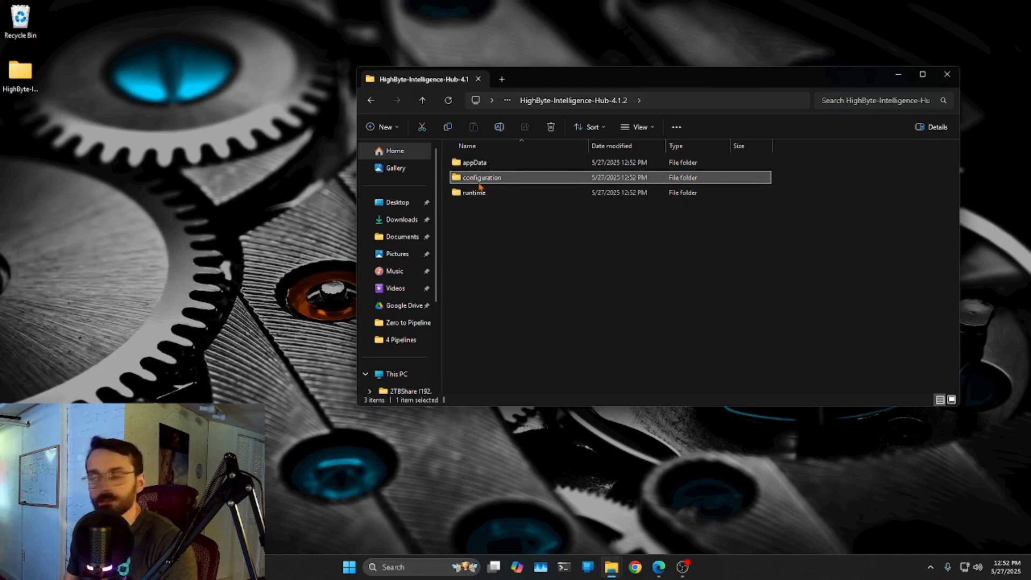
mouse_move(481, 188)
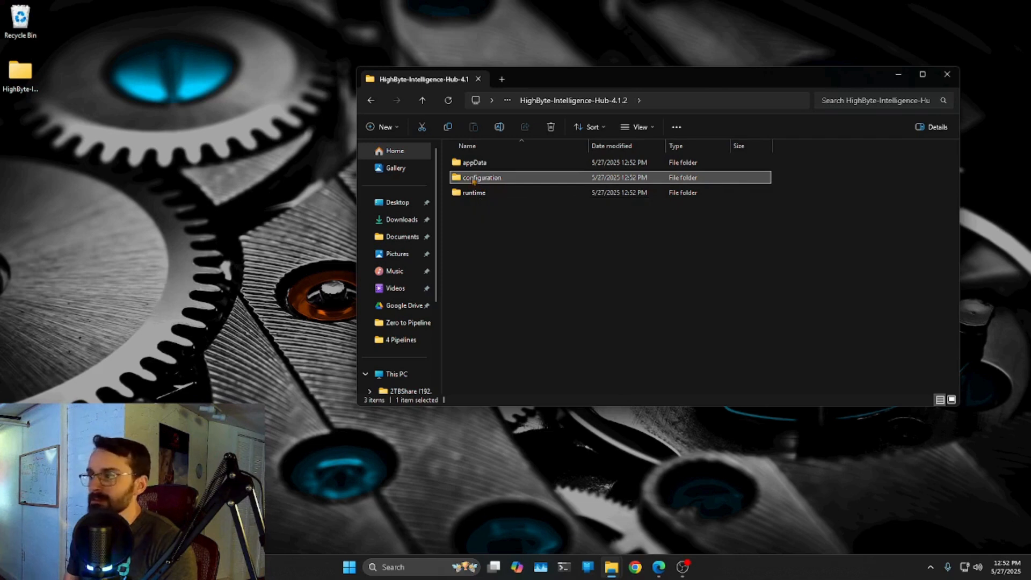
mouse_move(481, 178)
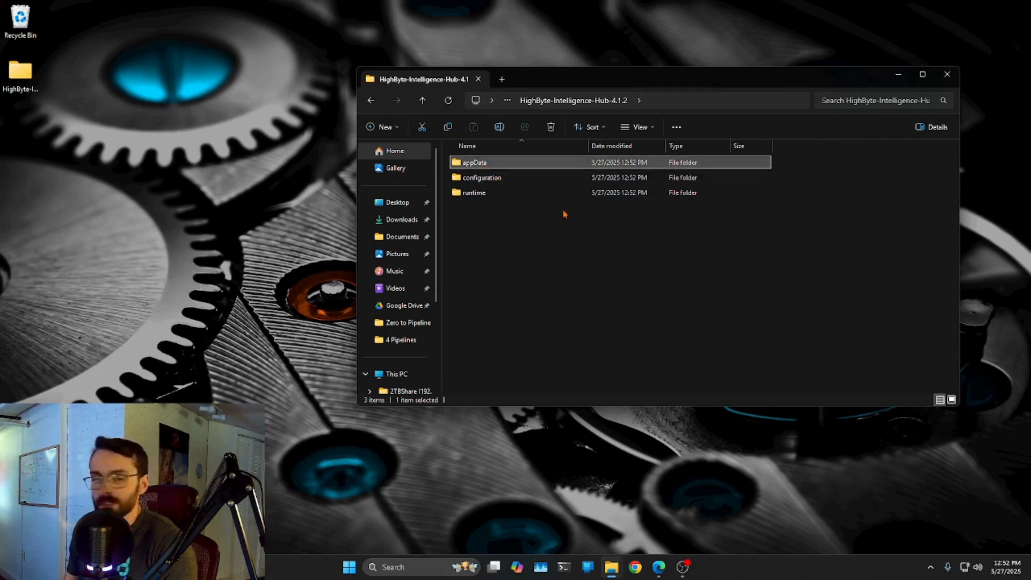
mouse_move(583, 209)
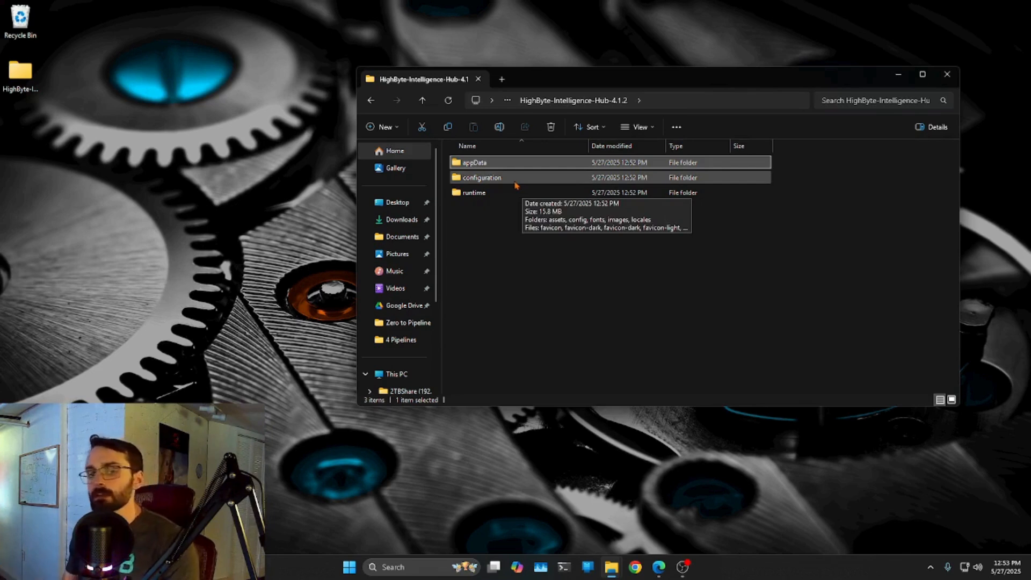
mouse_move(483, 162)
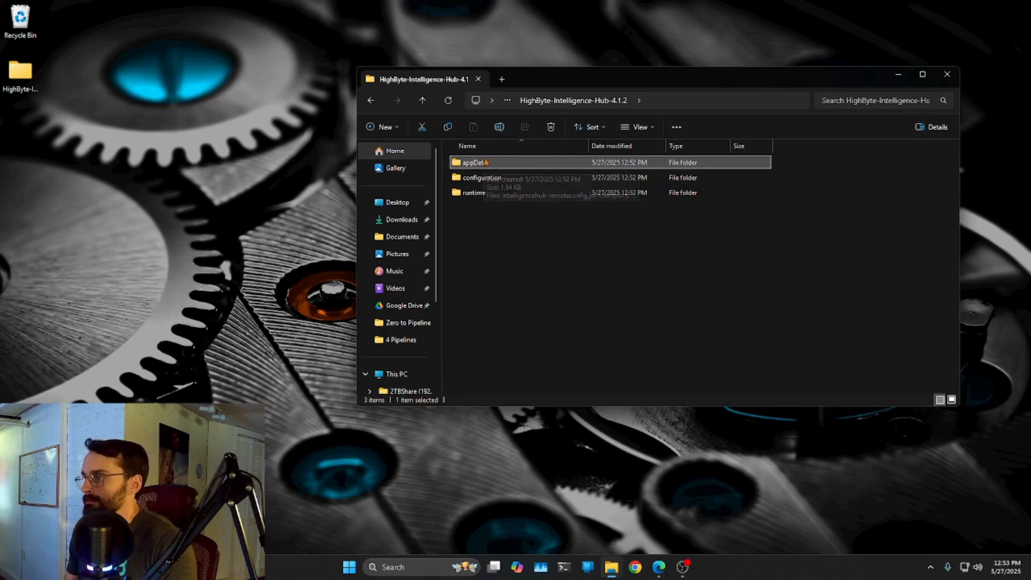
mouse_move(480, 162)
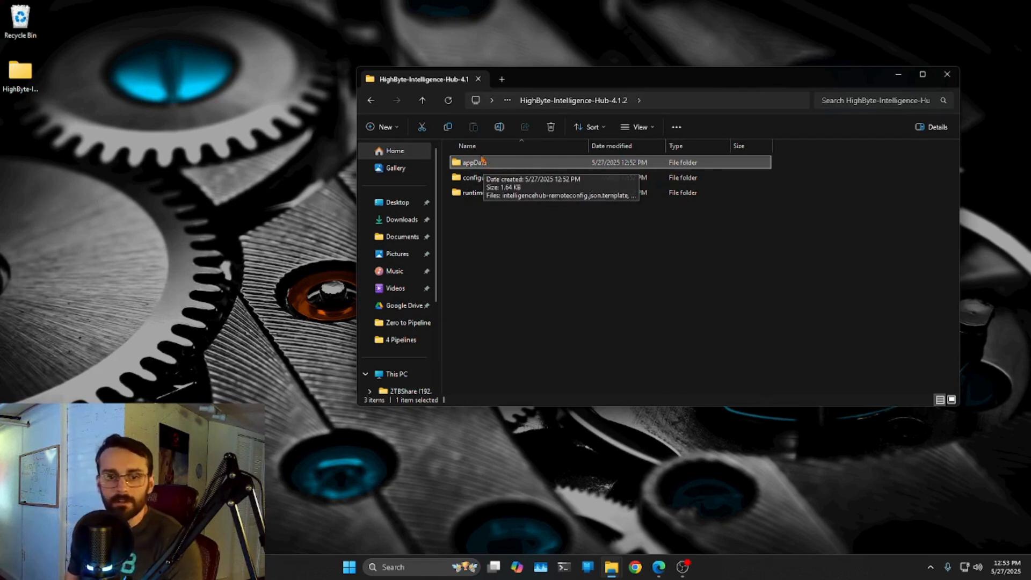
mouse_move(490, 162)
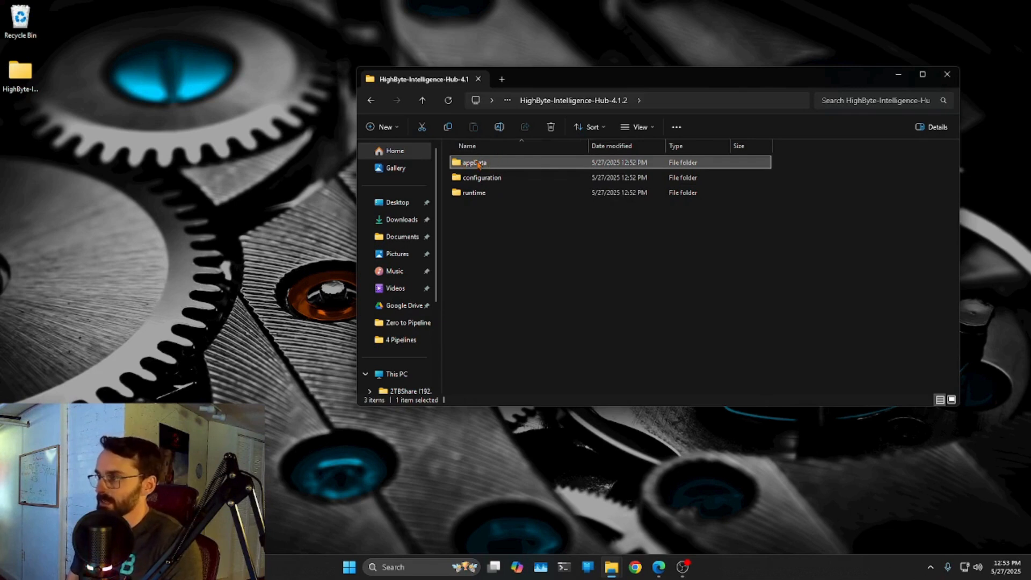
double_click(473, 162)
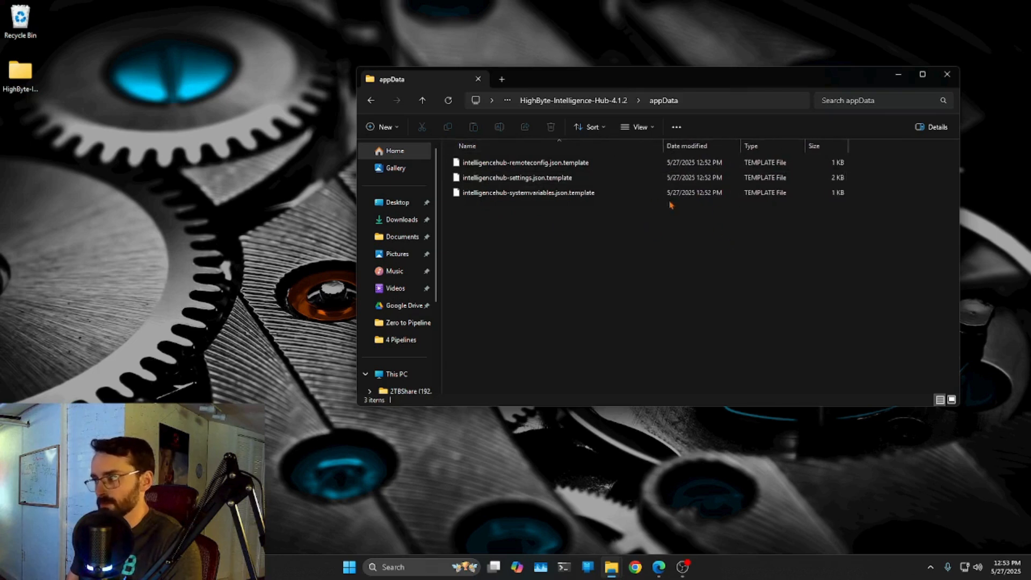
mouse_move(422, 100)
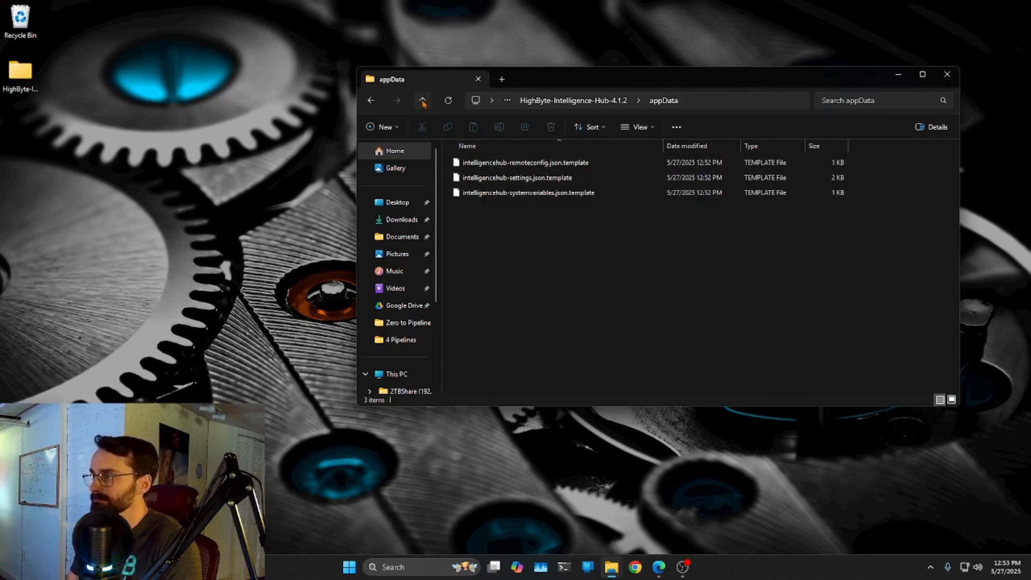
left_click(421, 100)
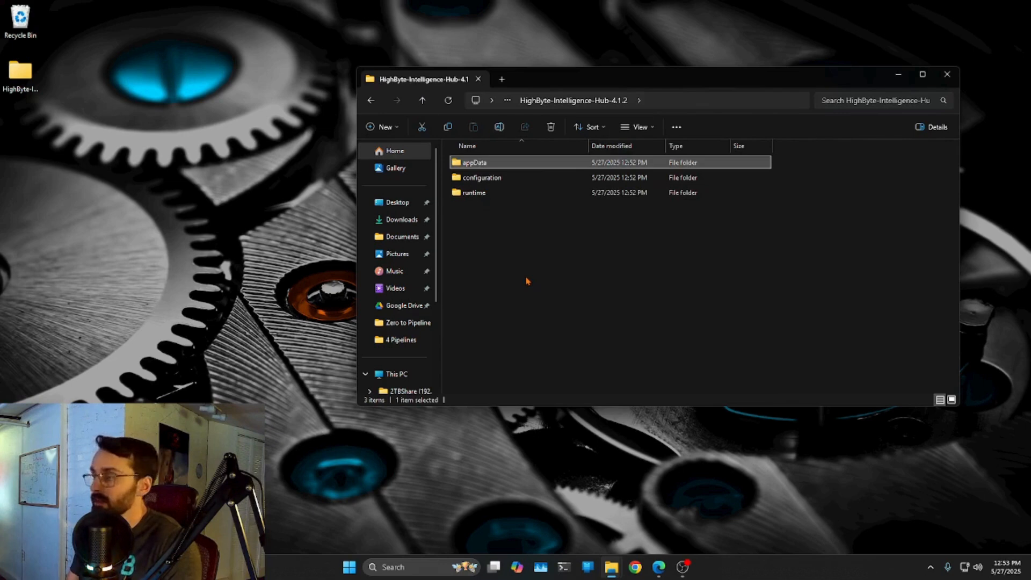
mouse_move(470, 228)
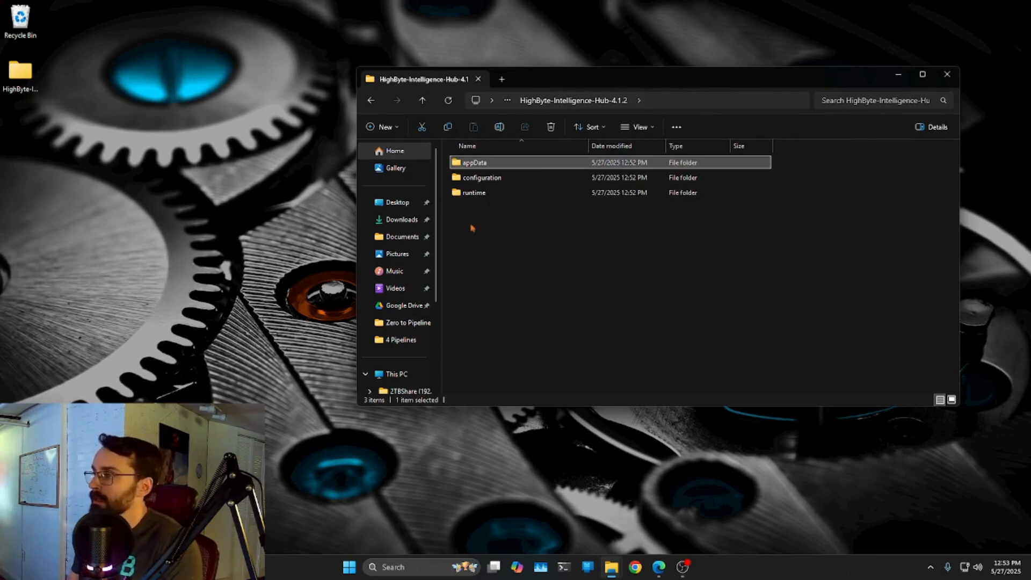
Open the runtime folder and launch the start-windows batch file.
double_click(474, 192)
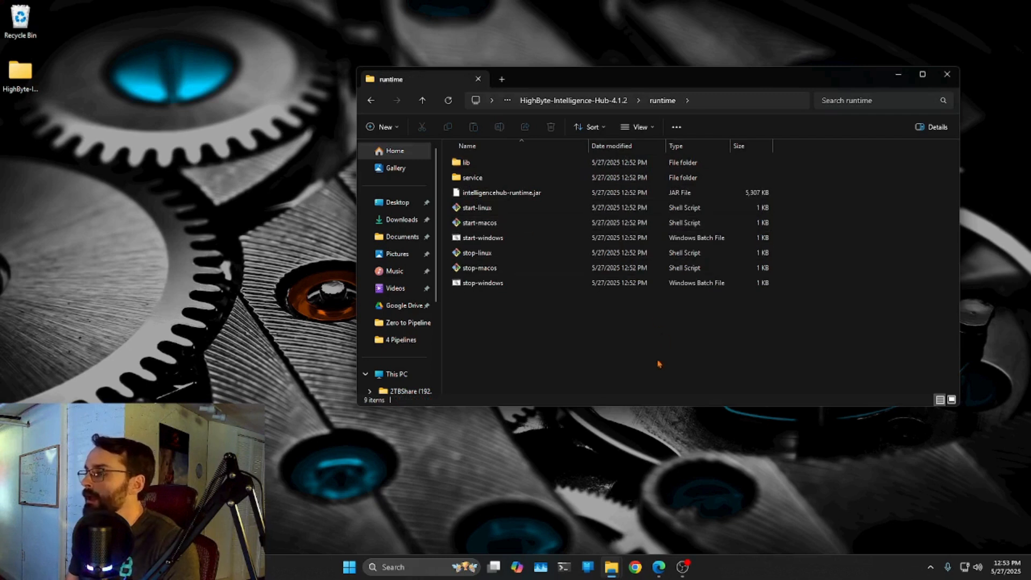
mouse_move(513, 222)
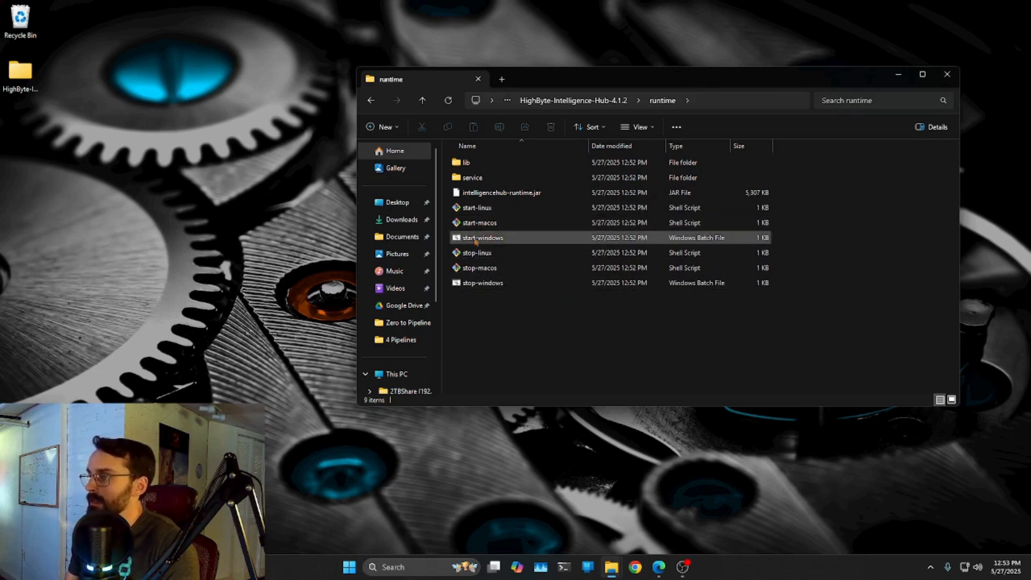
mouse_move(482, 237)
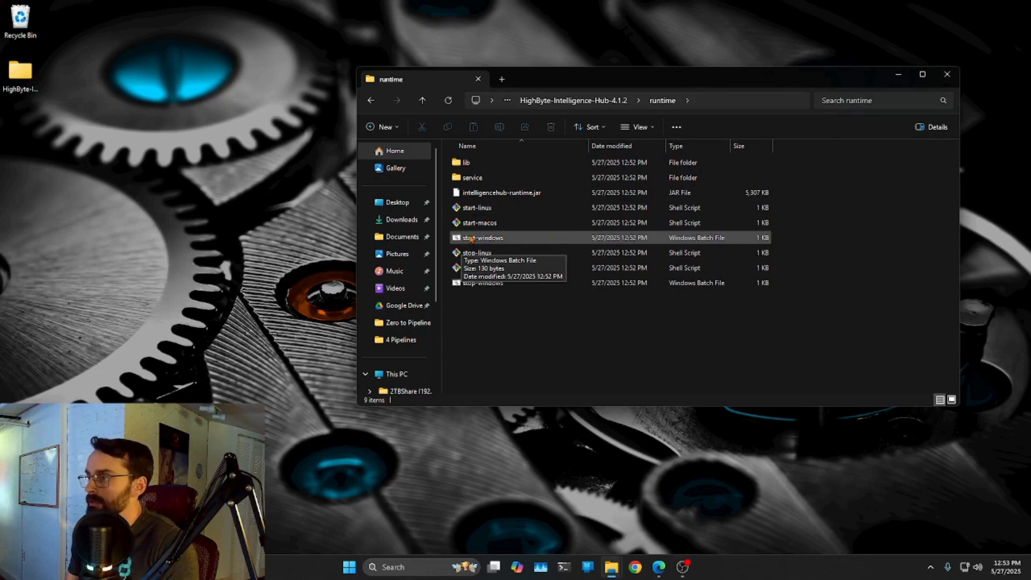
double_click(482, 237)
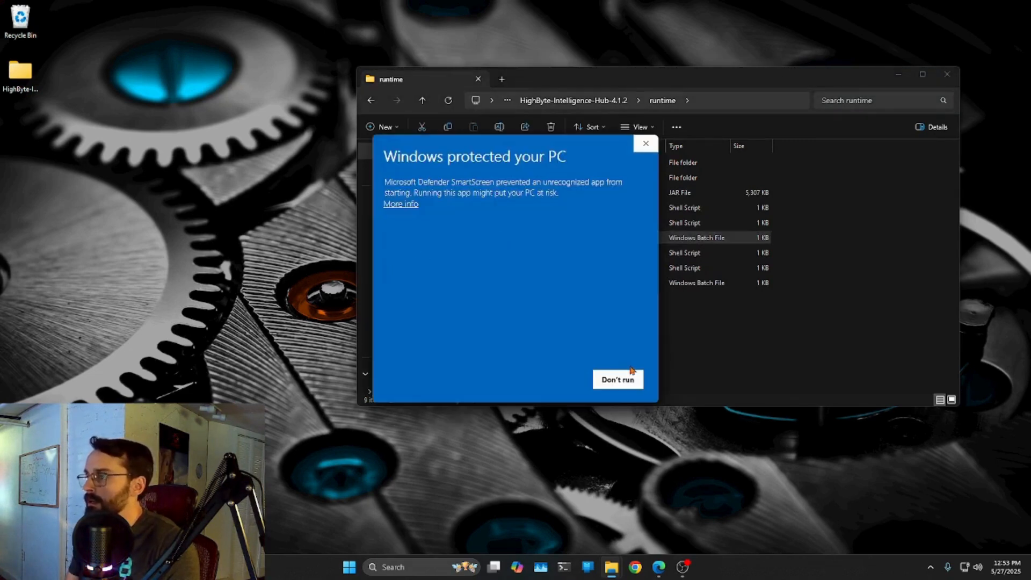
Bypass SmartScreen with More info and Run anyway so start-windows.bat runs.
left_click(399, 204)
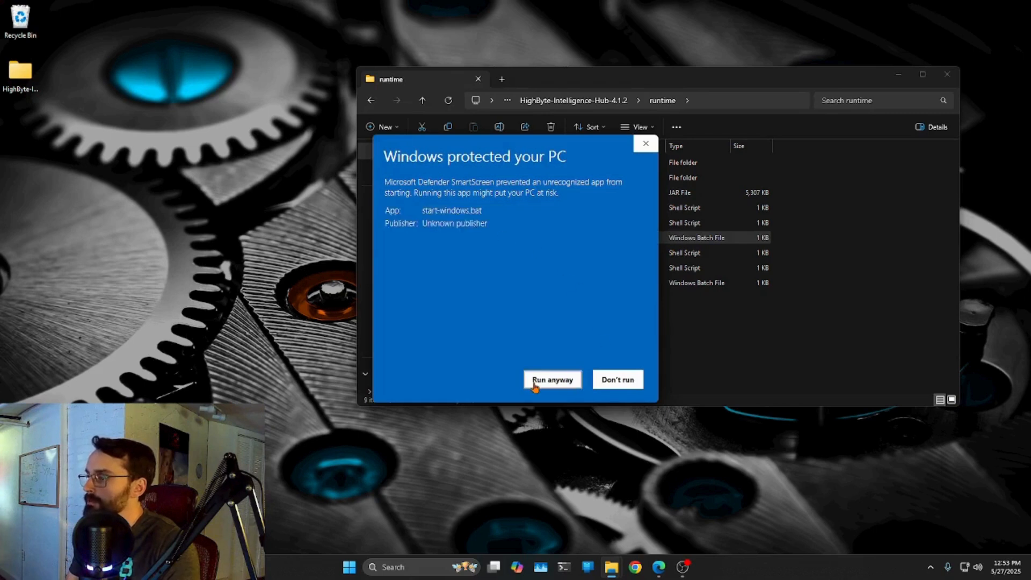
left_click(551, 380)
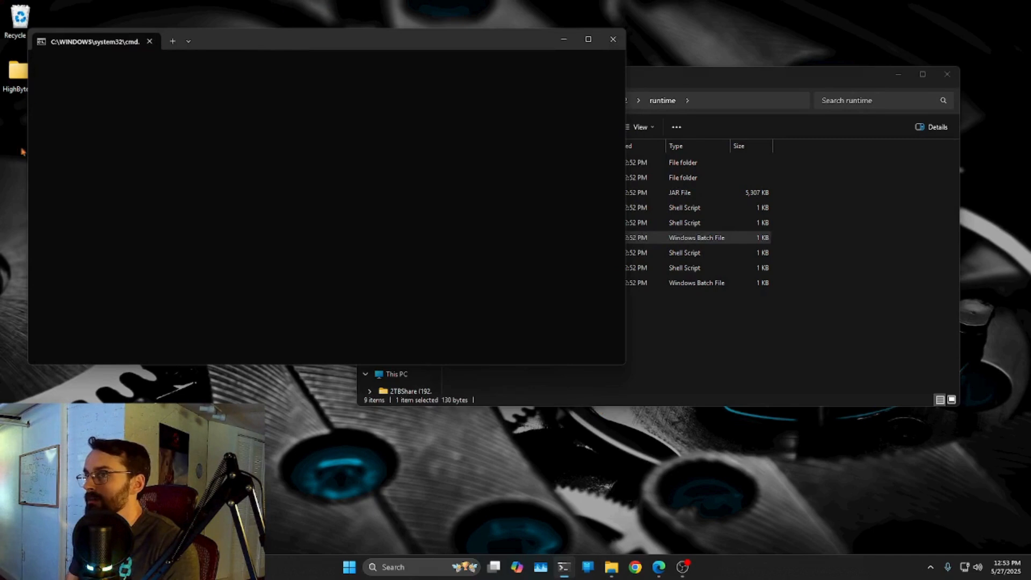
mouse_move(153, 93)
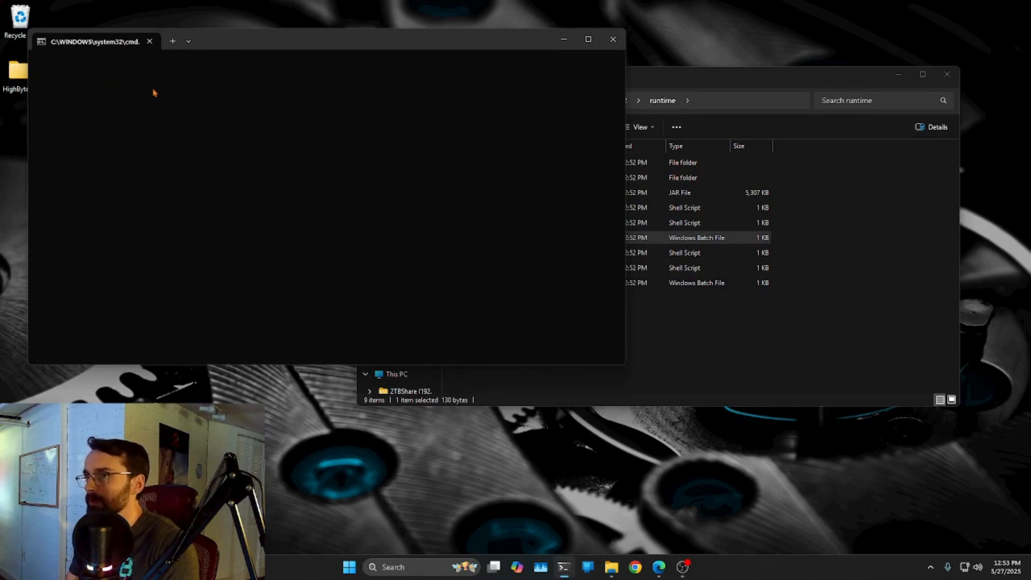
mouse_move(664, 81)
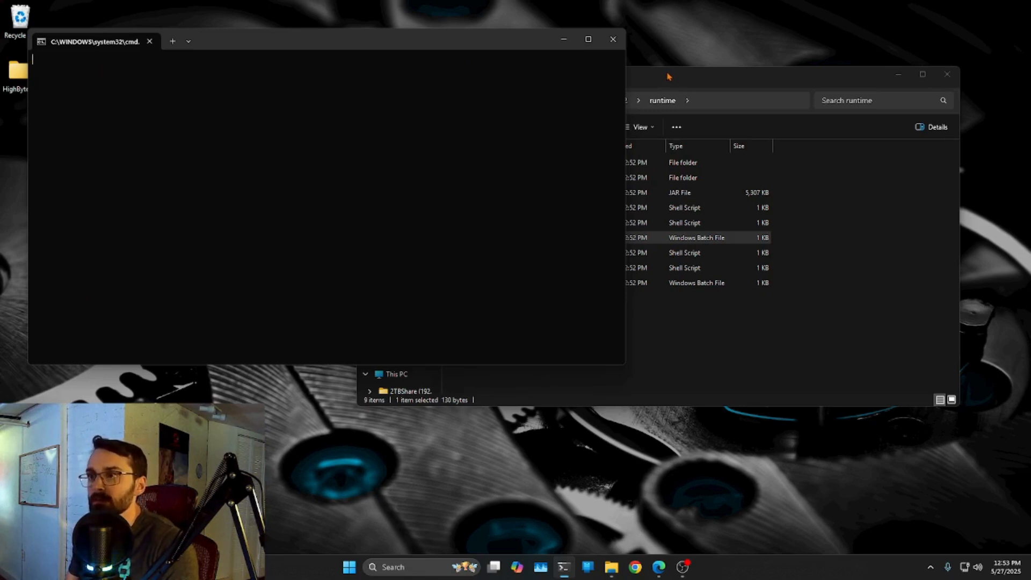
mouse_move(680, 76)
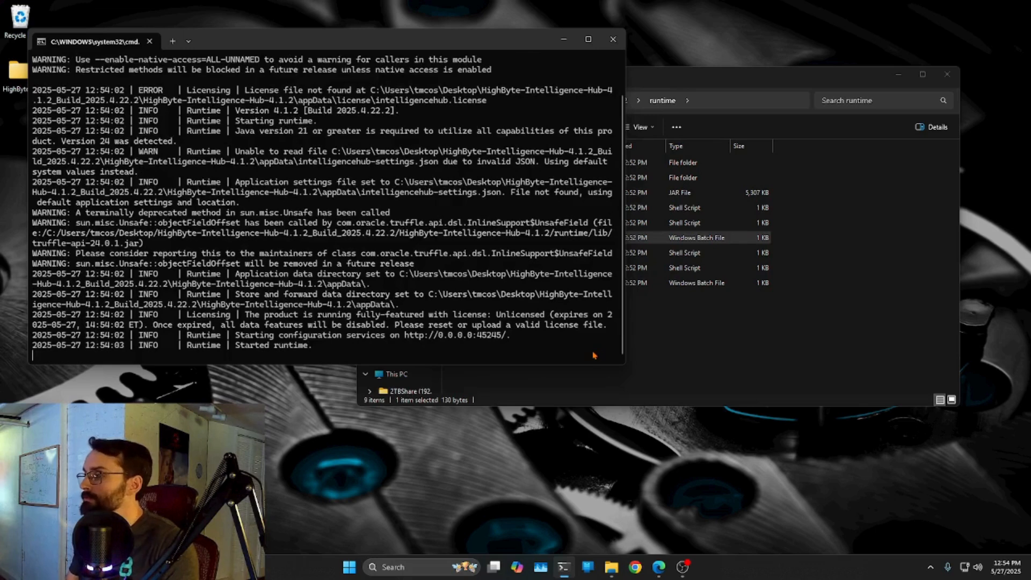
mouse_move(283, 323)
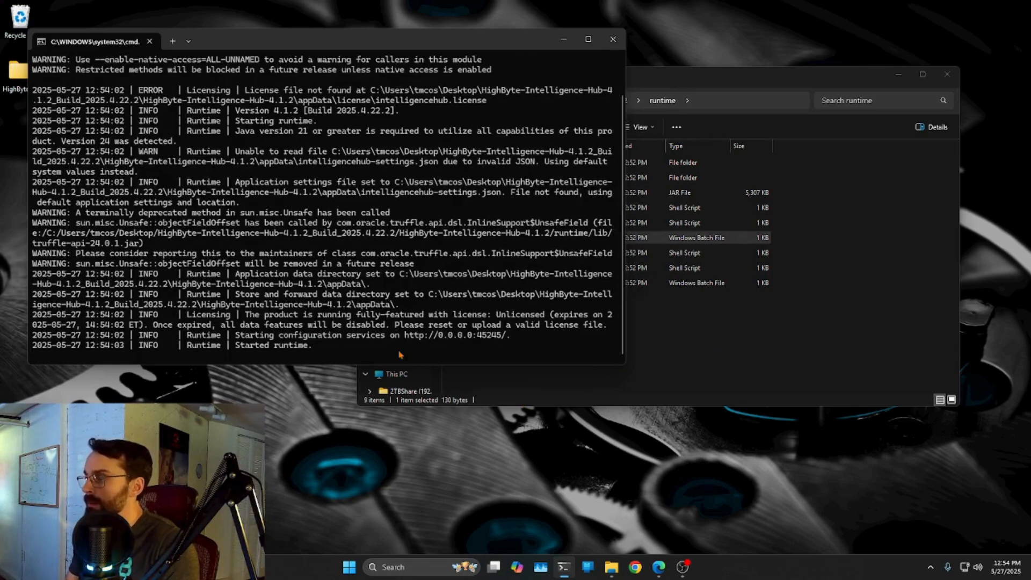
mouse_move(454, 335)
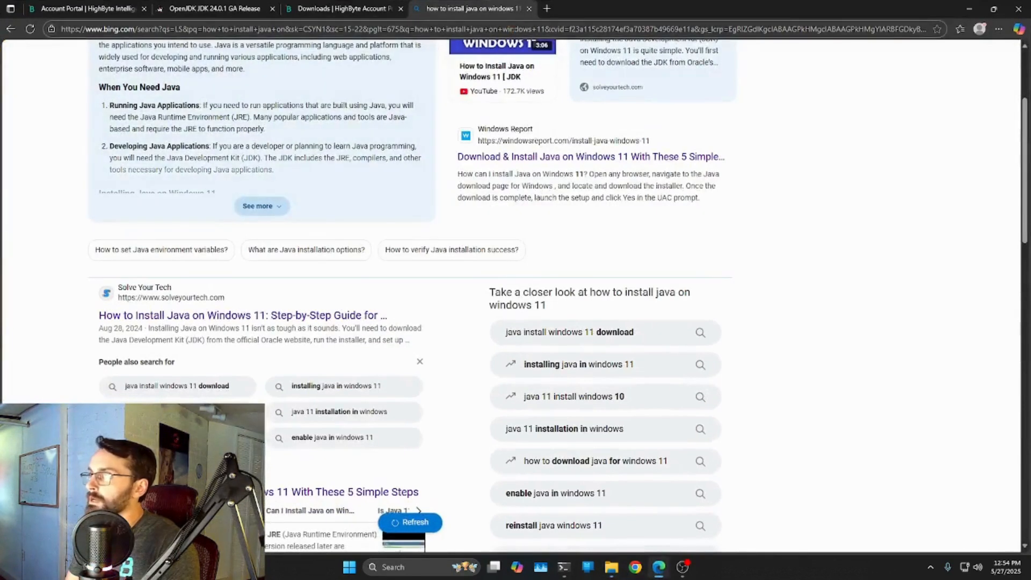
Close the Java search and OpenJDK tabs, then sign in to Intelligence Hub as administrator.
left_click(342, 9)
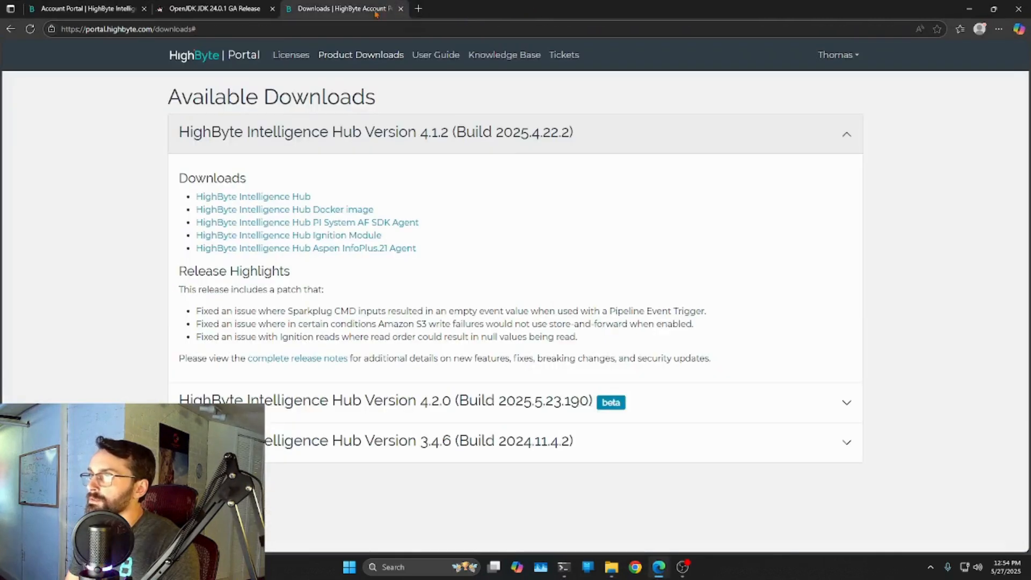
left_click(272, 9)
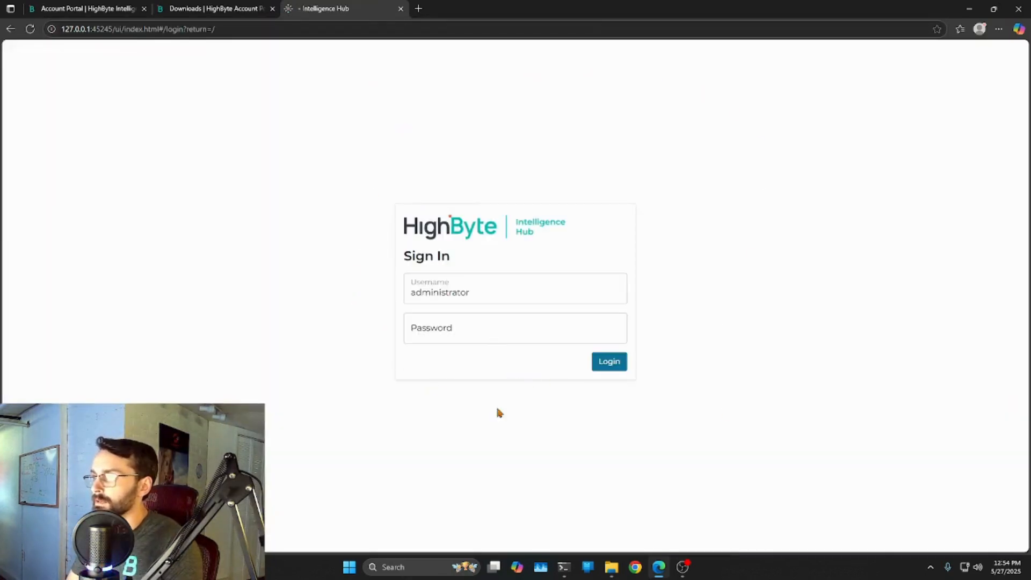
left_click(608, 361)
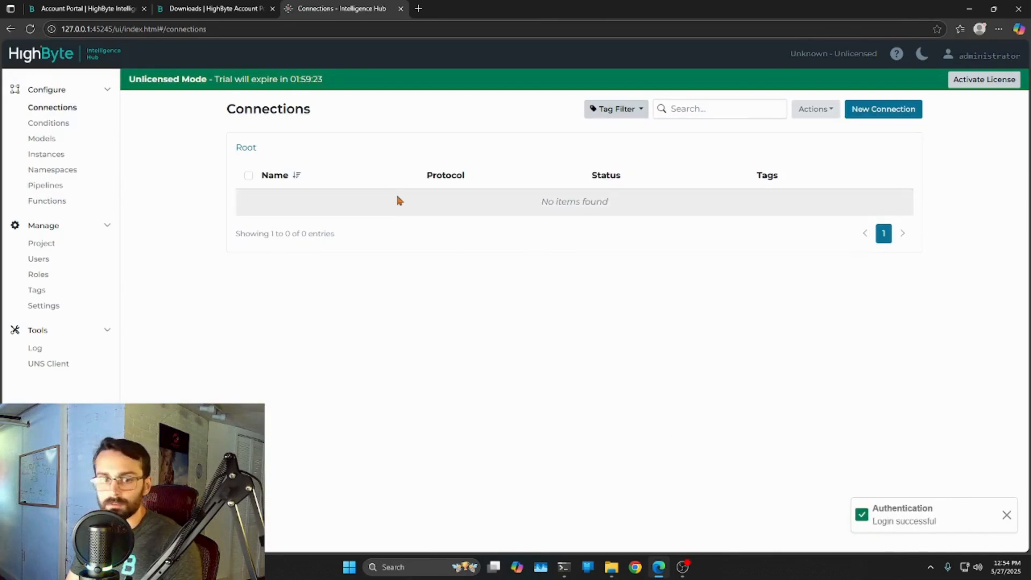
mouse_move(480, 235)
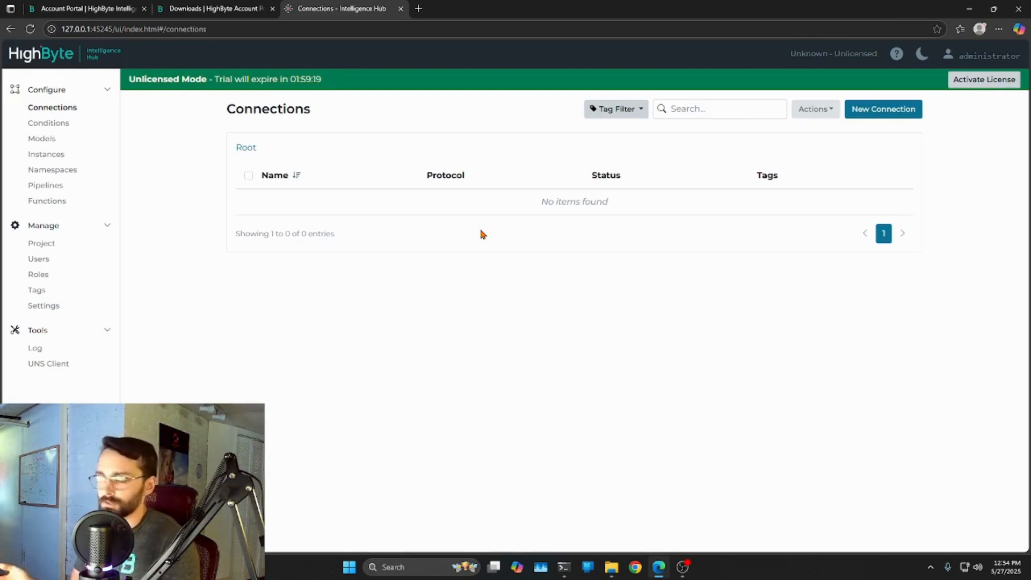
mouse_move(542, 227)
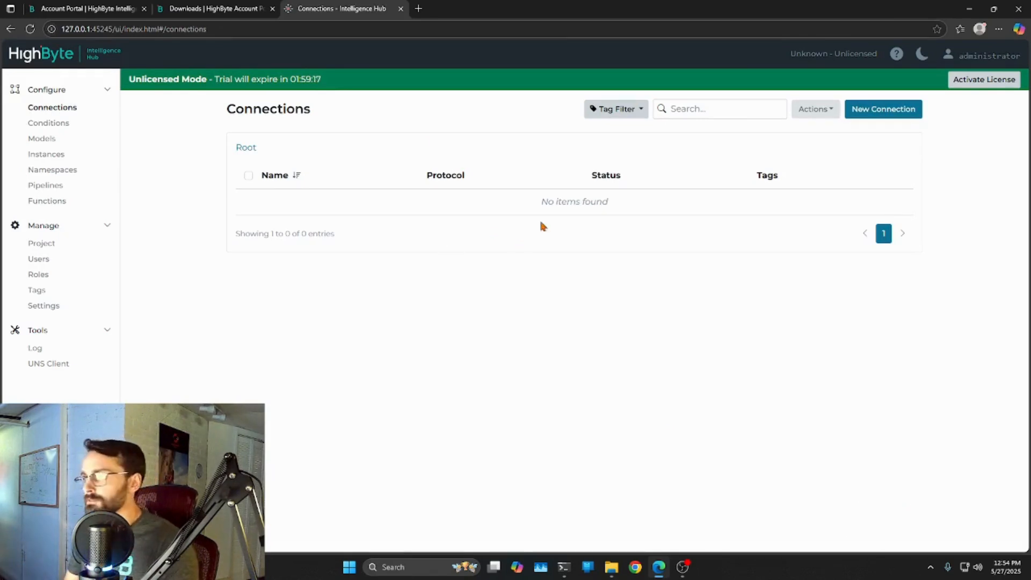
mouse_move(515, 334)
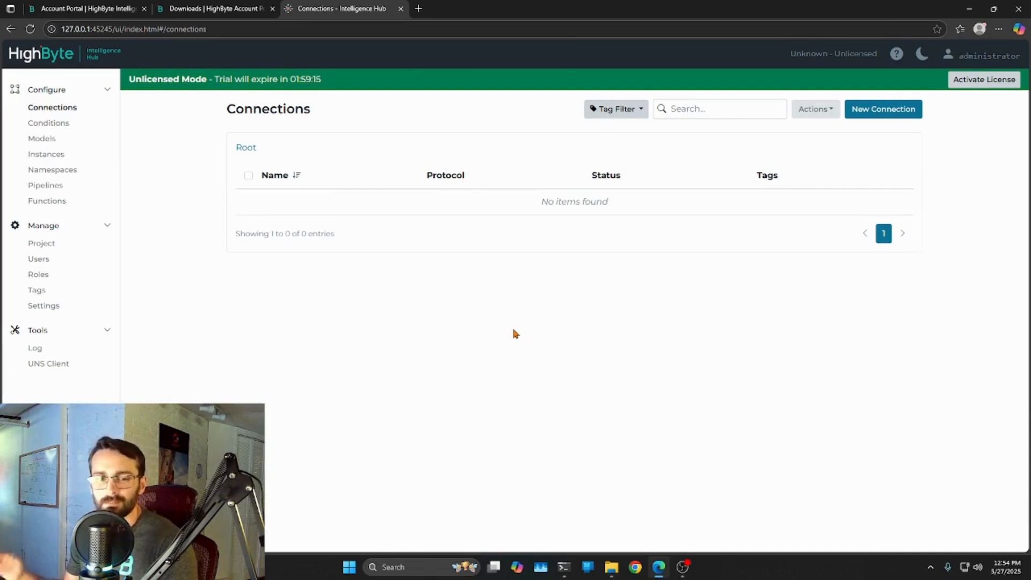
mouse_move(322, 290)
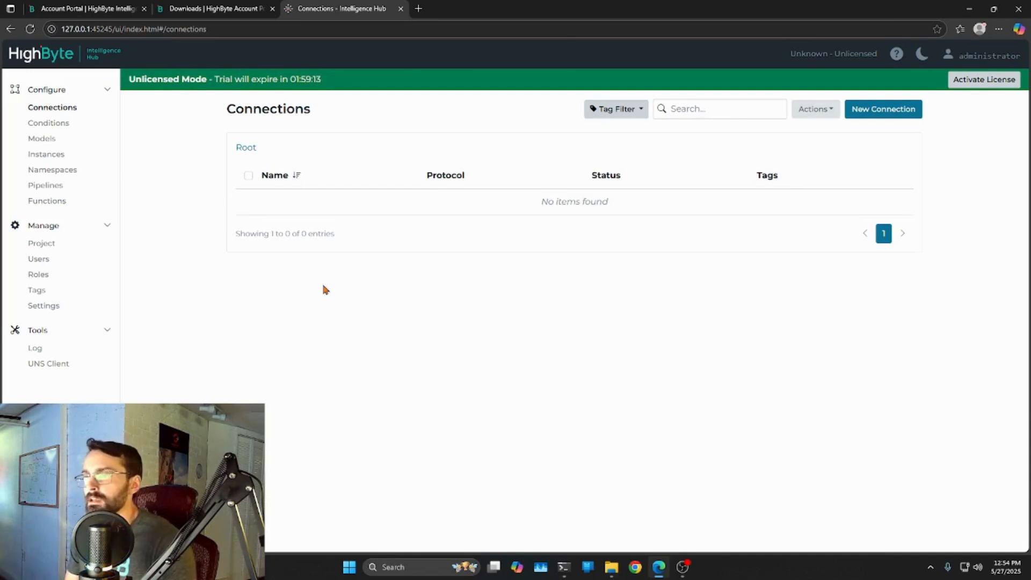
mouse_move(315, 280)
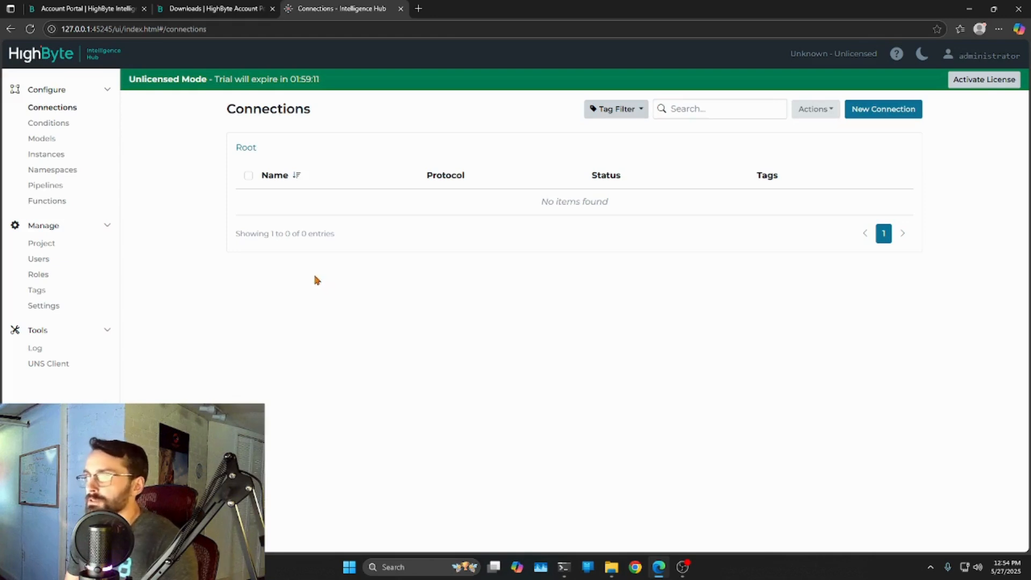
mouse_move(484, 284)
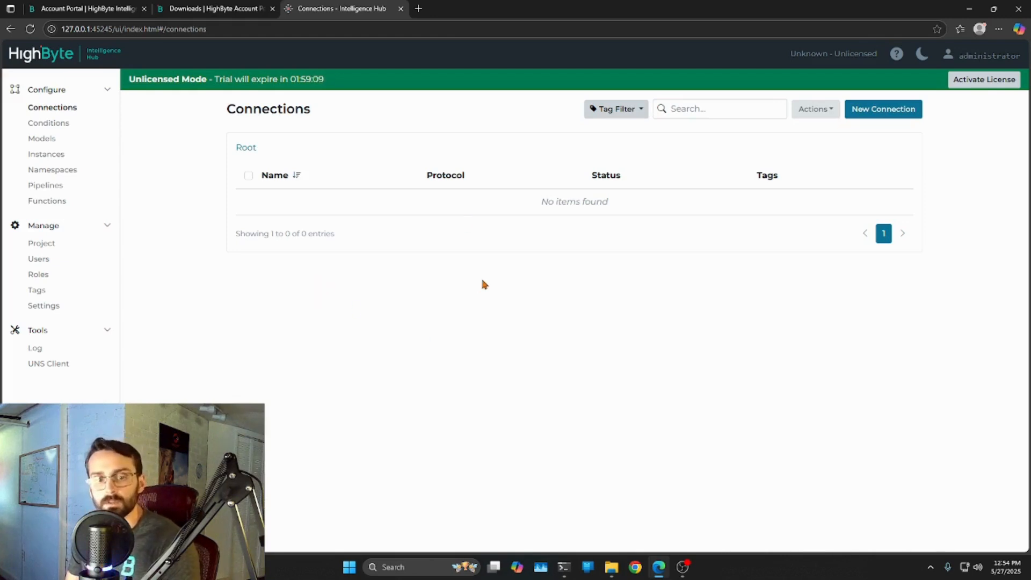
mouse_move(175, 218)
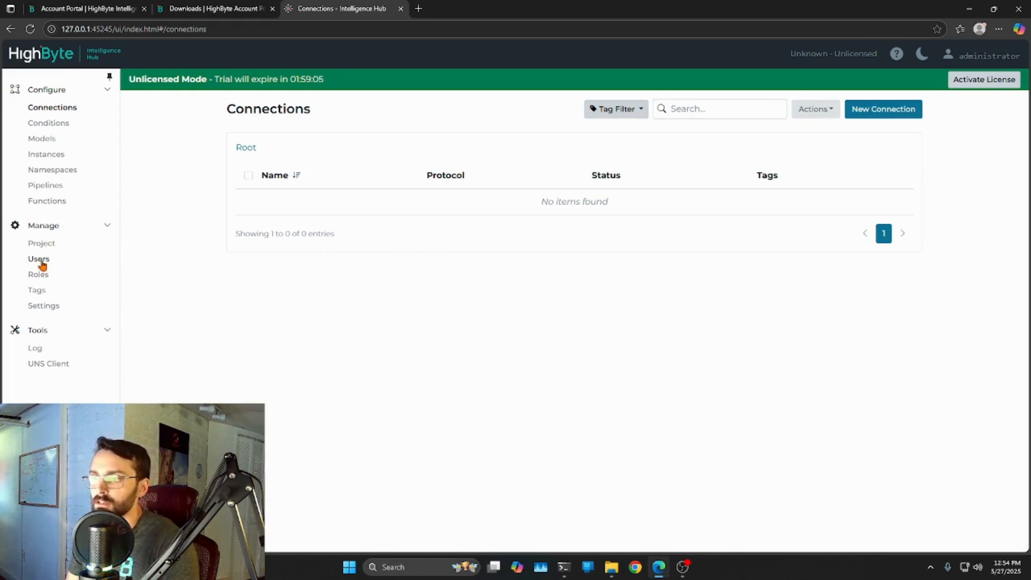
Open the Users list under Manage, showing the administrator account.
left_click(38, 258)
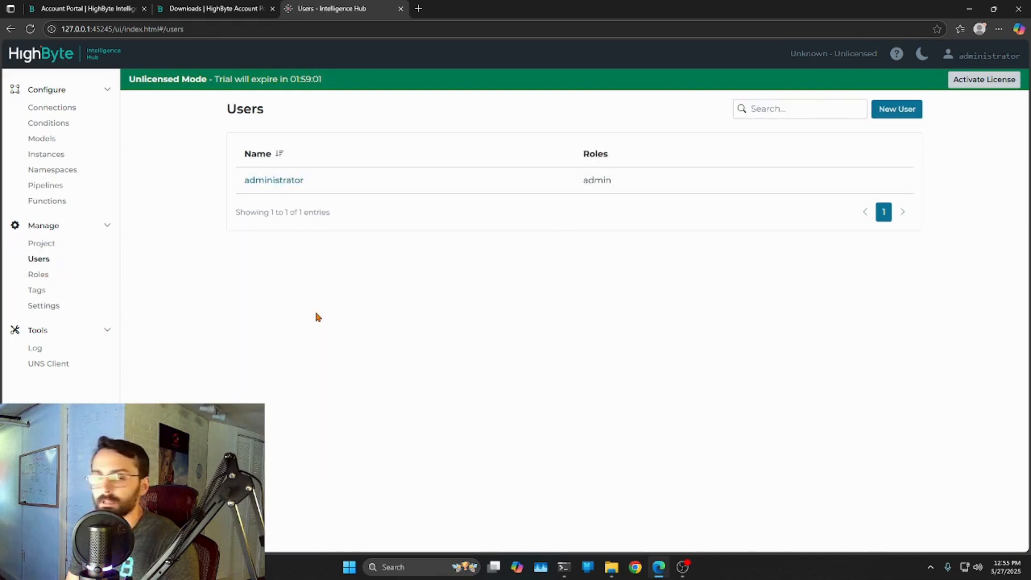
mouse_move(459, 166)
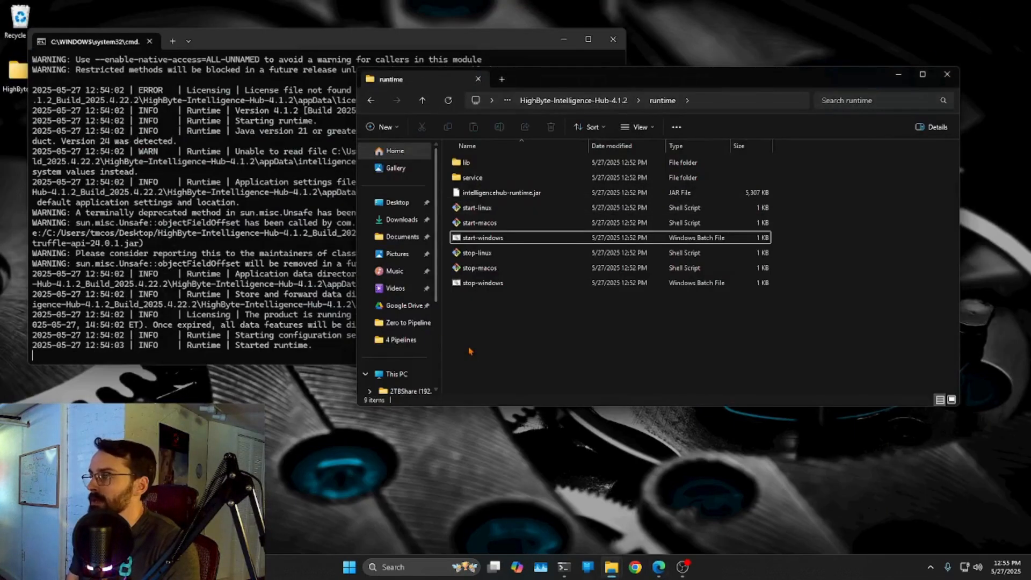
mouse_move(519, 178)
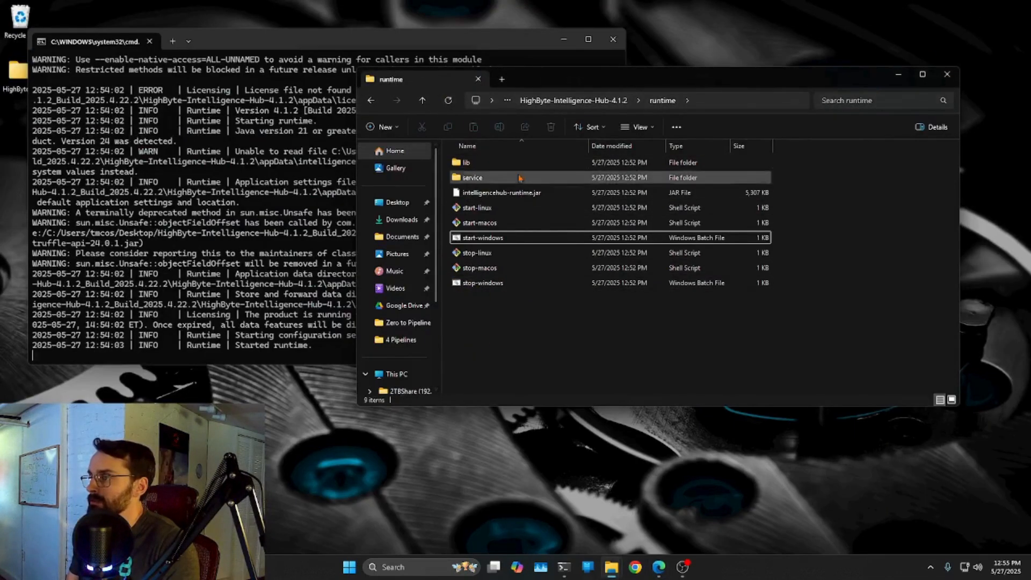
mouse_move(482, 237)
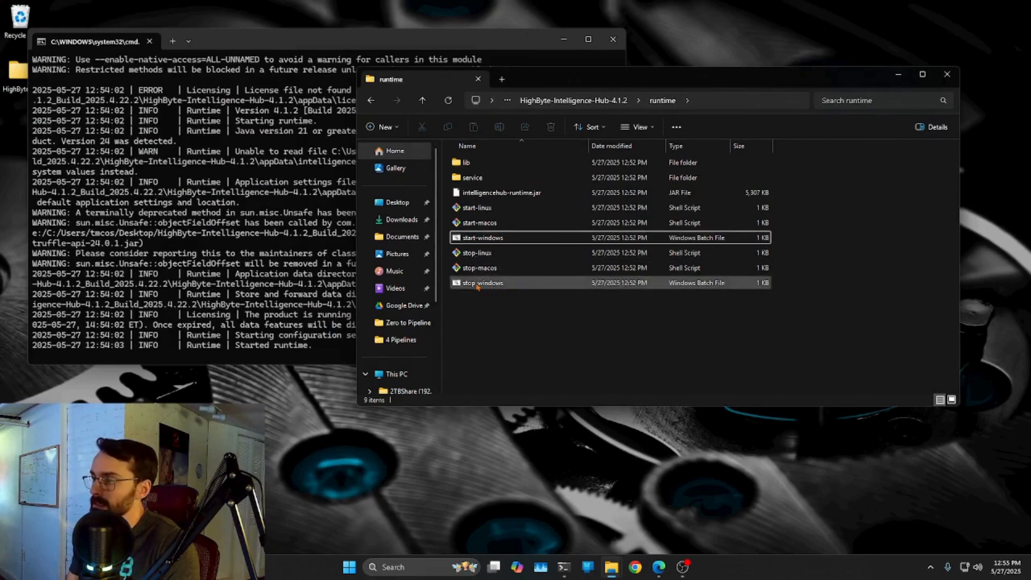
mouse_move(483, 283)
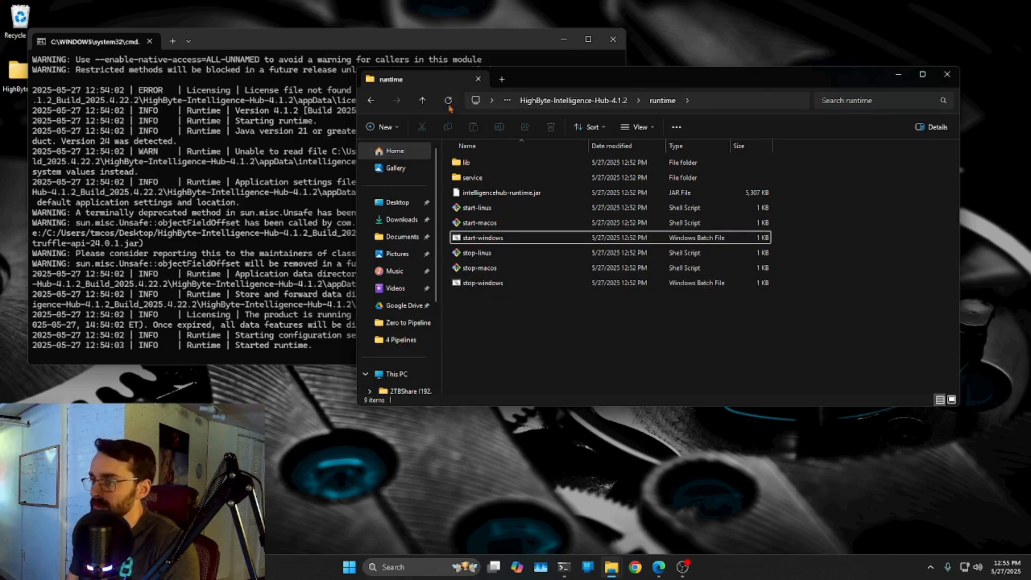
Browse appData, selecting the secrets and settings template files, then return to the Users page.
left_click(422, 100)
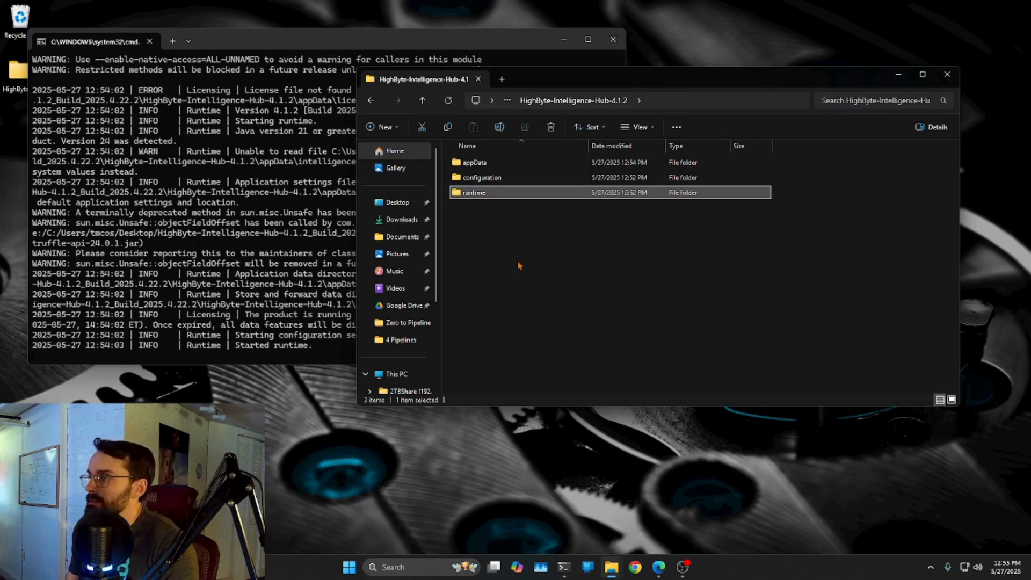
double_click(474, 162)
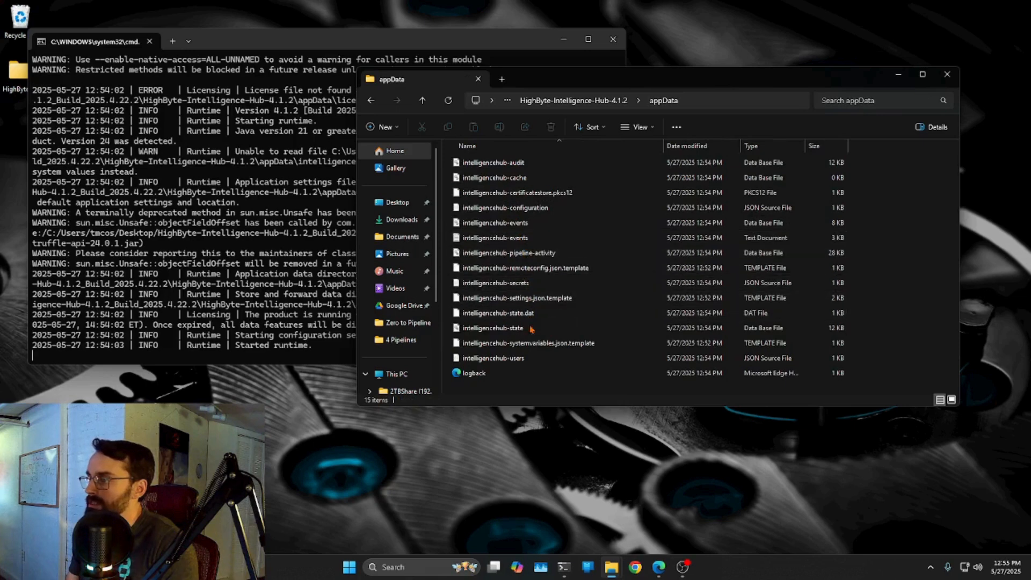
left_click(495, 281)
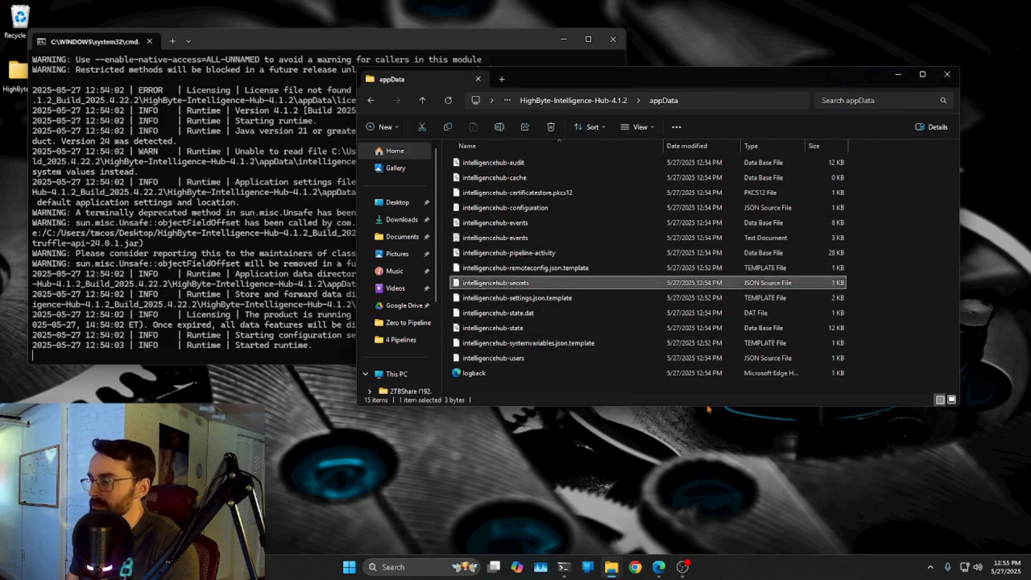
mouse_move(584, 310)
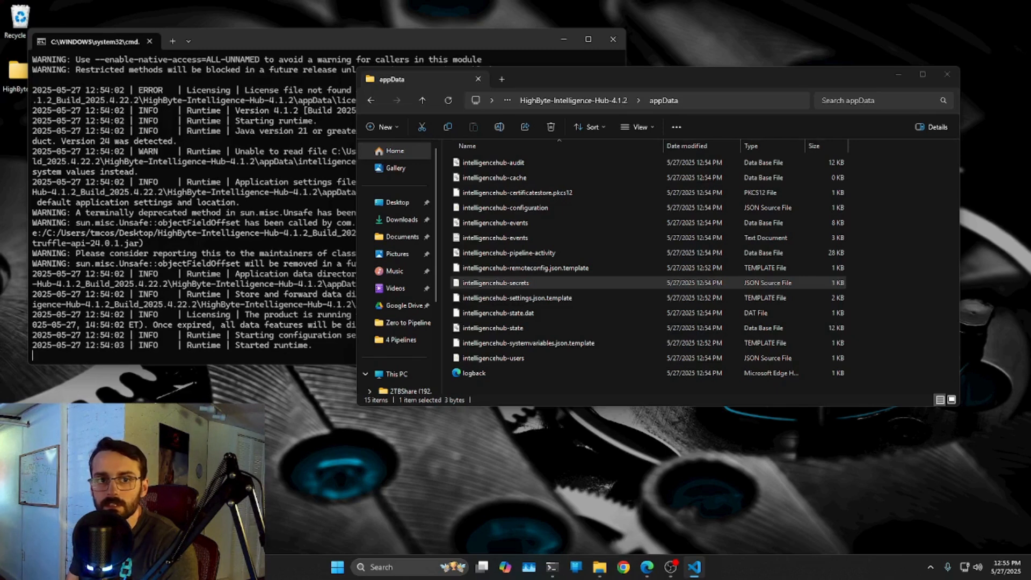
left_click(495, 281)
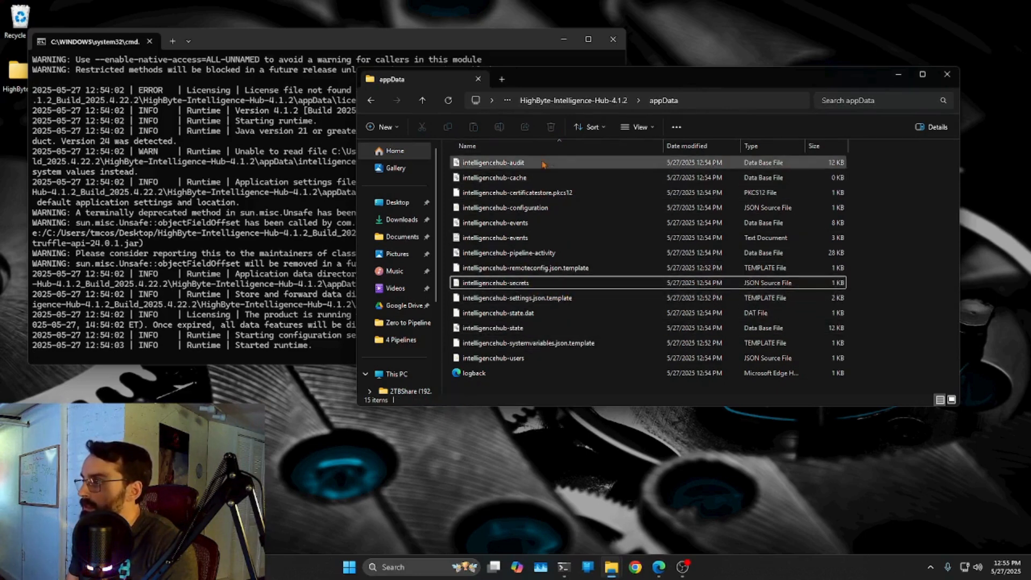
mouse_move(509, 253)
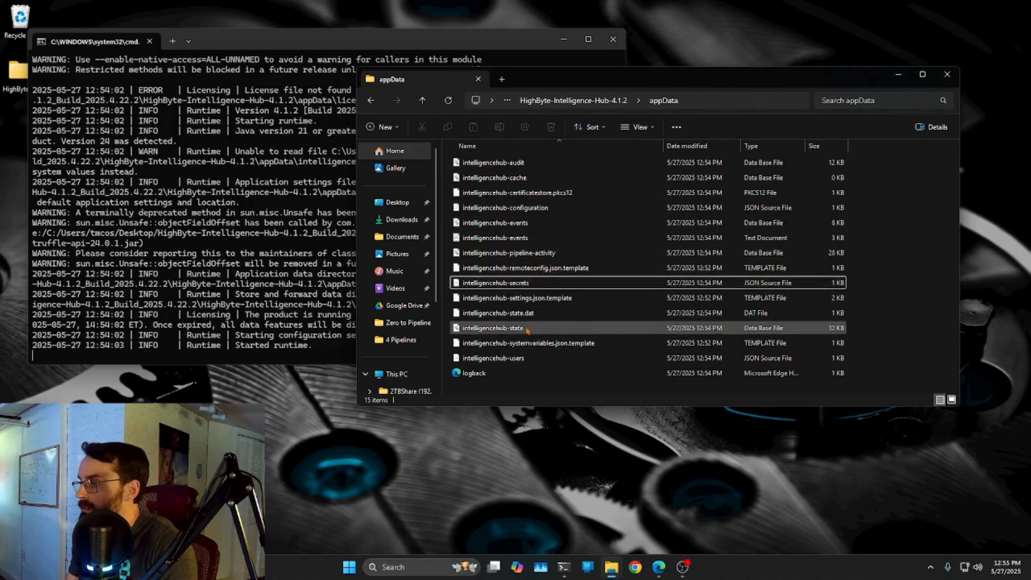
left_click(516, 298)
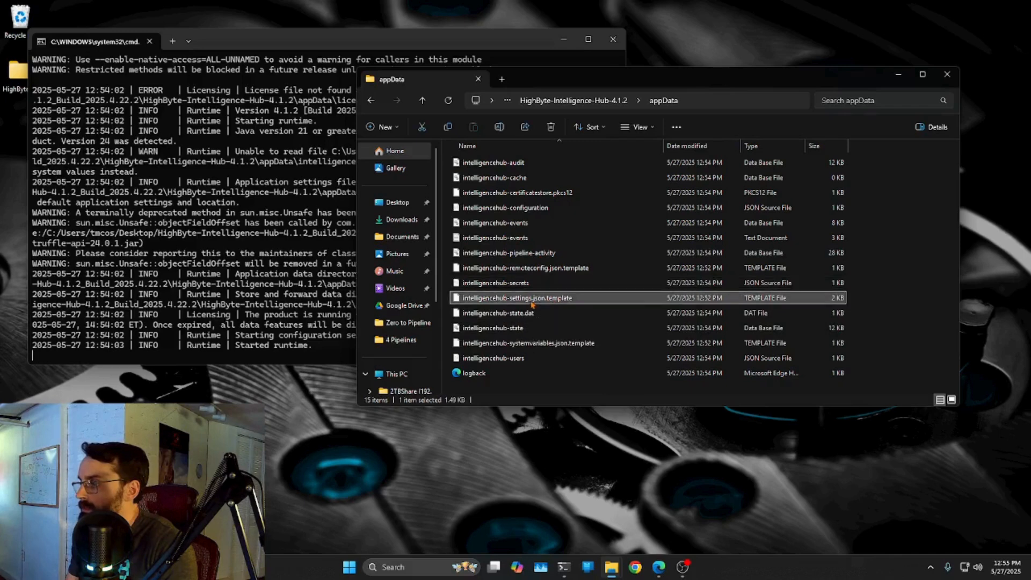
mouse_move(665, 371)
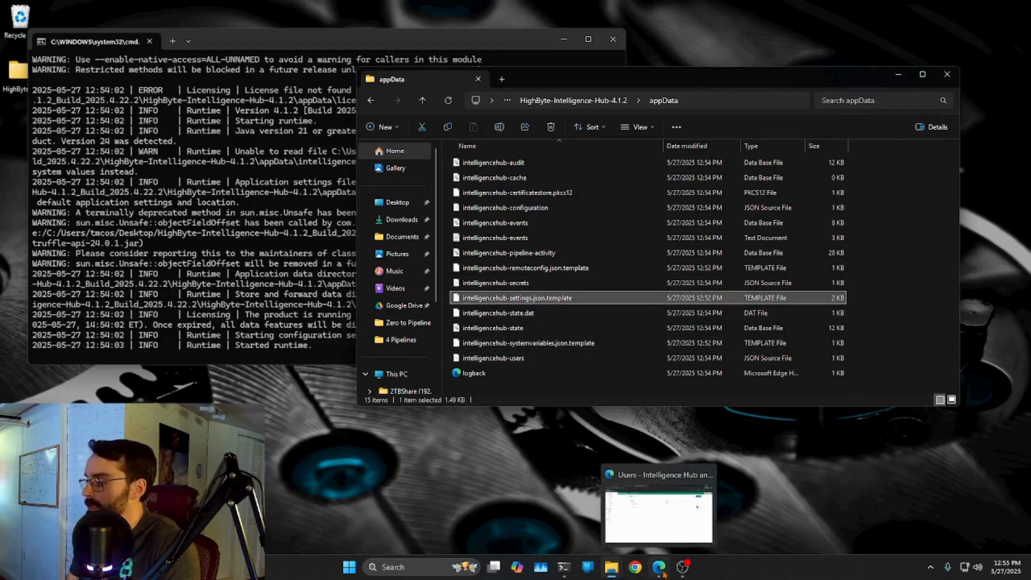
left_click(657, 513)
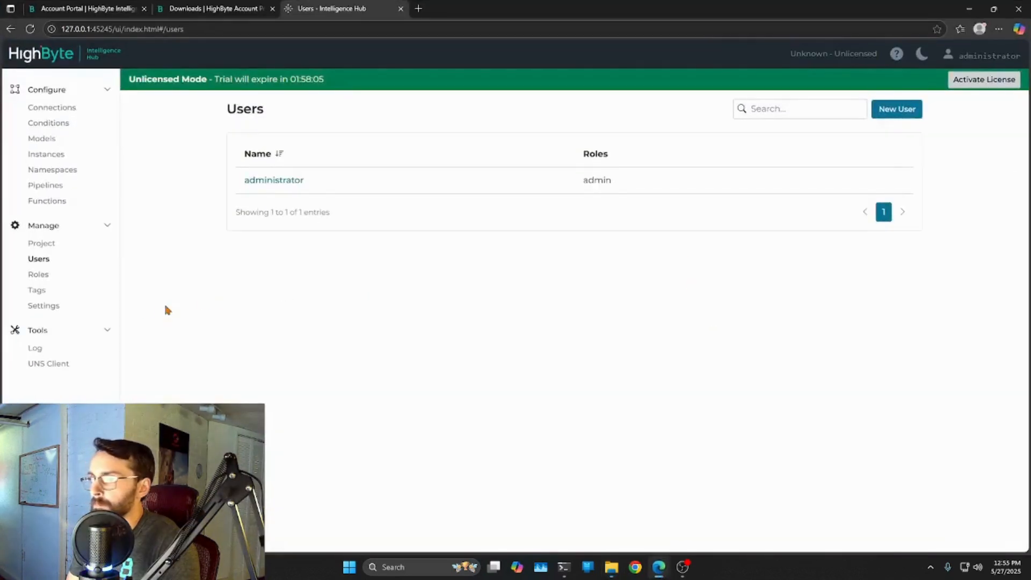
Switch MQTT Broker Enabled on in Manage > Settings and save.
left_click(44, 305)
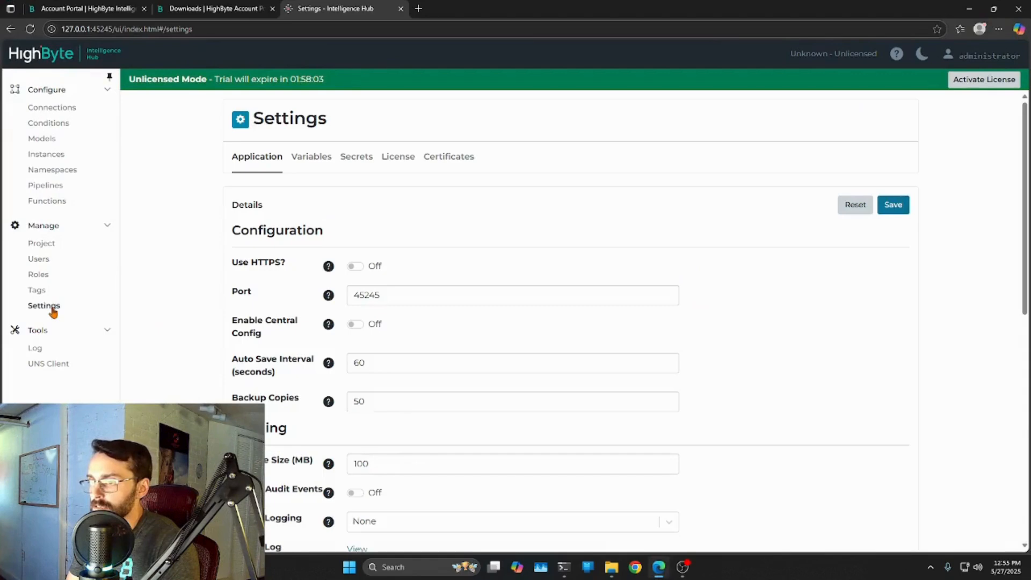
mouse_move(401, 205)
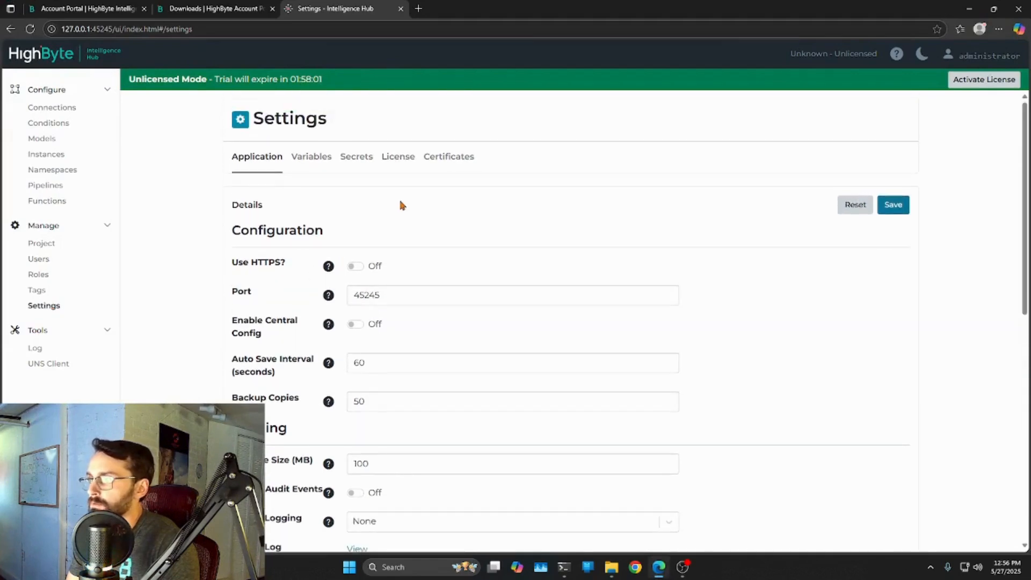
scroll("down", 3)
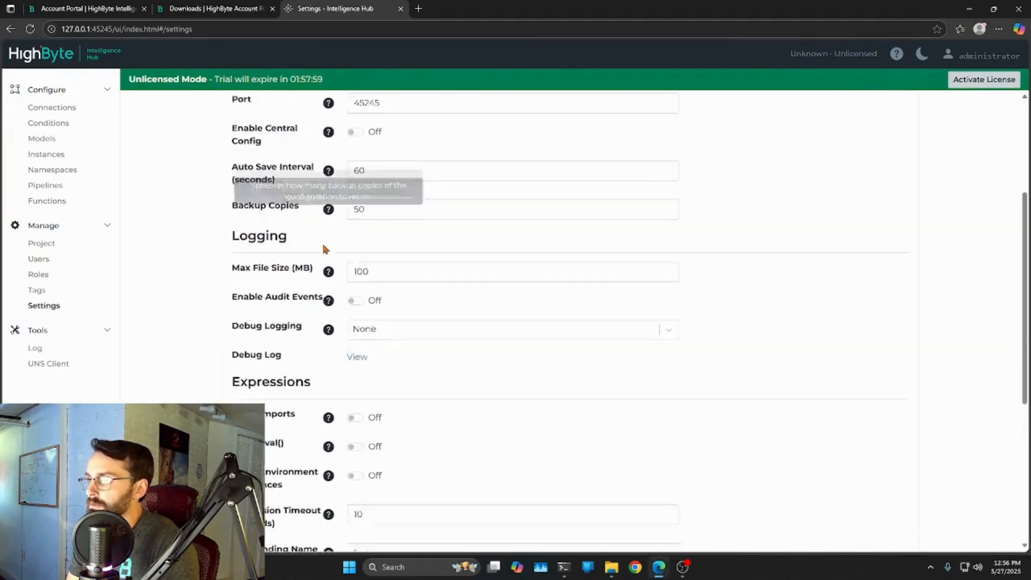
scroll("down", 3)
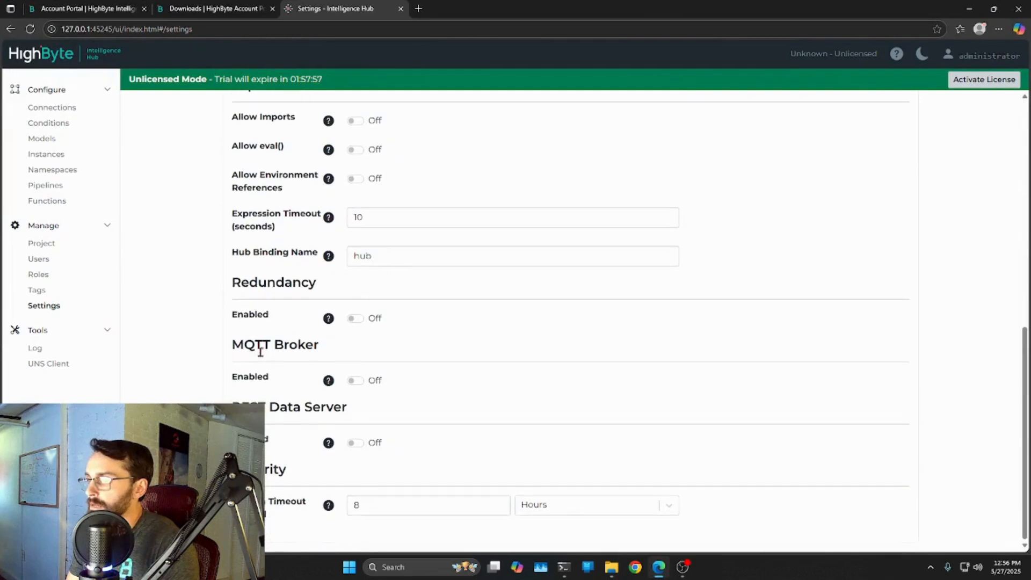
mouse_move(340, 396)
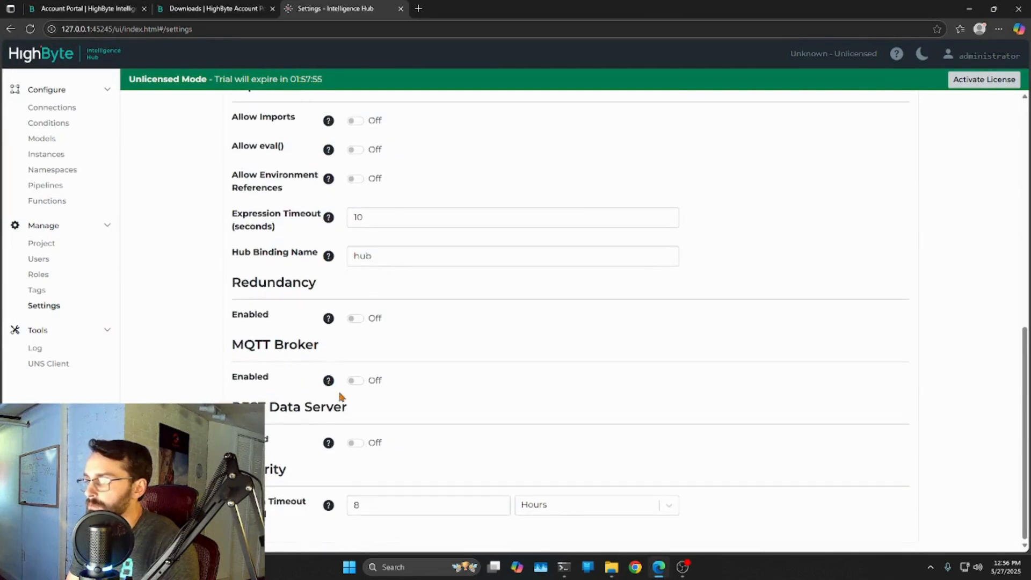
left_click(355, 380)
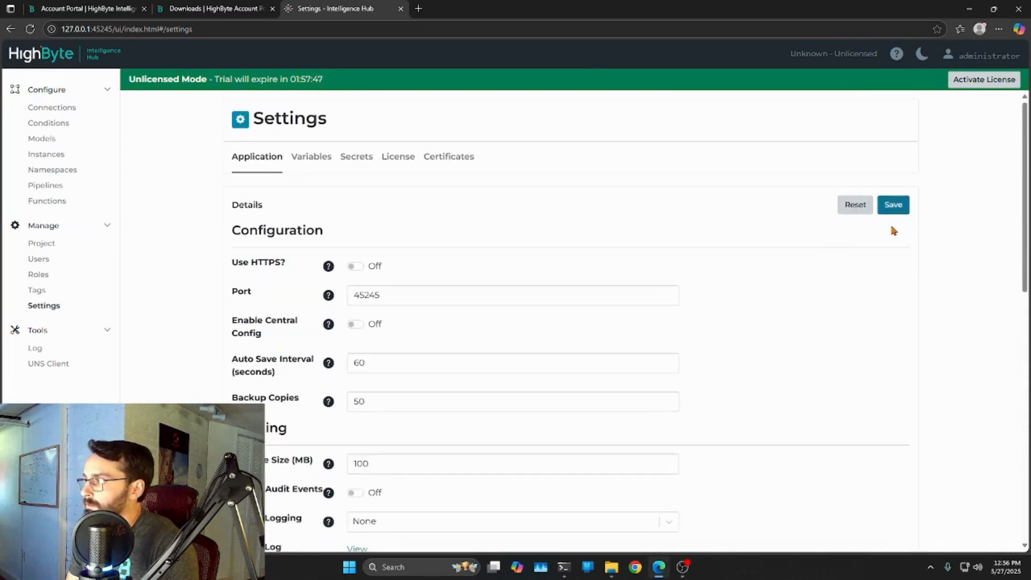
left_click(892, 205)
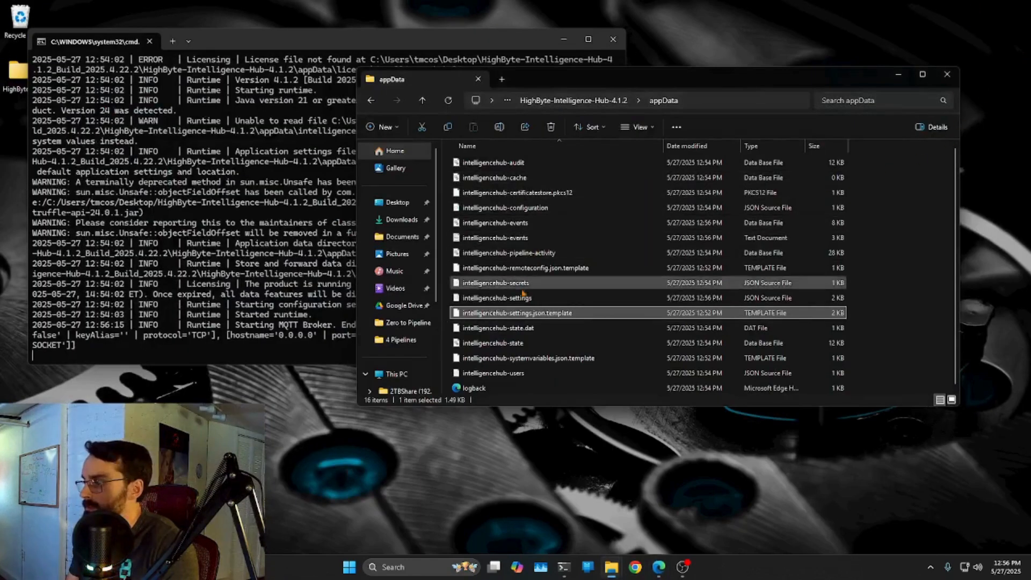
mouse_move(497, 298)
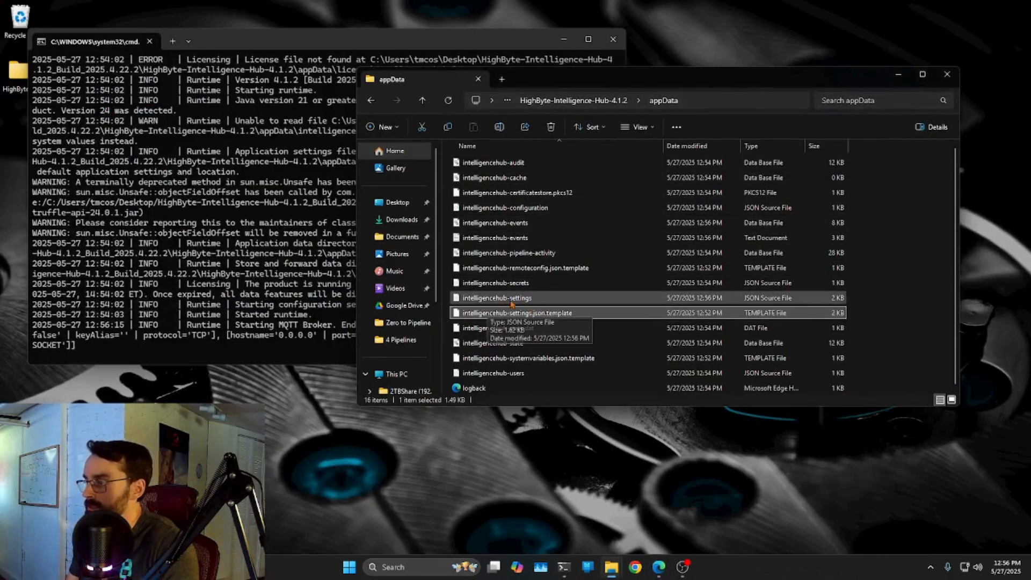
Open intelligencehub-settings.json from appData in Visual Studio Code.
left_click(496, 297)
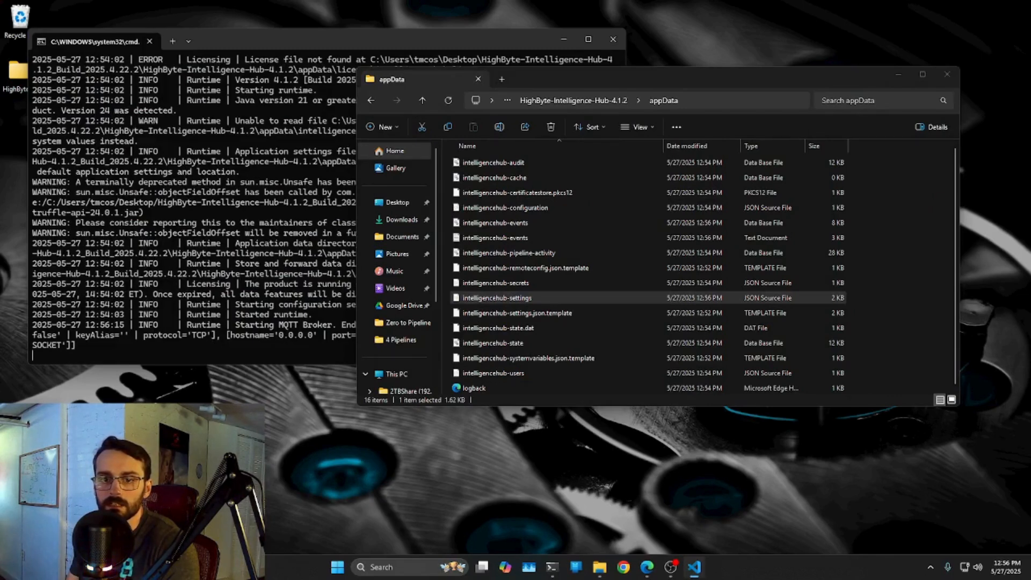
double_click(496, 297)
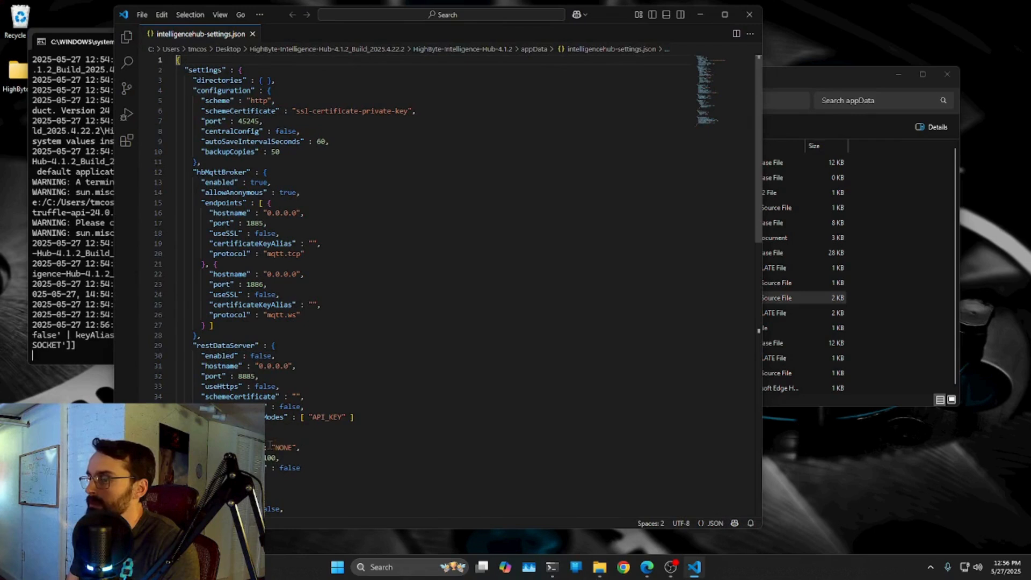
Inspect the NONE value and port 45245, then select intelligencehub-configuration.json.
double_click(283, 448)
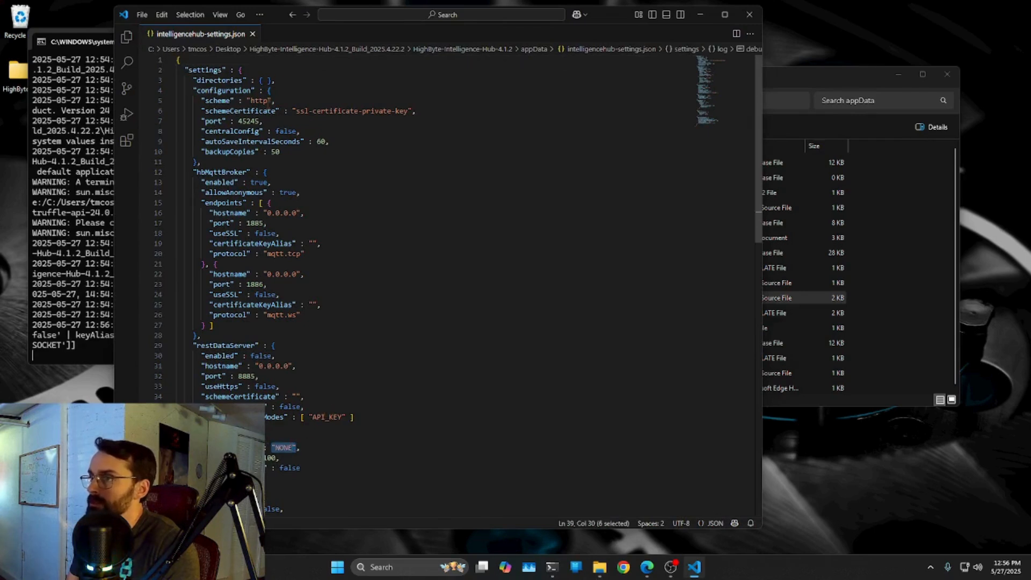
double_click(248, 121)
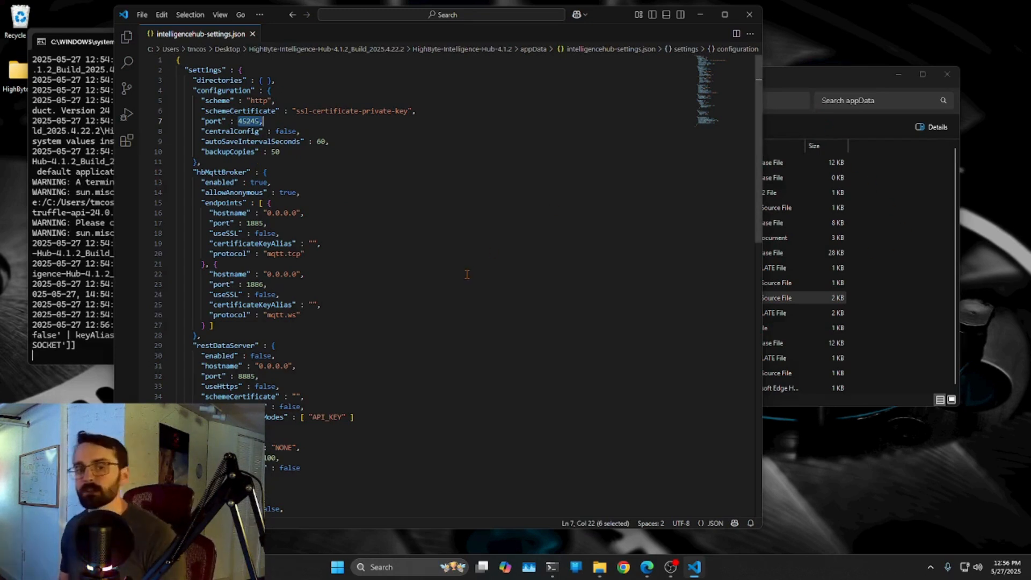
mouse_move(803, 46)
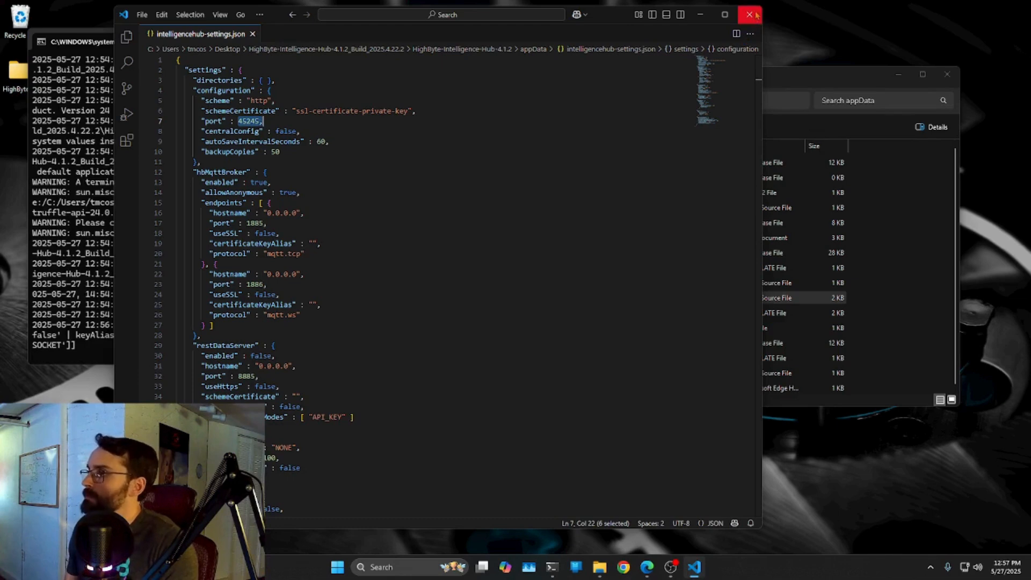
mouse_move(749, 15)
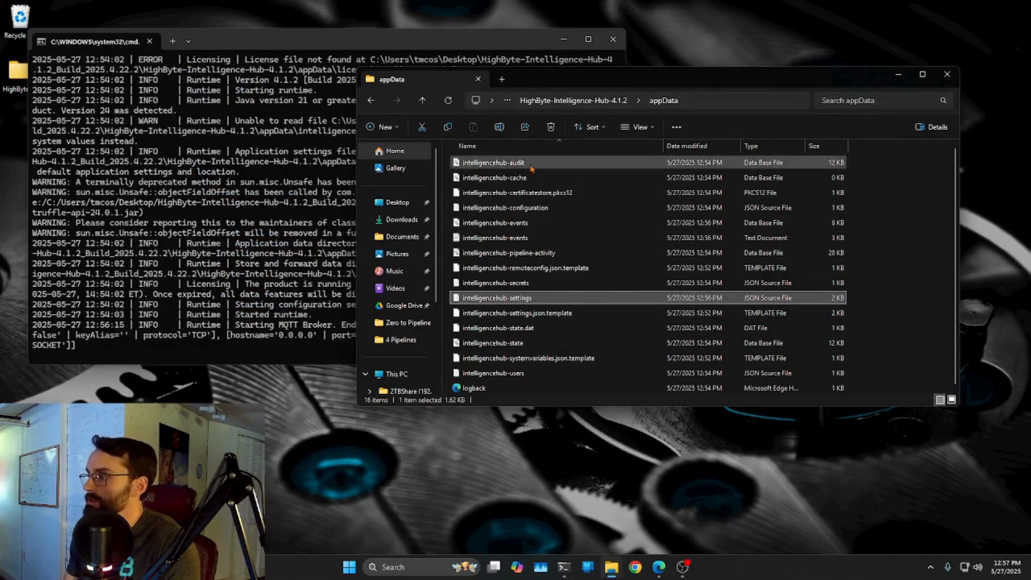
left_click(504, 207)
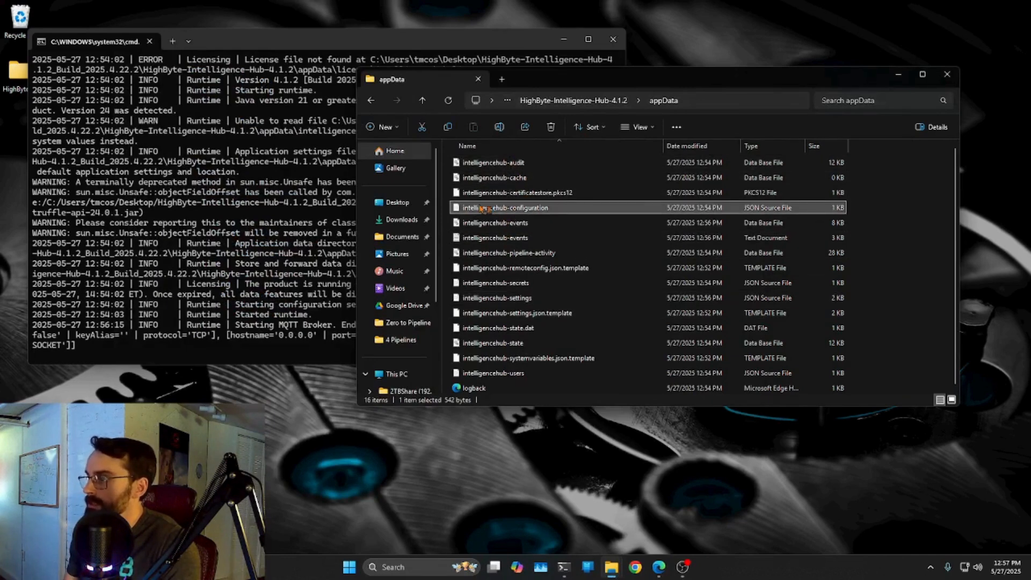
Open intelligencehub-configuration.json, dismissing Release Notes and the Restricted Mode banner.
double_click(505, 208)
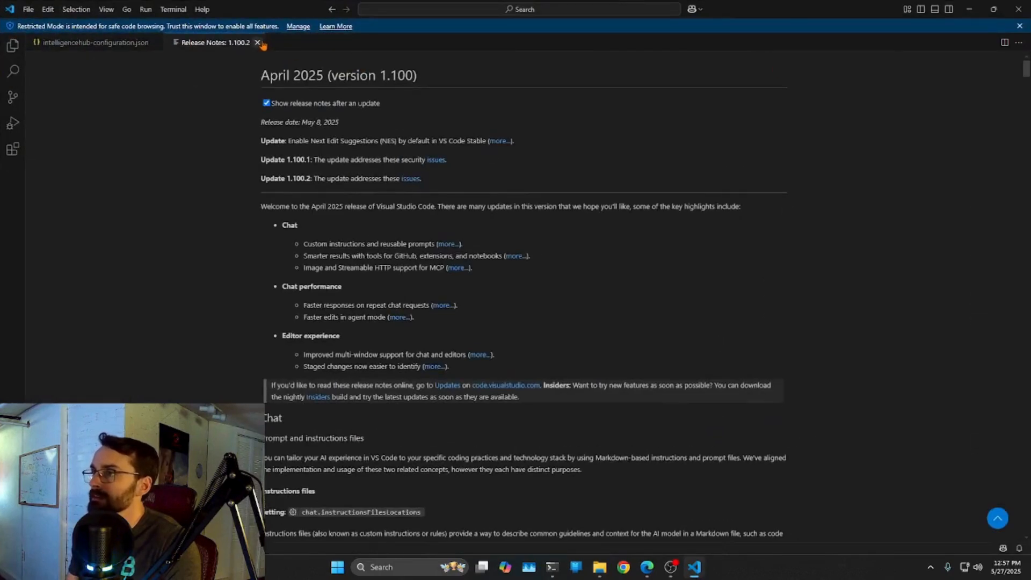
left_click(257, 42)
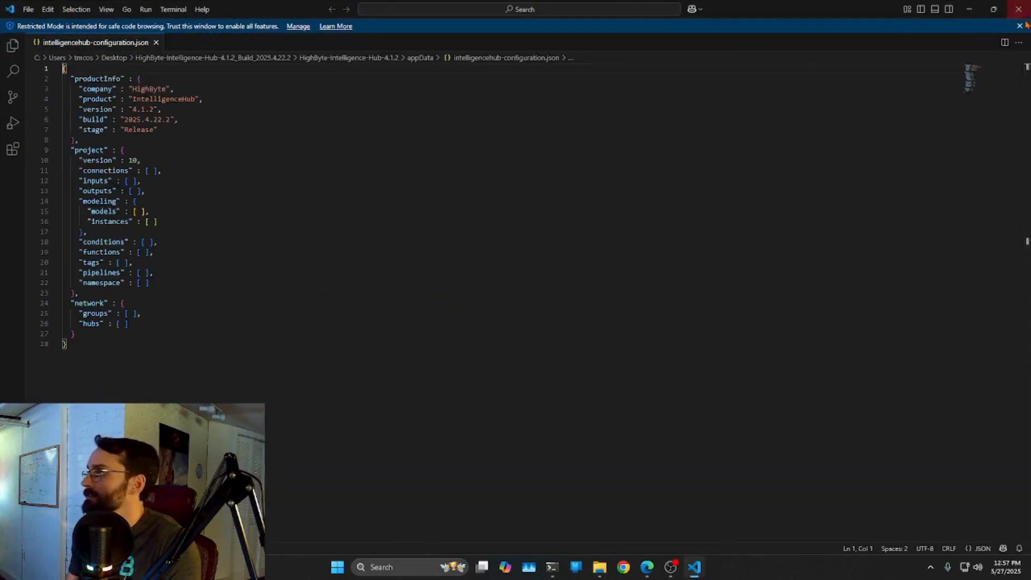
left_click(1019, 26)
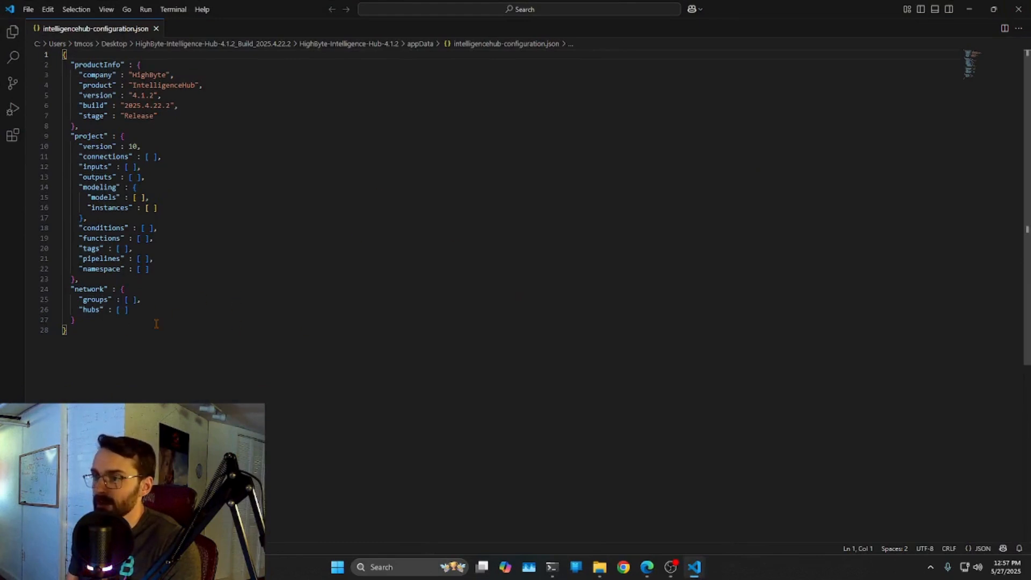
left_click(372, 343)
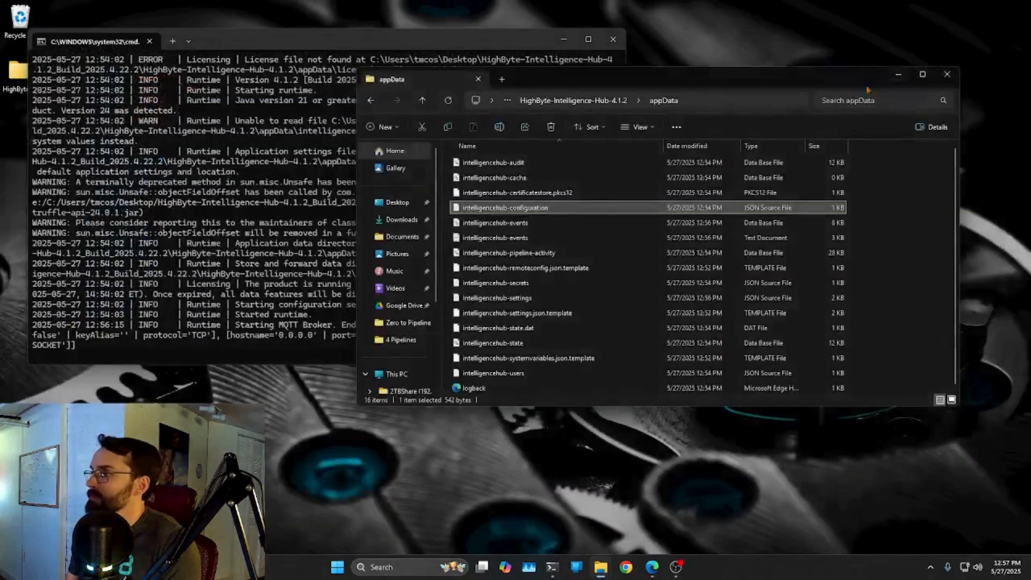
Go up to the install folder, reopen appData and select a file to reopen.
left_click(421, 100)
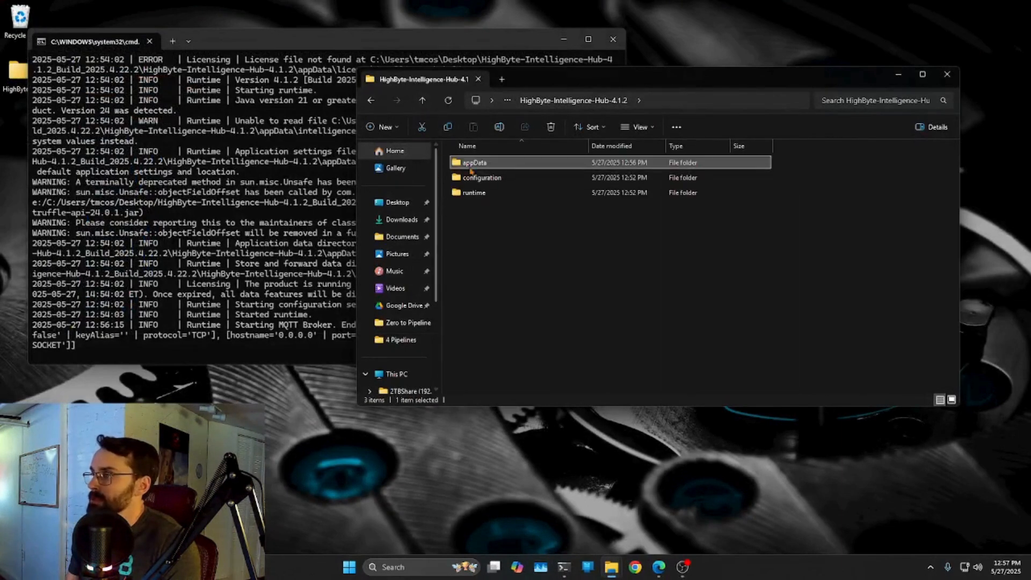
left_click(549, 287)
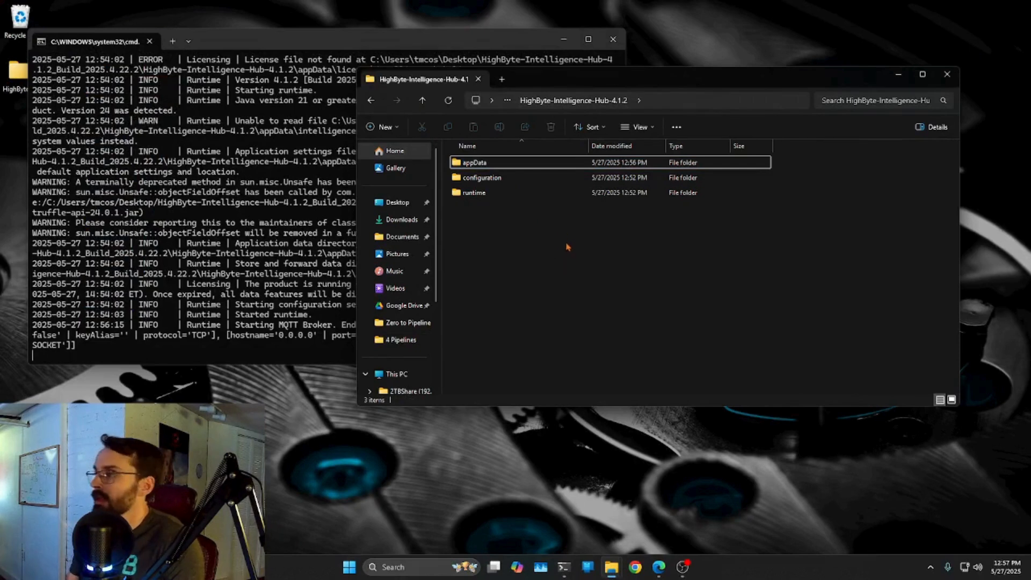
mouse_move(559, 115)
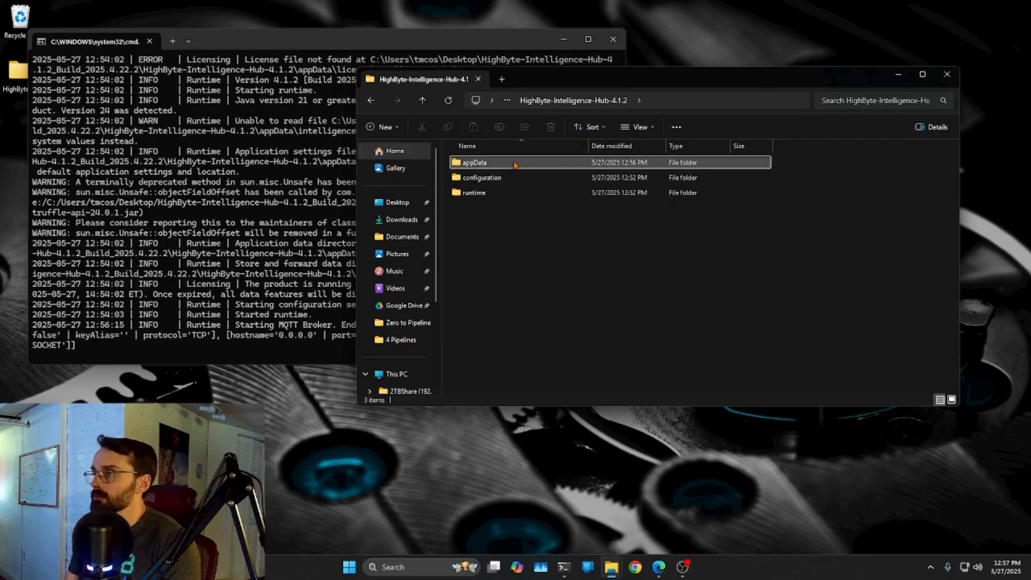
left_click(474, 162)
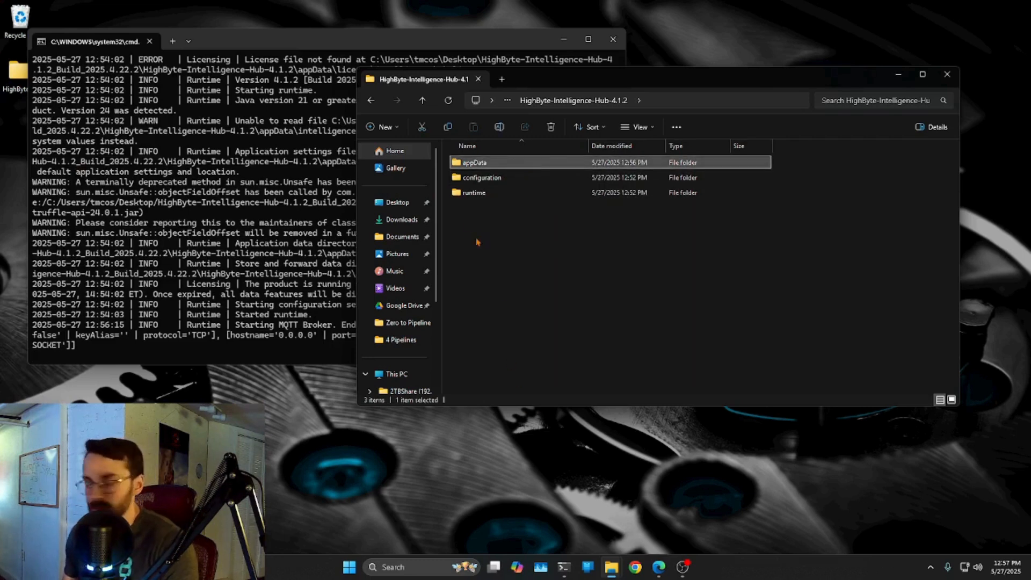
mouse_move(551, 331)
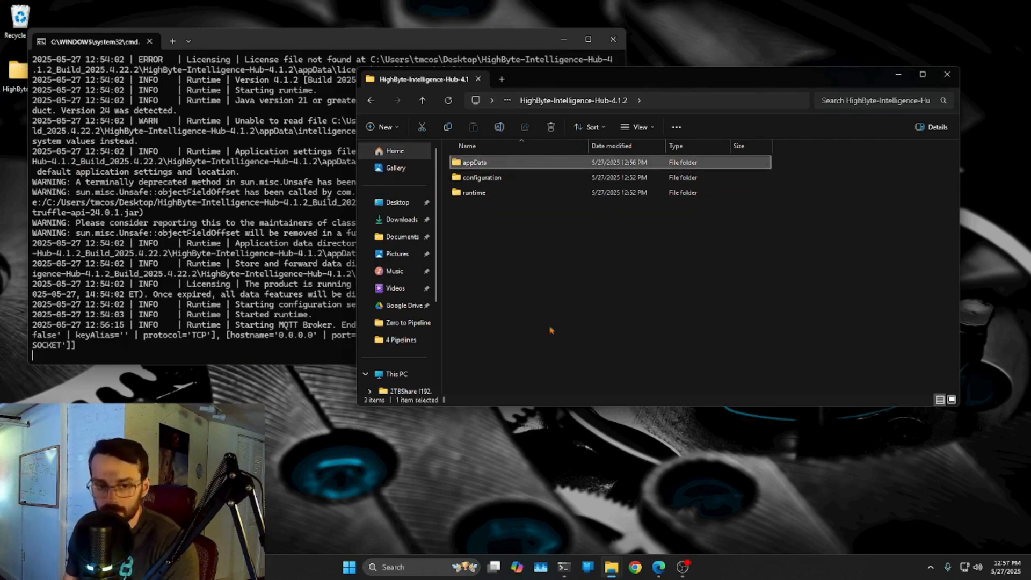
left_click(556, 352)
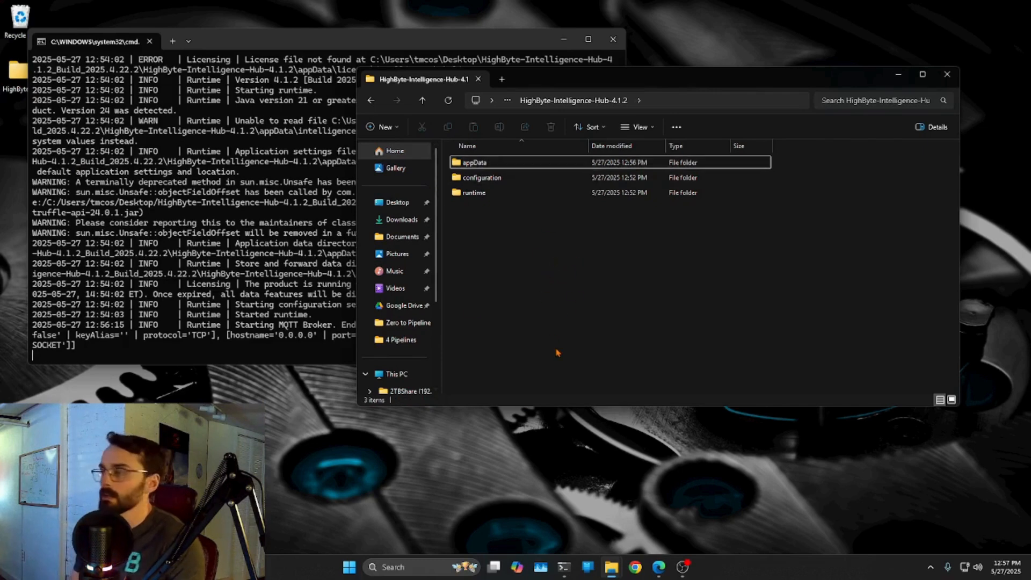
mouse_move(466, 221)
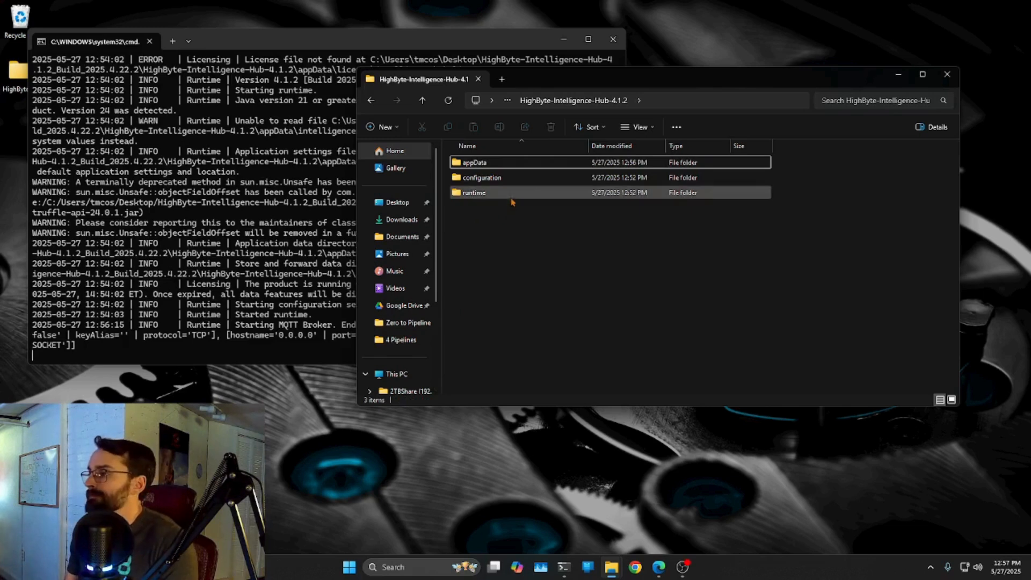
left_click(473, 162)
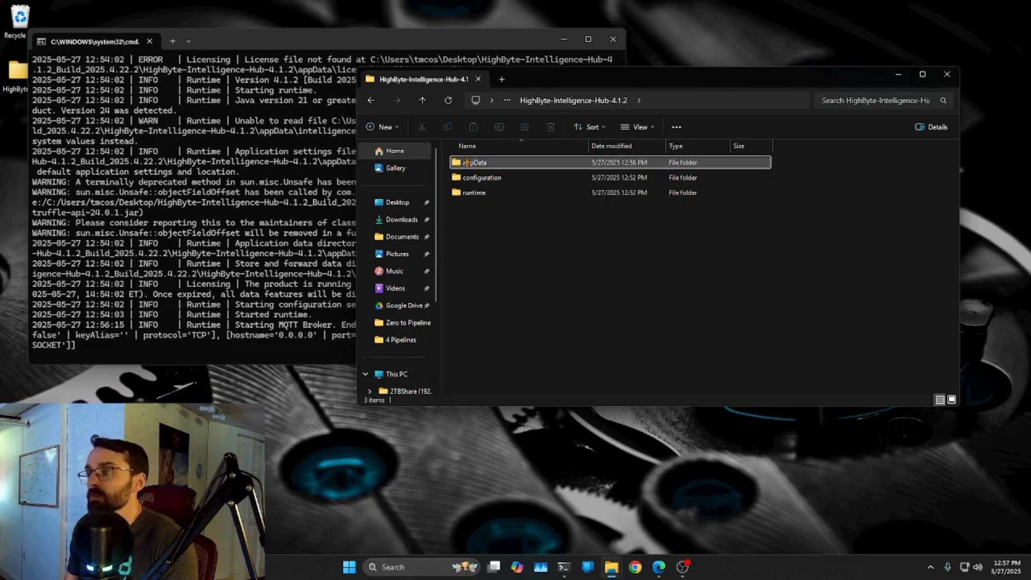
mouse_move(474, 162)
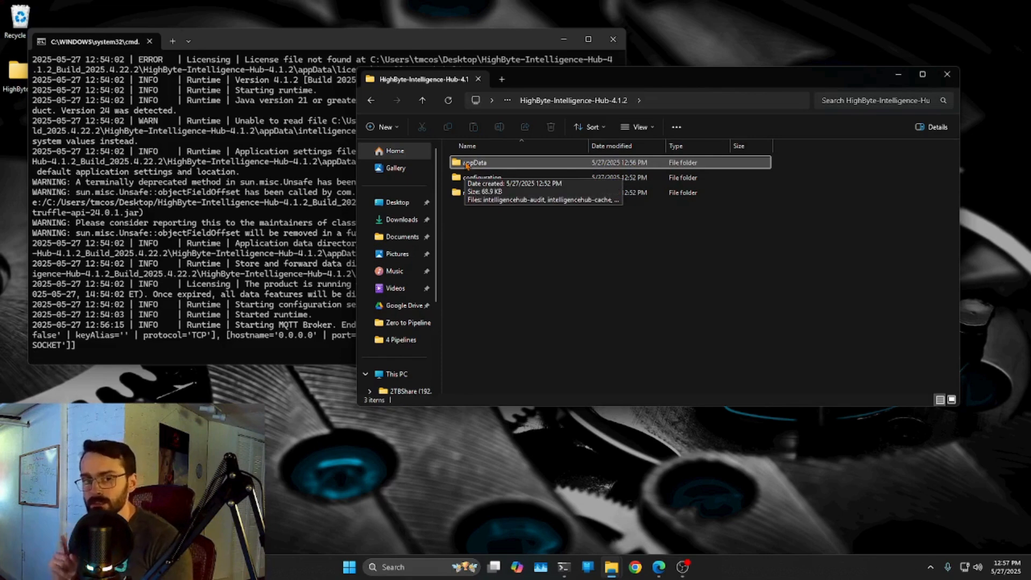
mouse_move(519, 235)
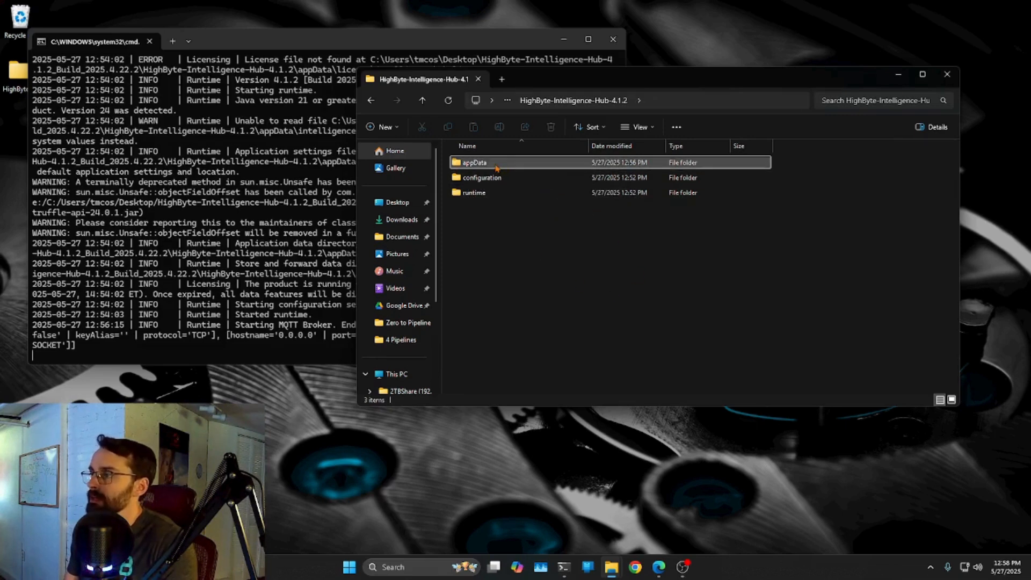
double_click(474, 162)
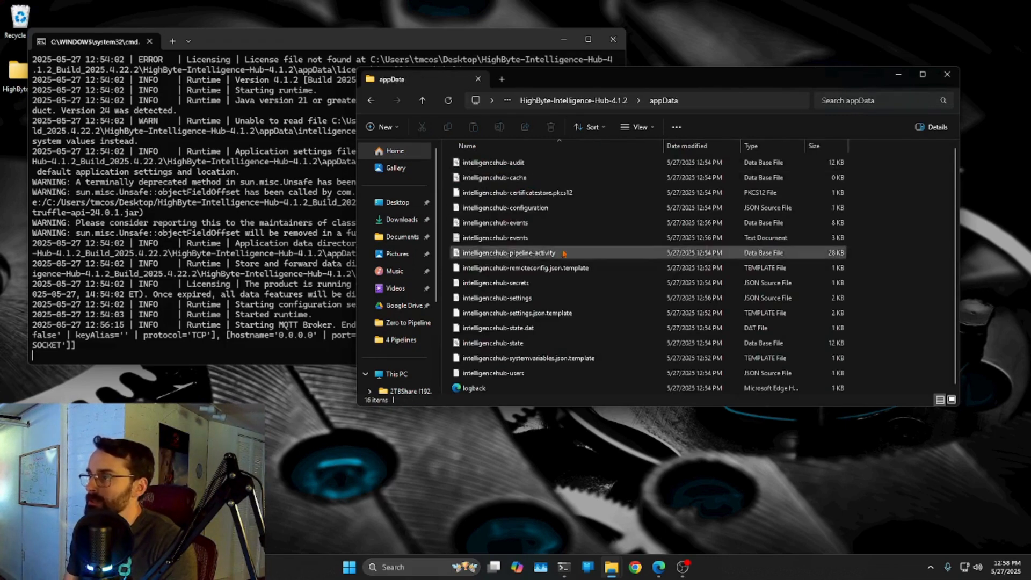
left_click(496, 298)
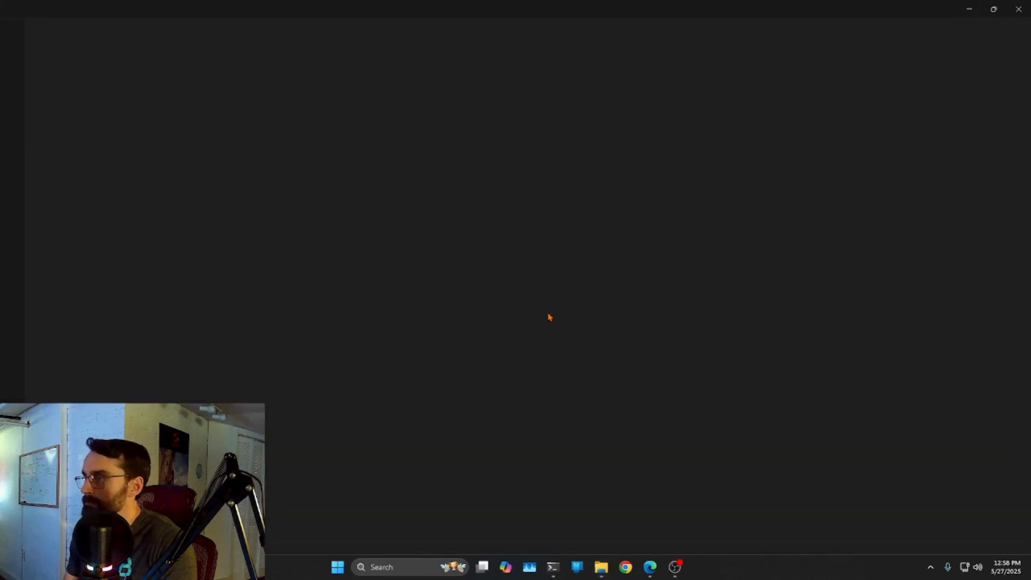
Bring intelligencehub-settings.json back up in Visual Studio Code from the taskbar.
left_click(694, 567)
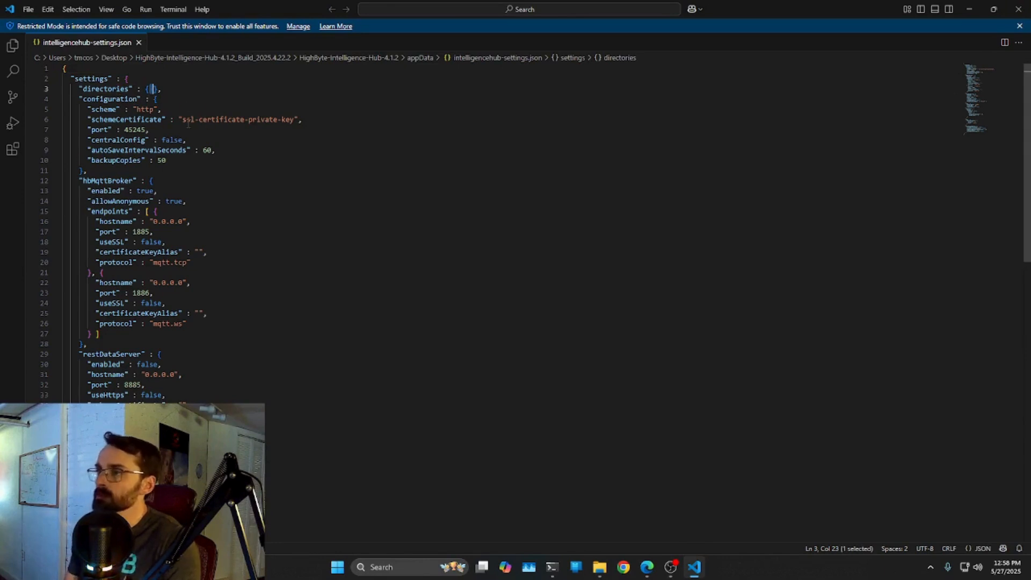
mouse_move(171, 85)
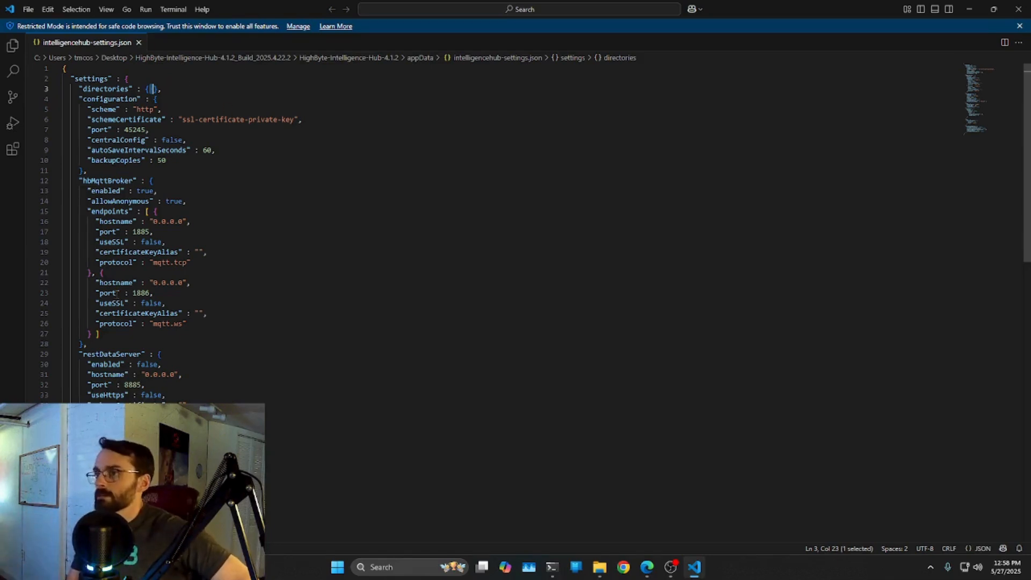
mouse_move(1019, 9)
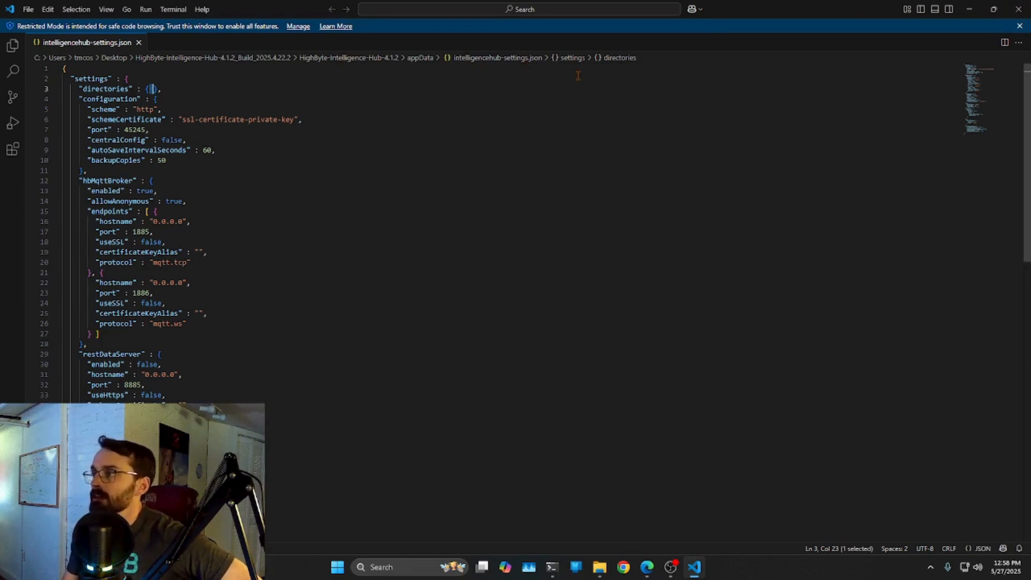
mouse_move(628, 114)
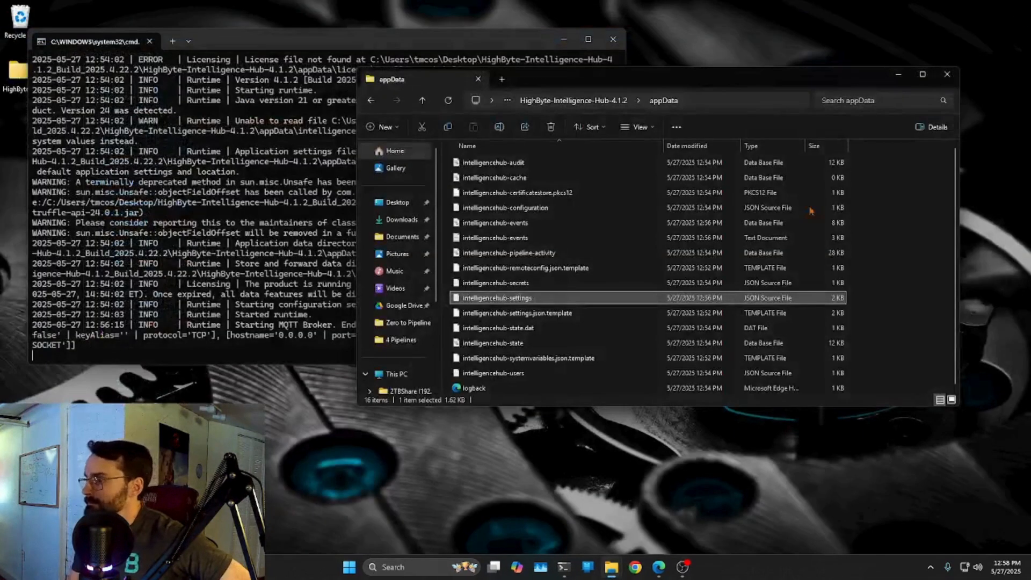
mouse_move(533, 309)
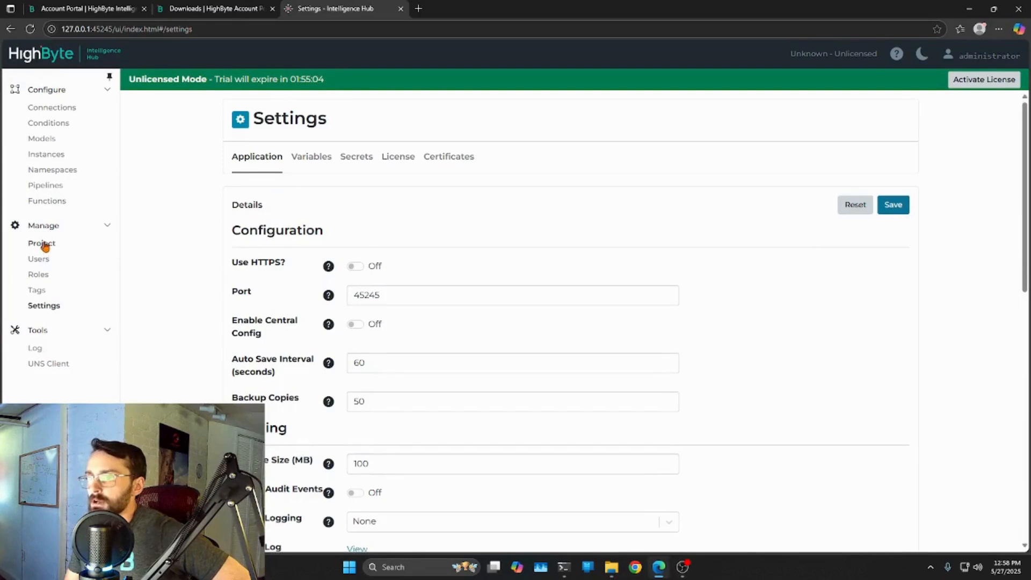
Revisit Users and Settings, toggle REST Data Server on then off, and save.
left_click(38, 258)
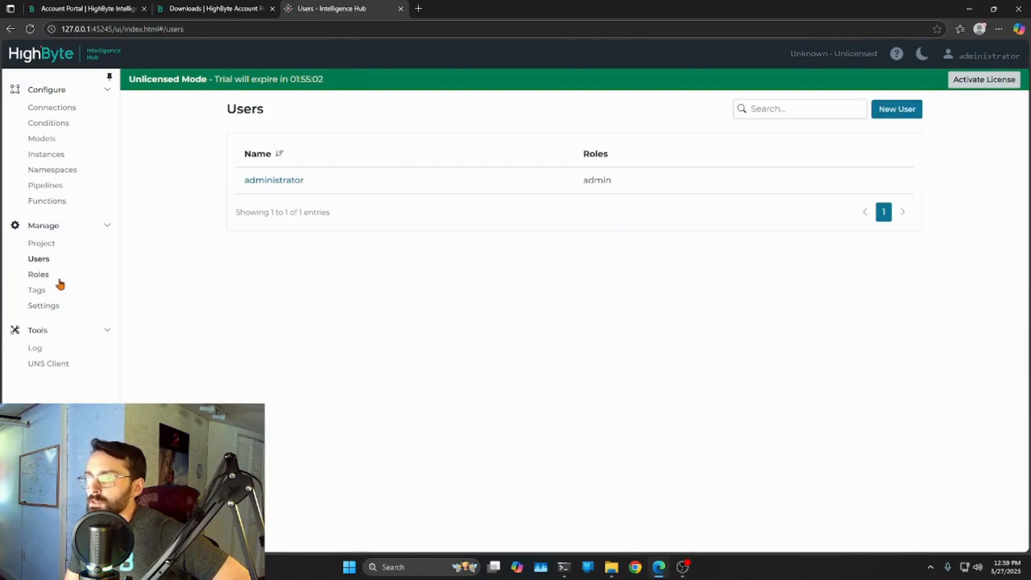
left_click(44, 305)
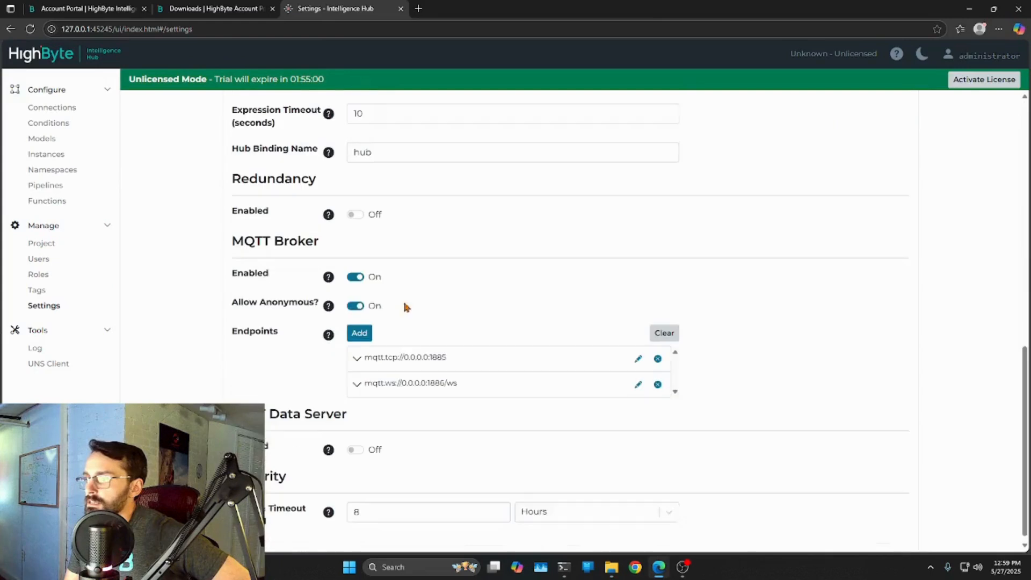
scroll("up", 3)
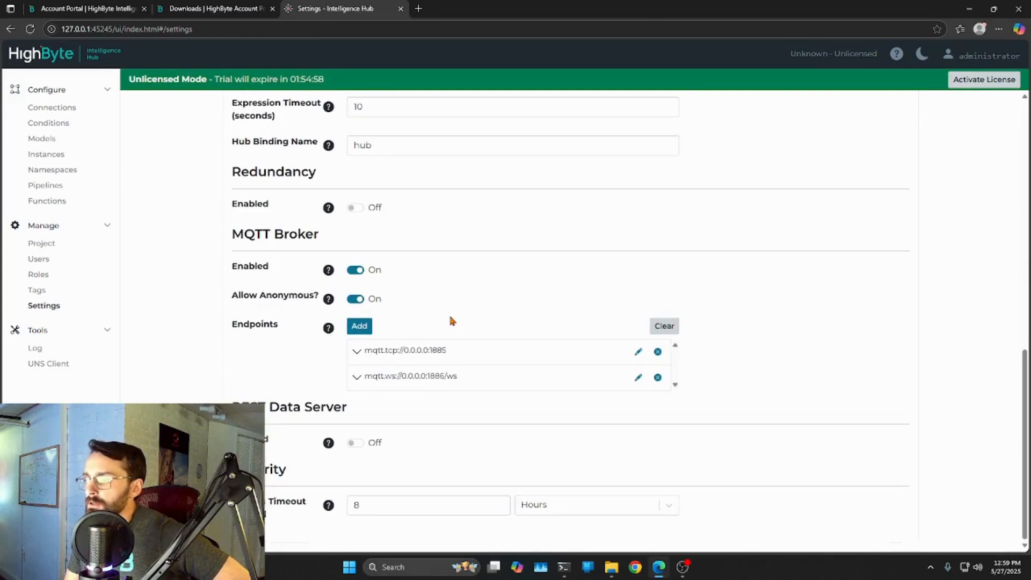
left_click(354, 442)
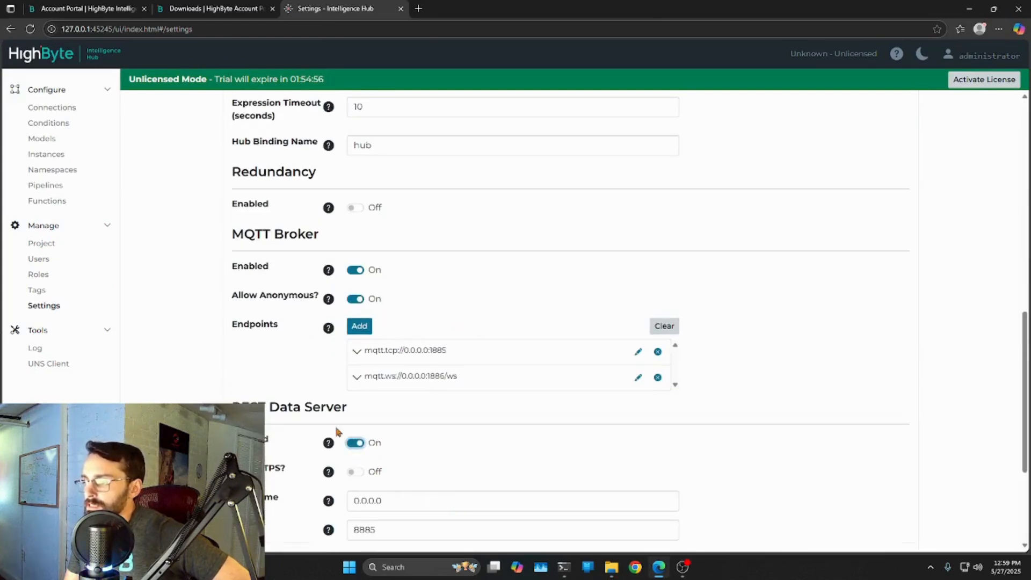
left_click(355, 443)
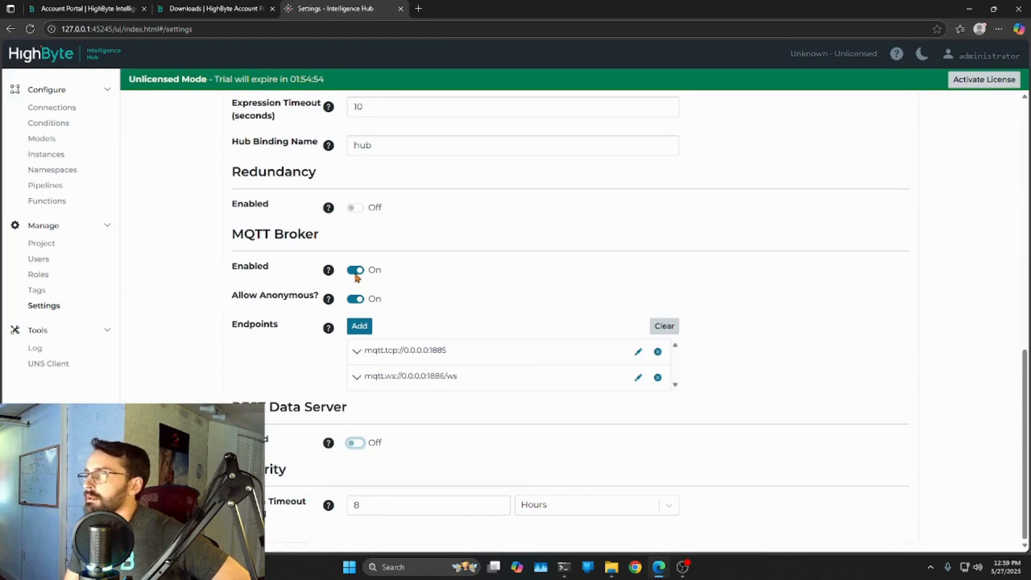
scroll("up", 3)
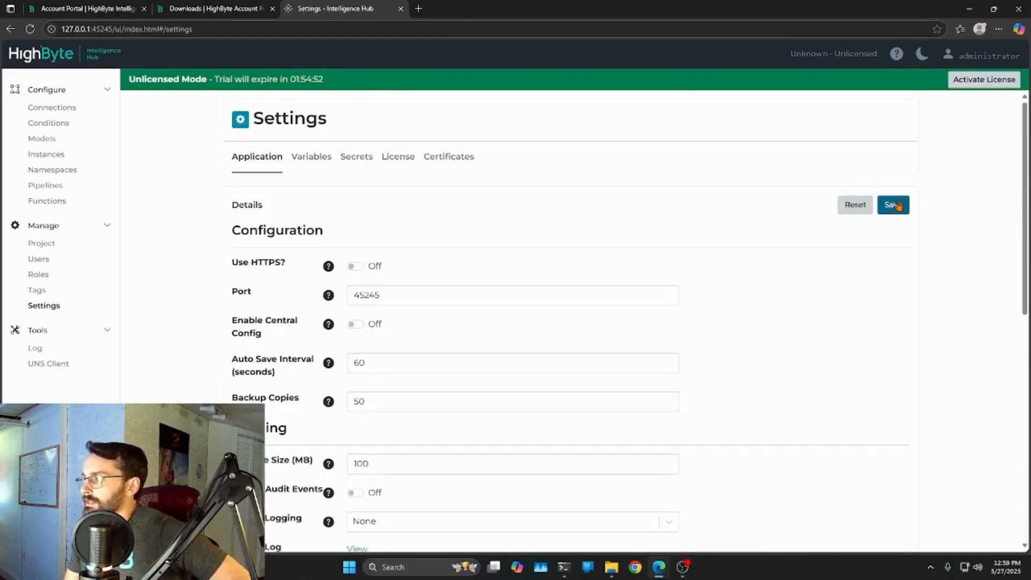
left_click(893, 205)
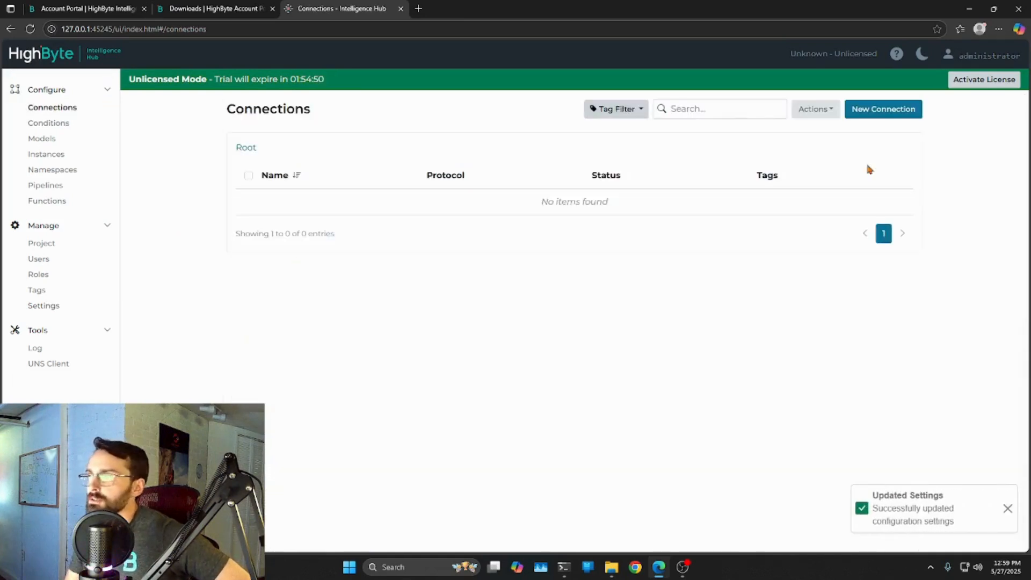
Start a new connection named 'Ala' and browse the Protocol dropdown options.
left_click(882, 109)
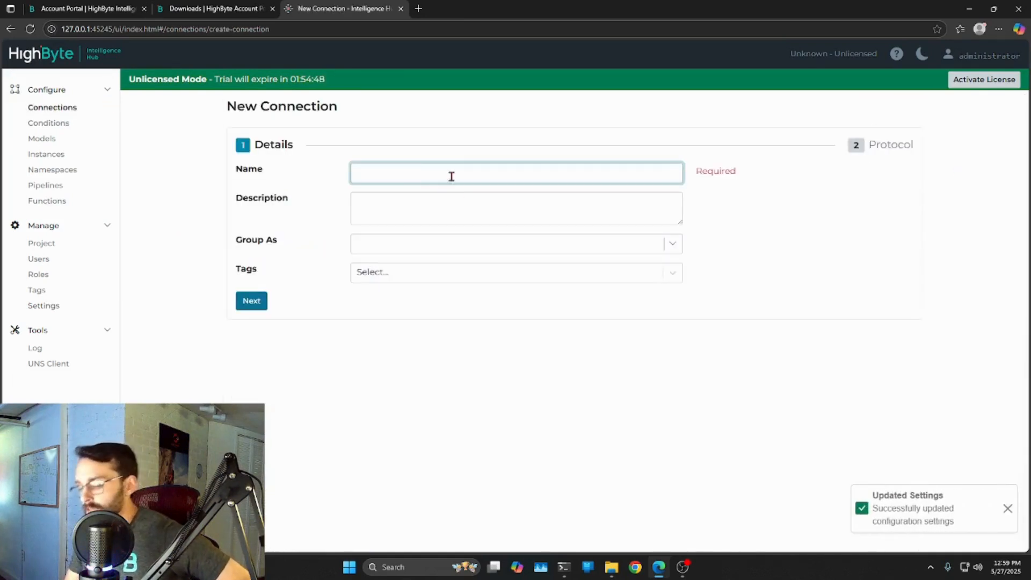
type("Ala")
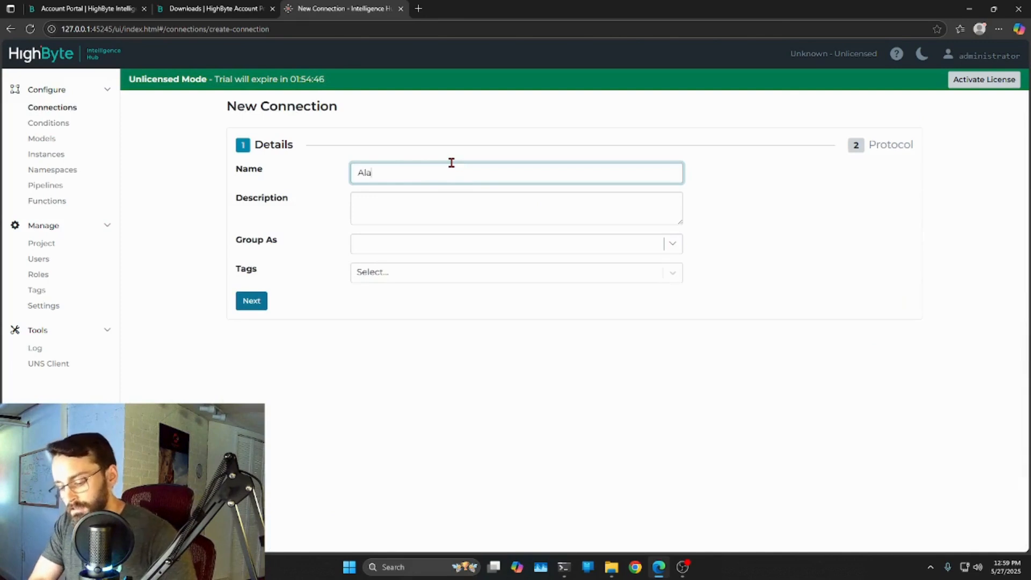
left_click(251, 300)
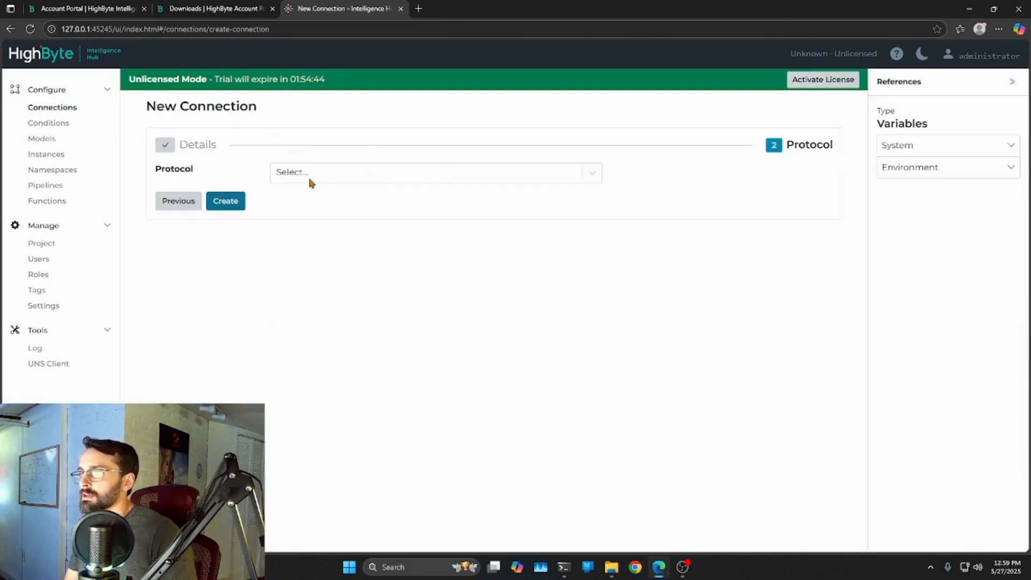
left_click(434, 172)
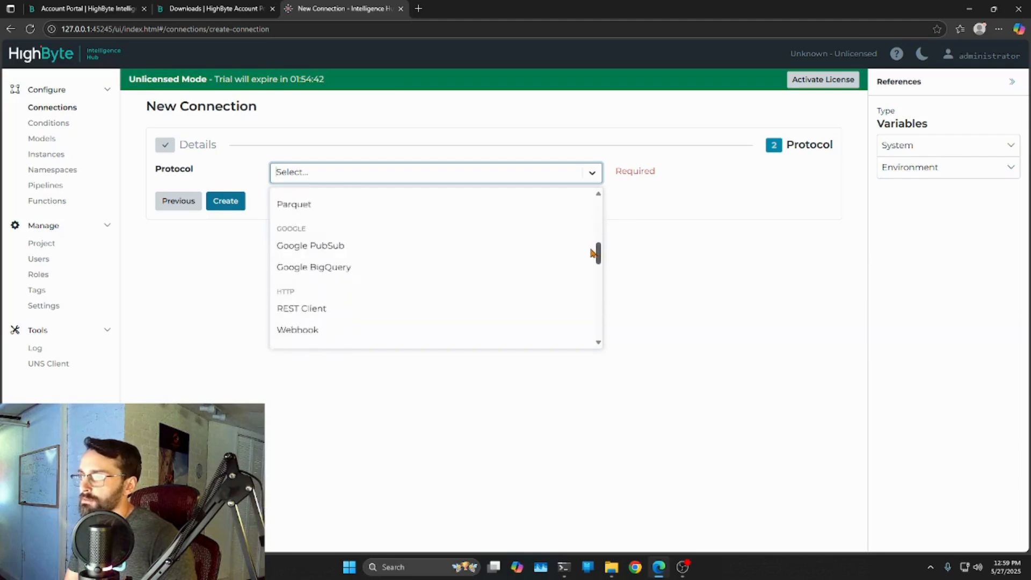
scroll("down", 3)
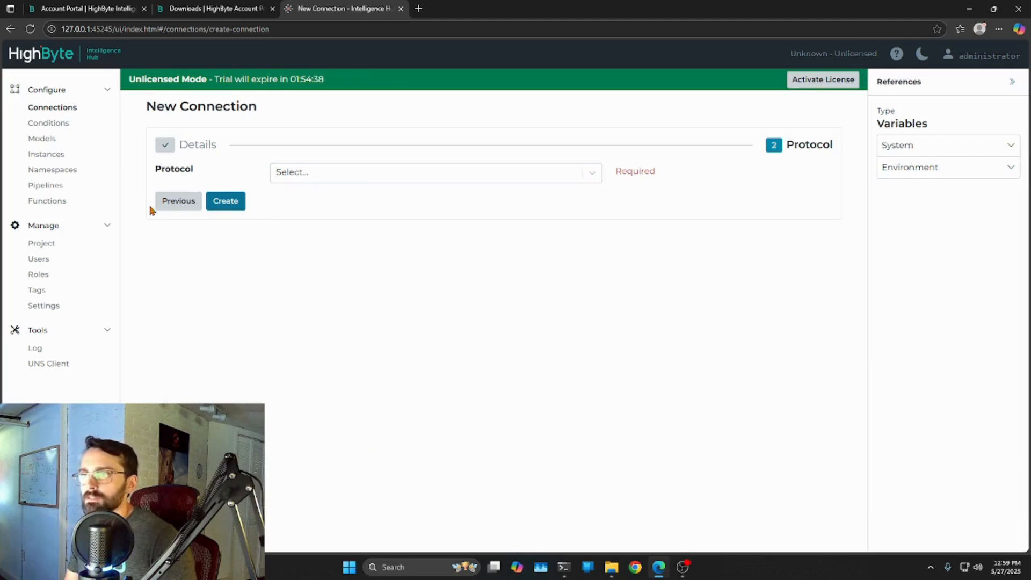
mouse_move(45, 185)
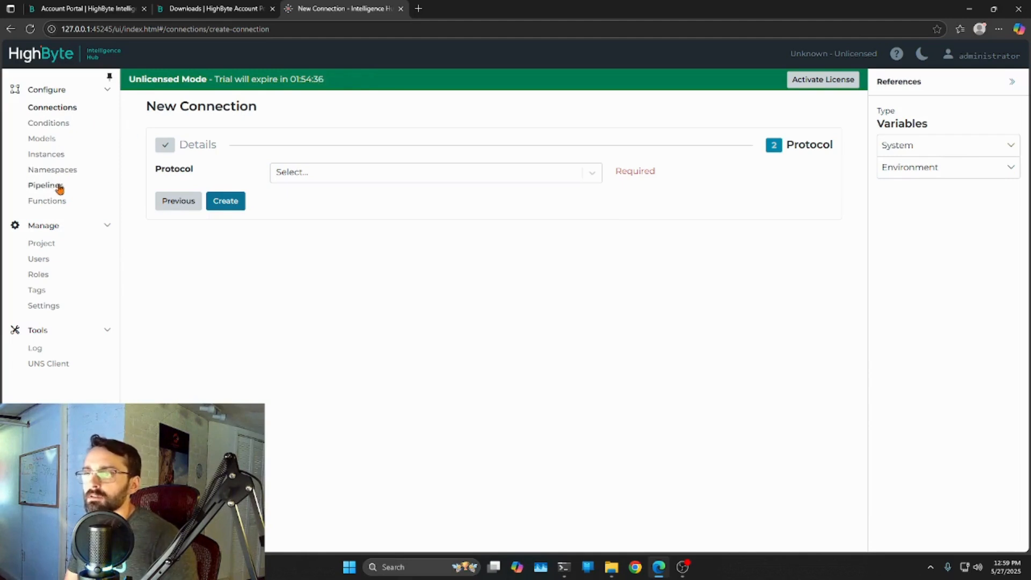
Create the empty pipeline 'Steven' and bring up the Common stage types.
left_click(45, 185)
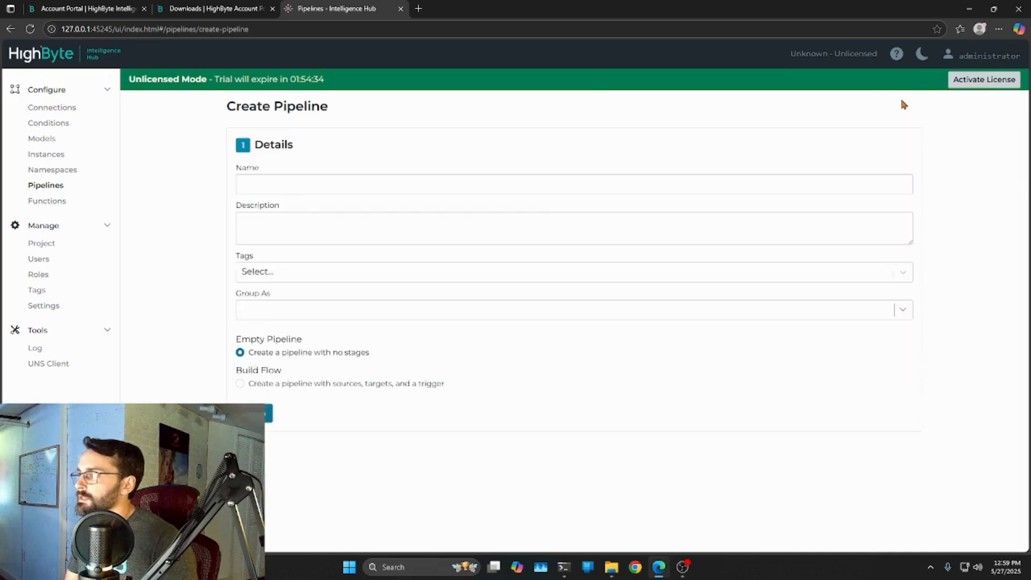
type("s")
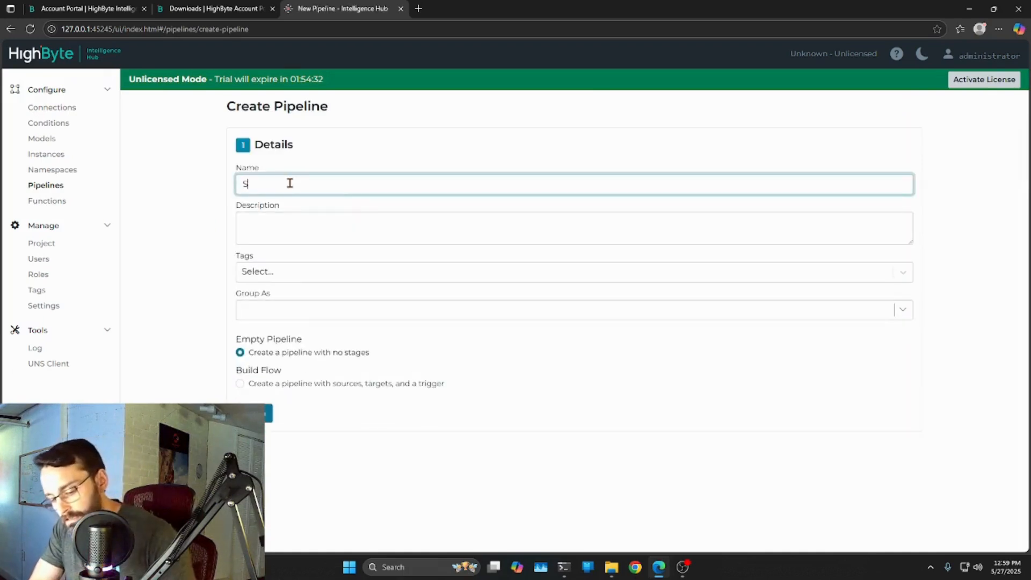
type("teven")
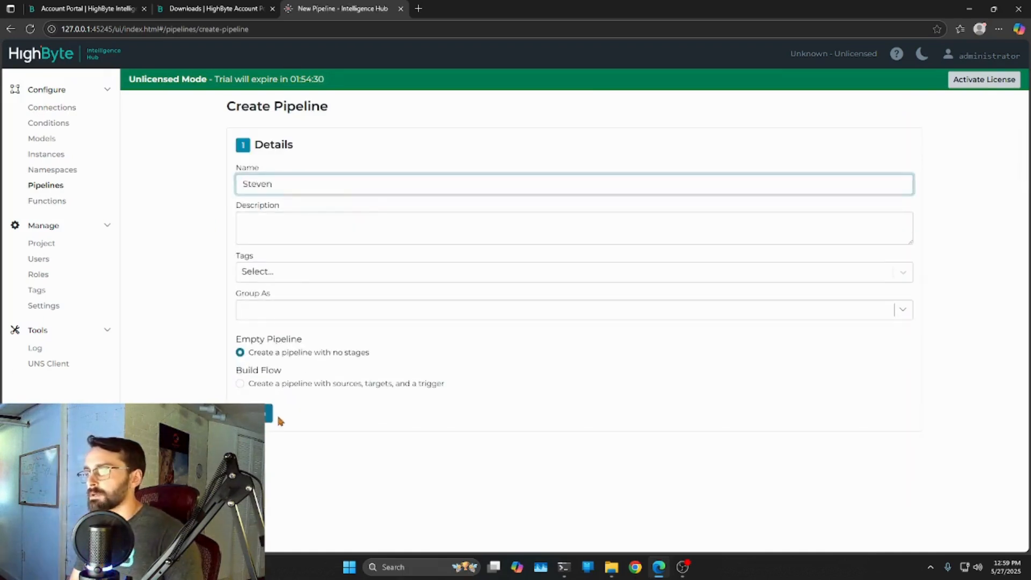
left_click(266, 413)
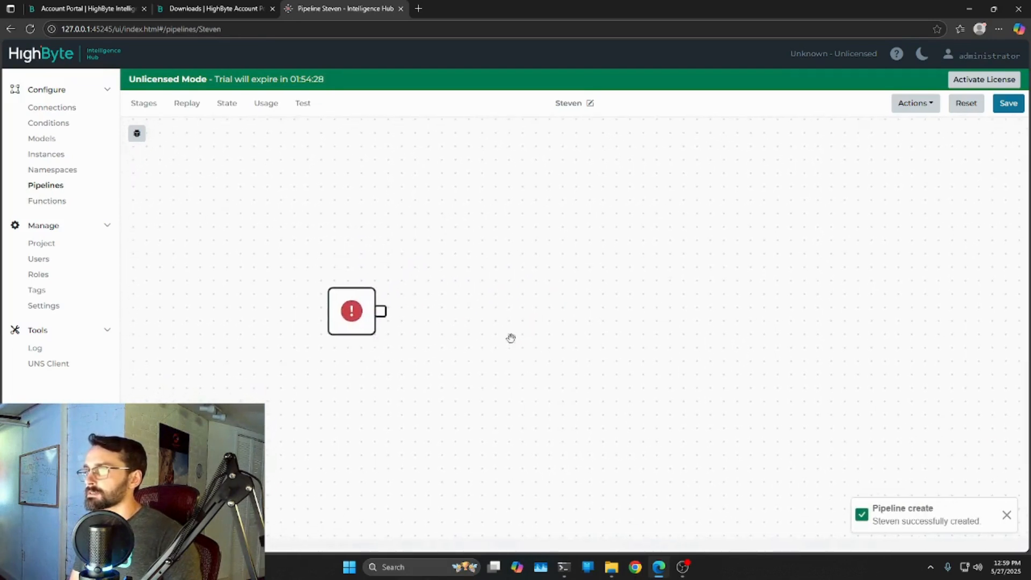
left_click(143, 103)
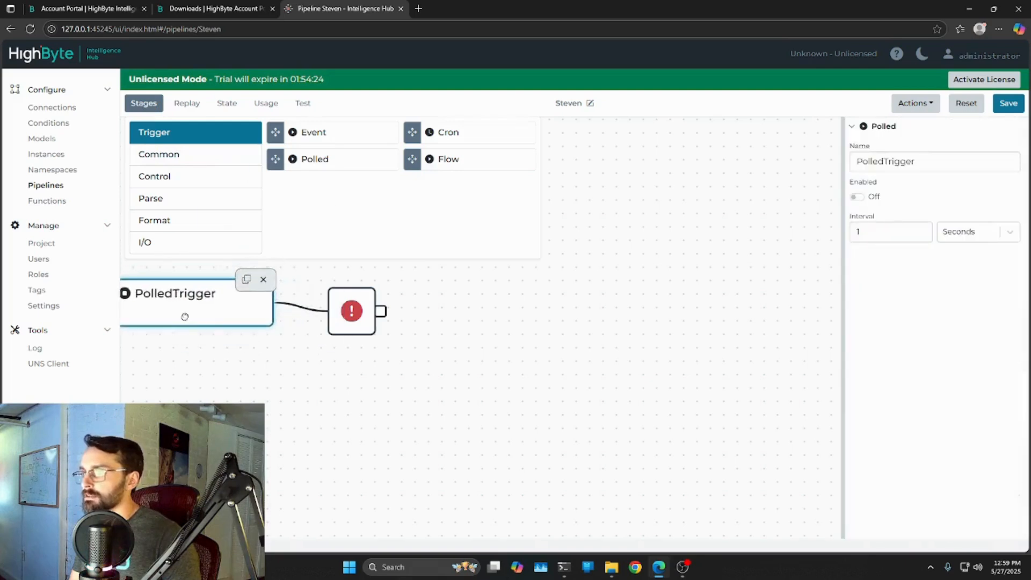
left_click(158, 154)
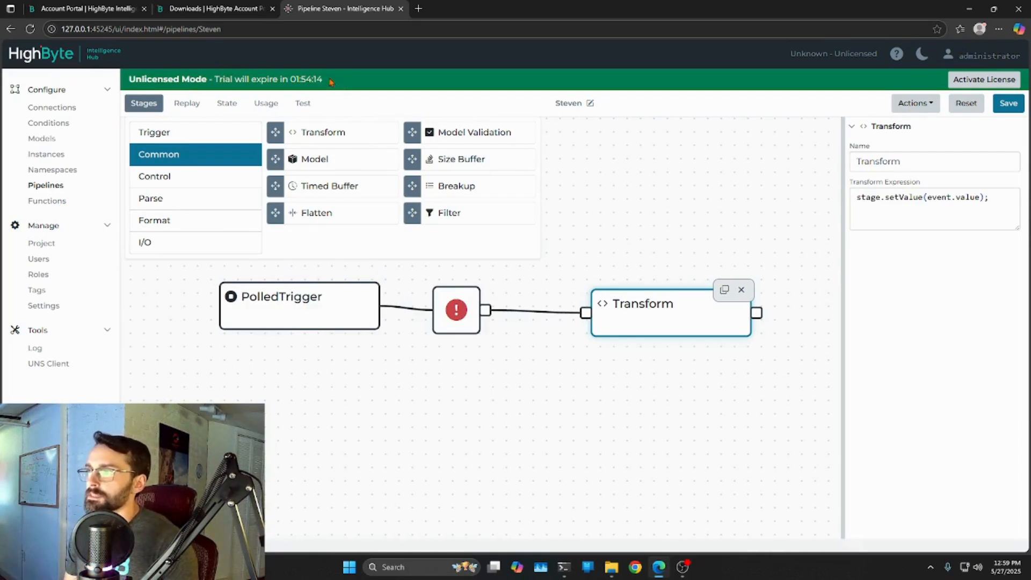
right_click(250, 79)
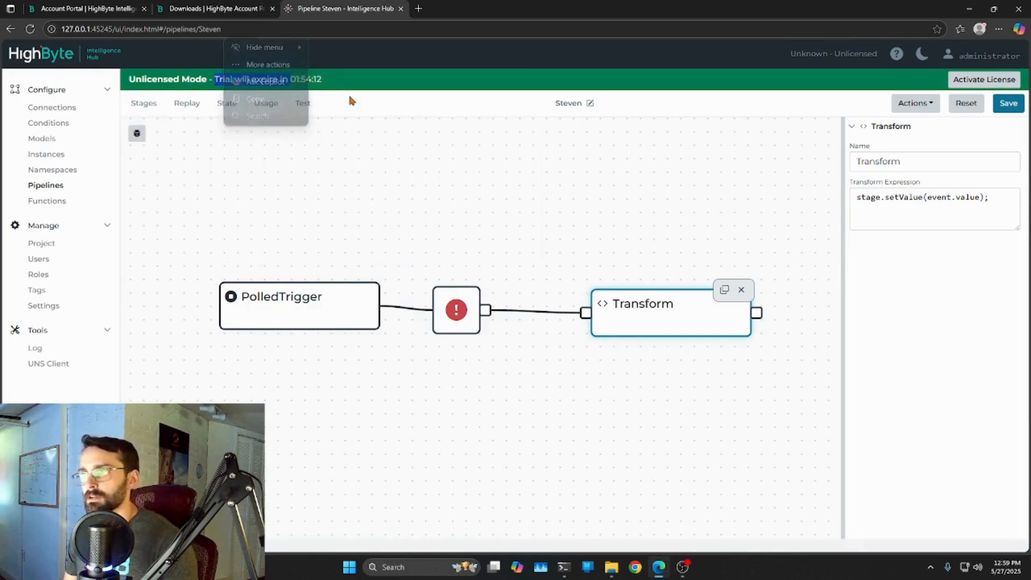
left_click(351, 95)
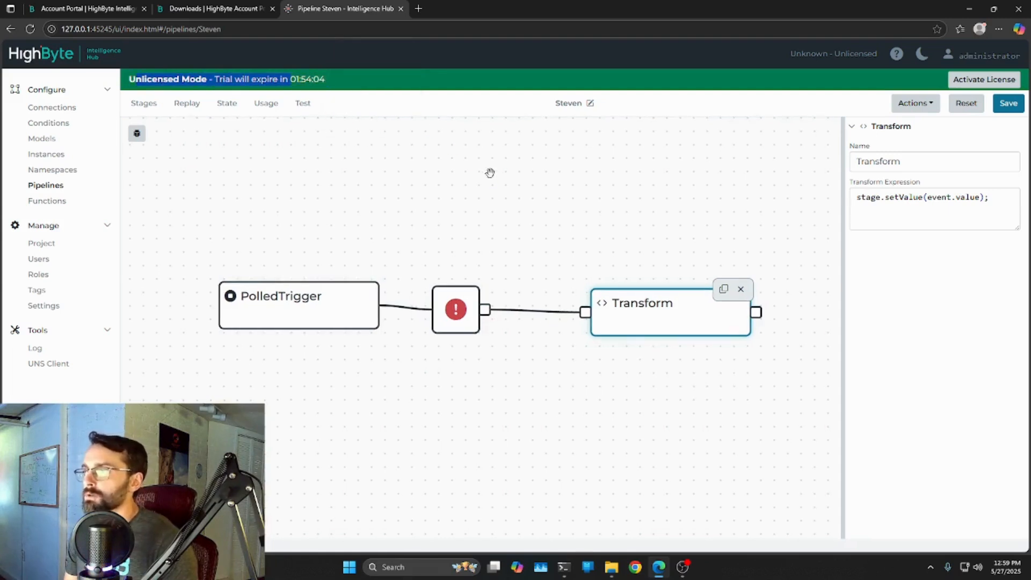
mouse_move(337, 92)
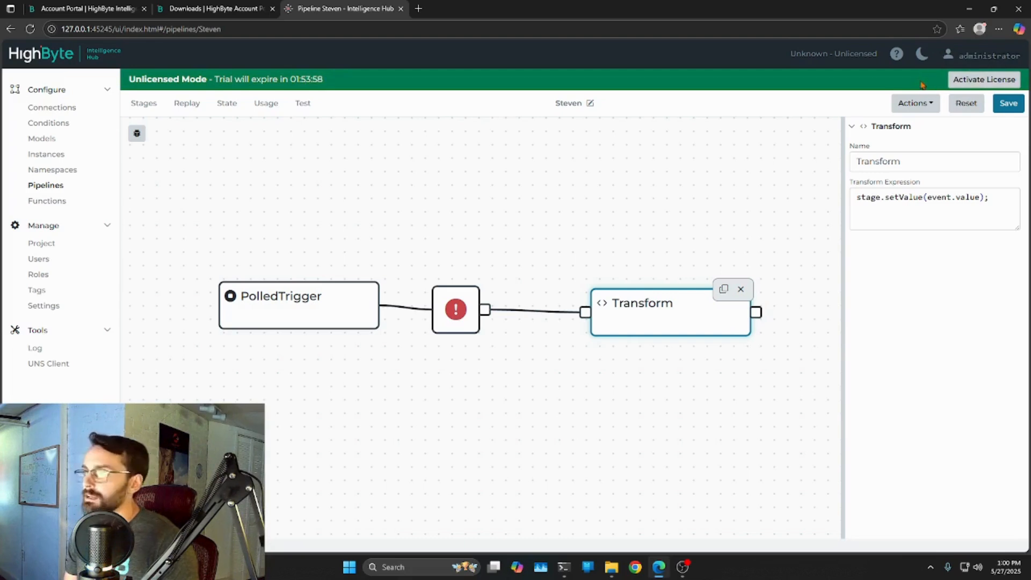
mouse_move(852, 184)
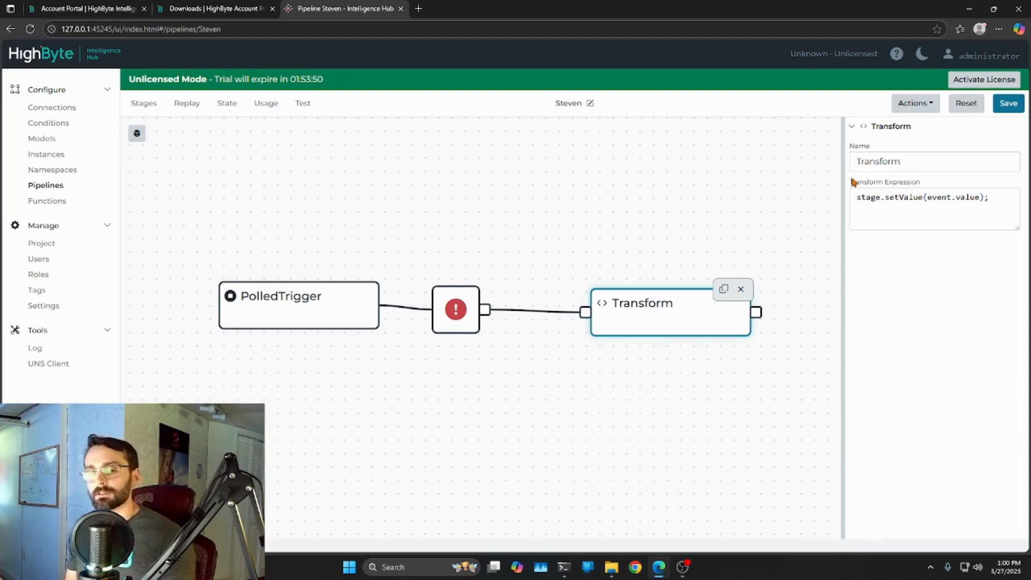
mouse_move(240, 146)
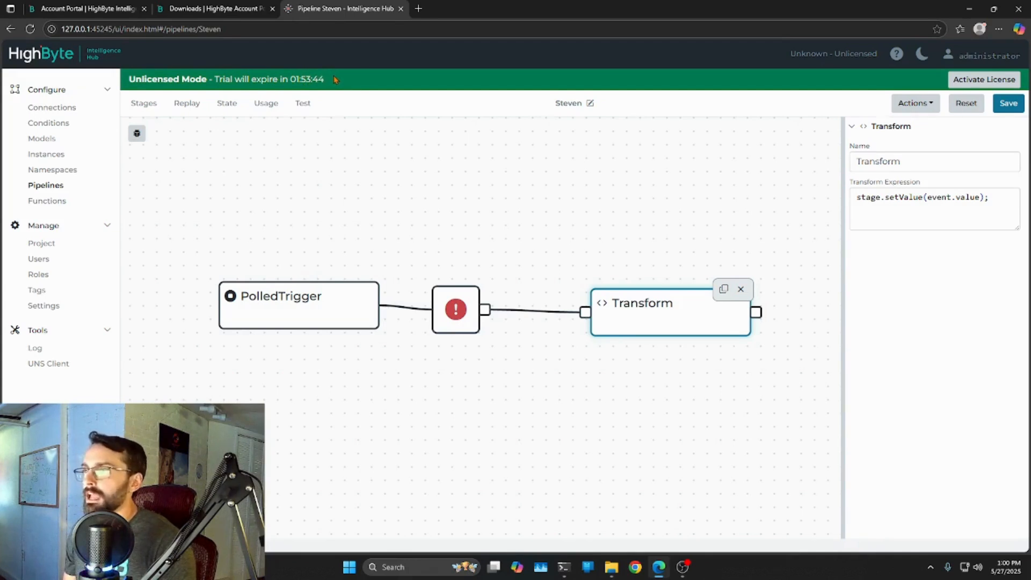
mouse_move(327, 68)
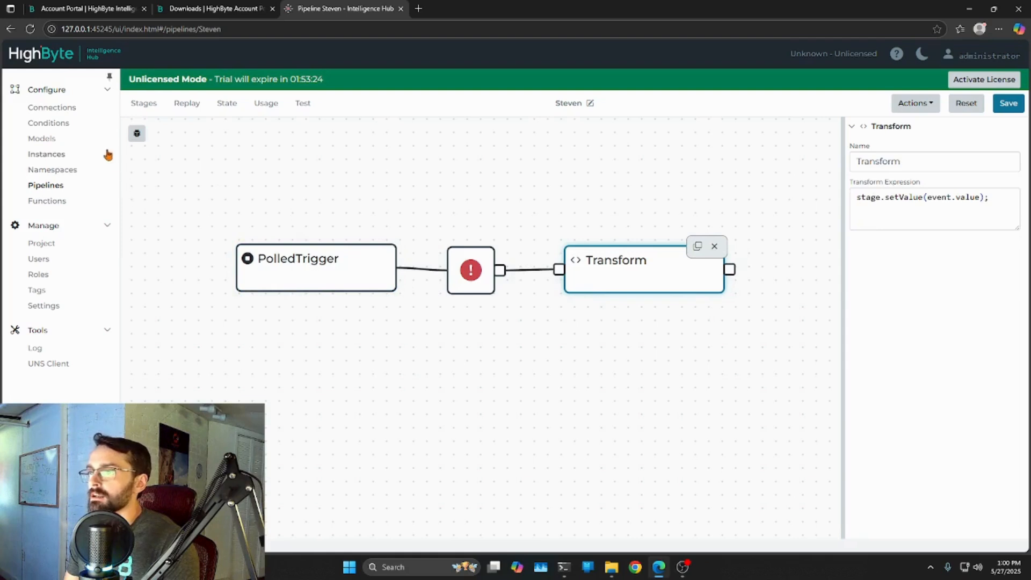
mouse_move(75, 191)
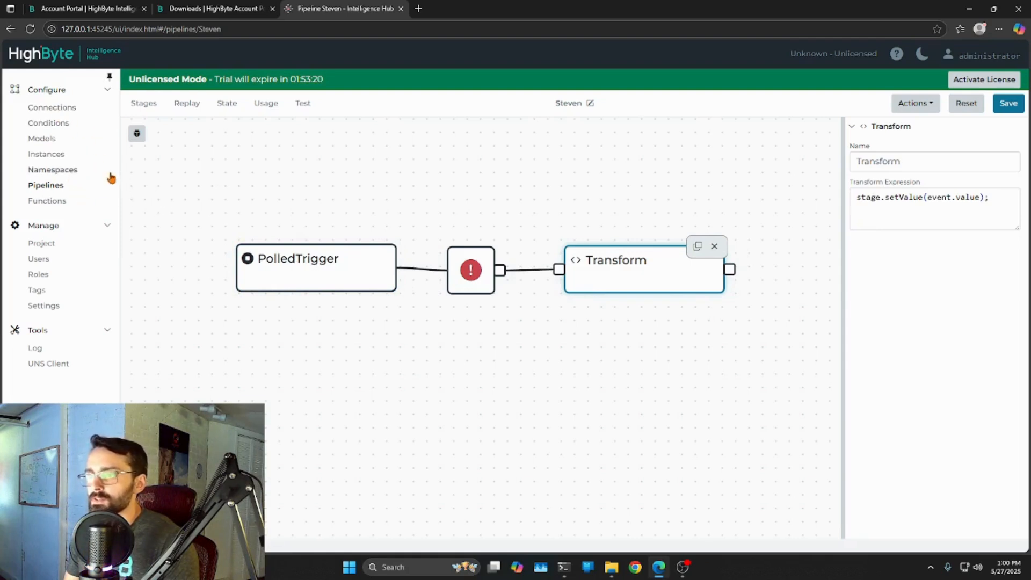
mouse_move(521, 209)
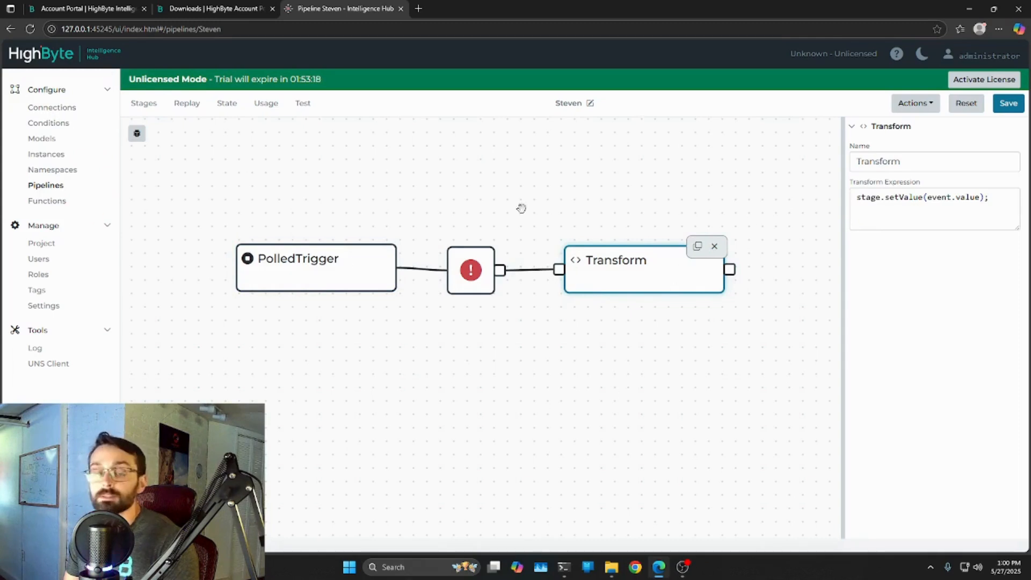
mouse_move(491, 334)
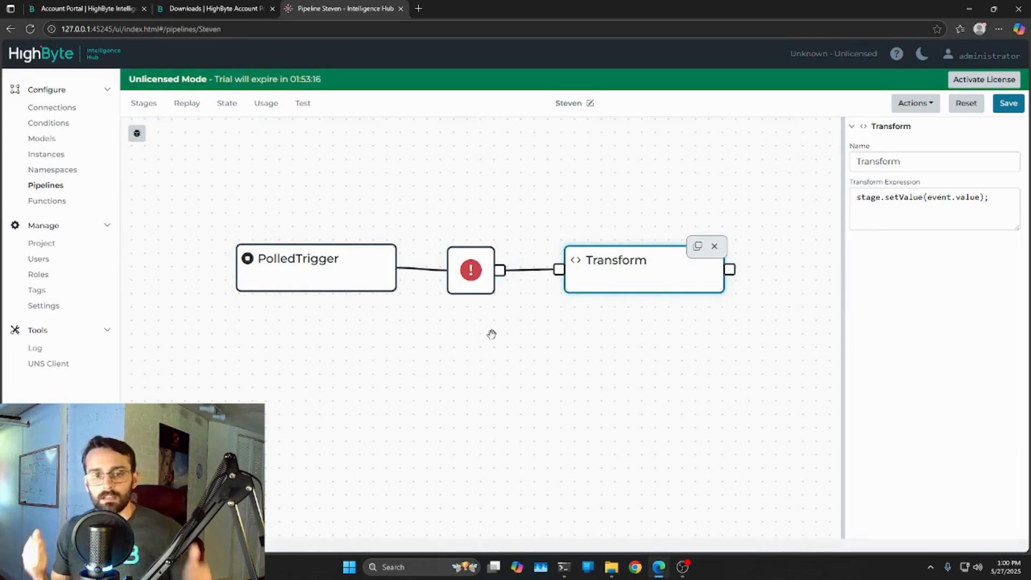